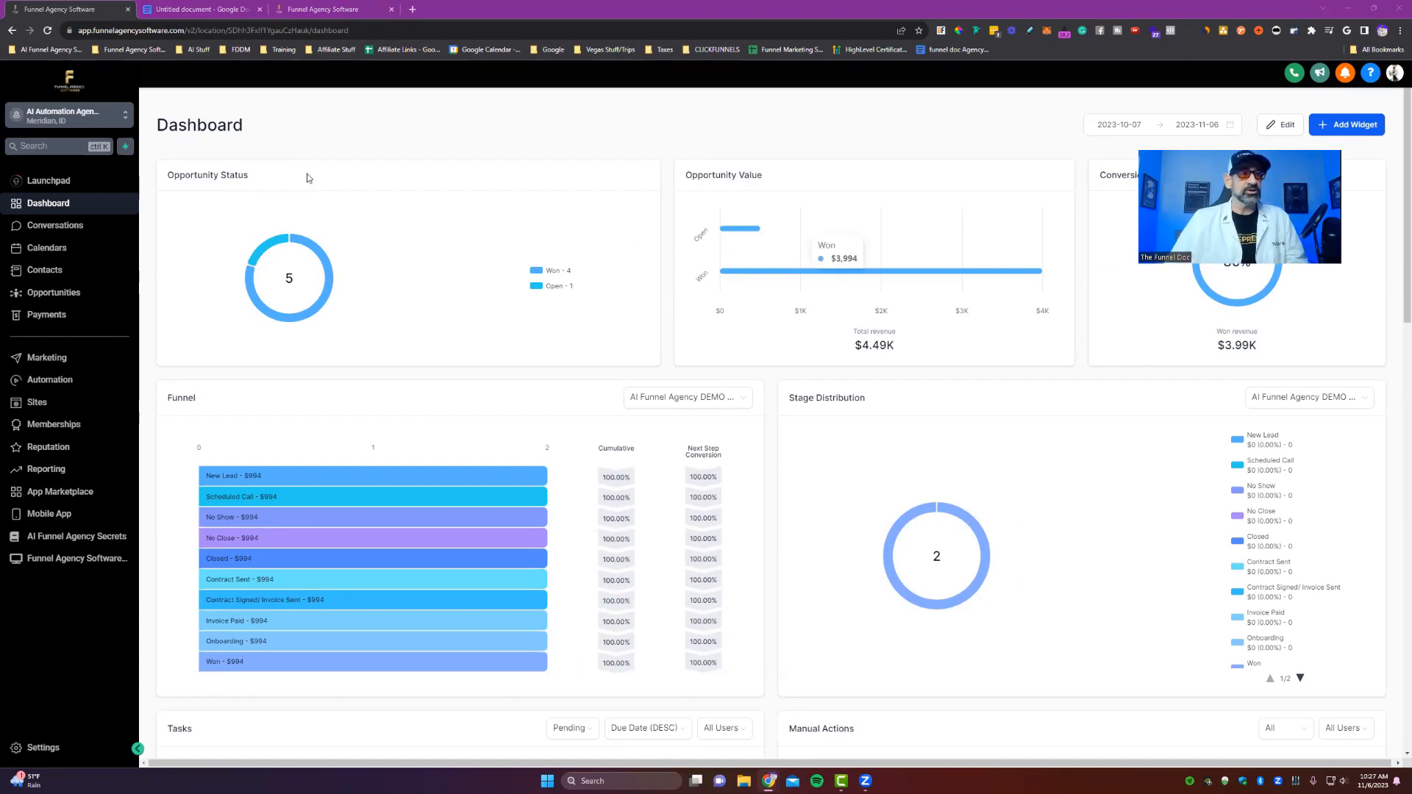
mouse_move(54, 225)
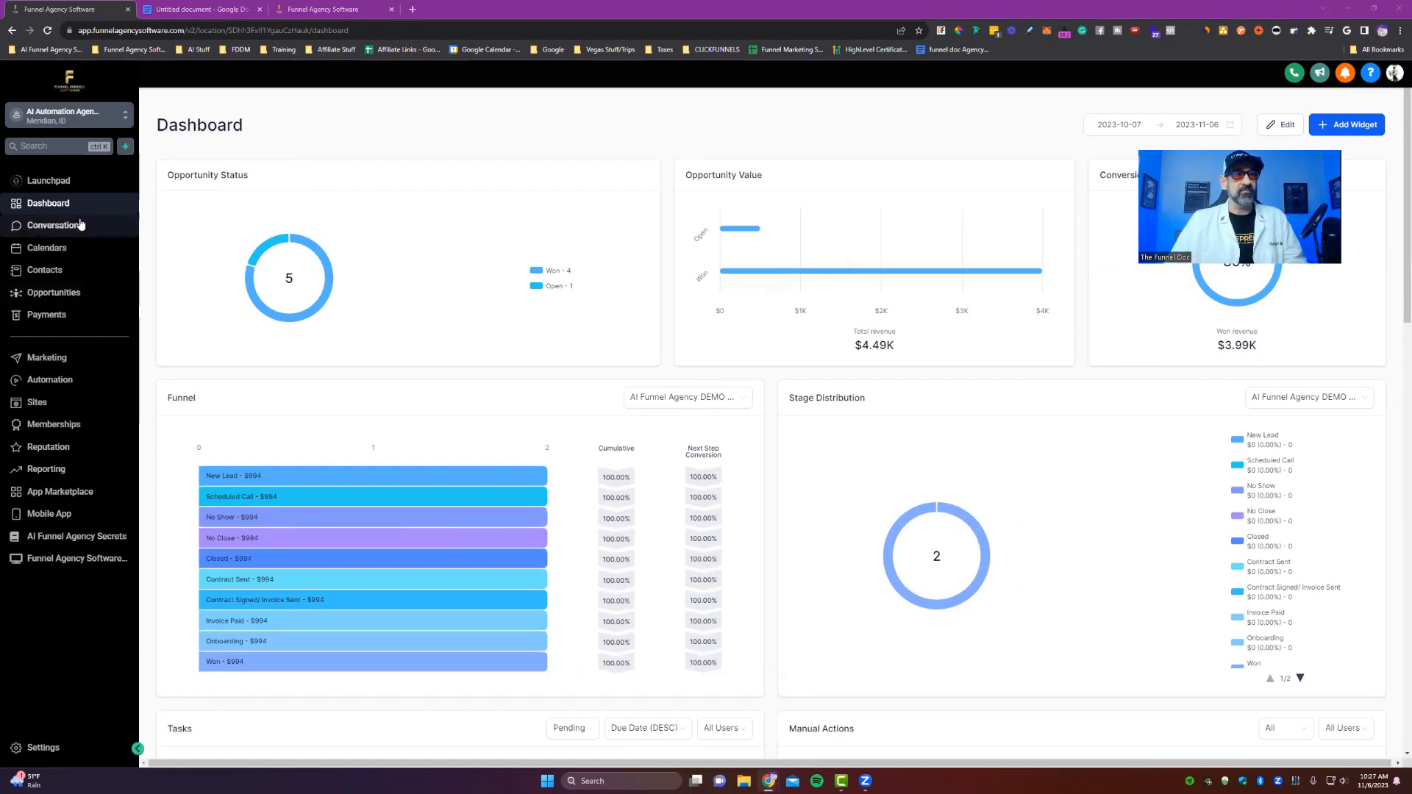
mouse_move(55, 225)
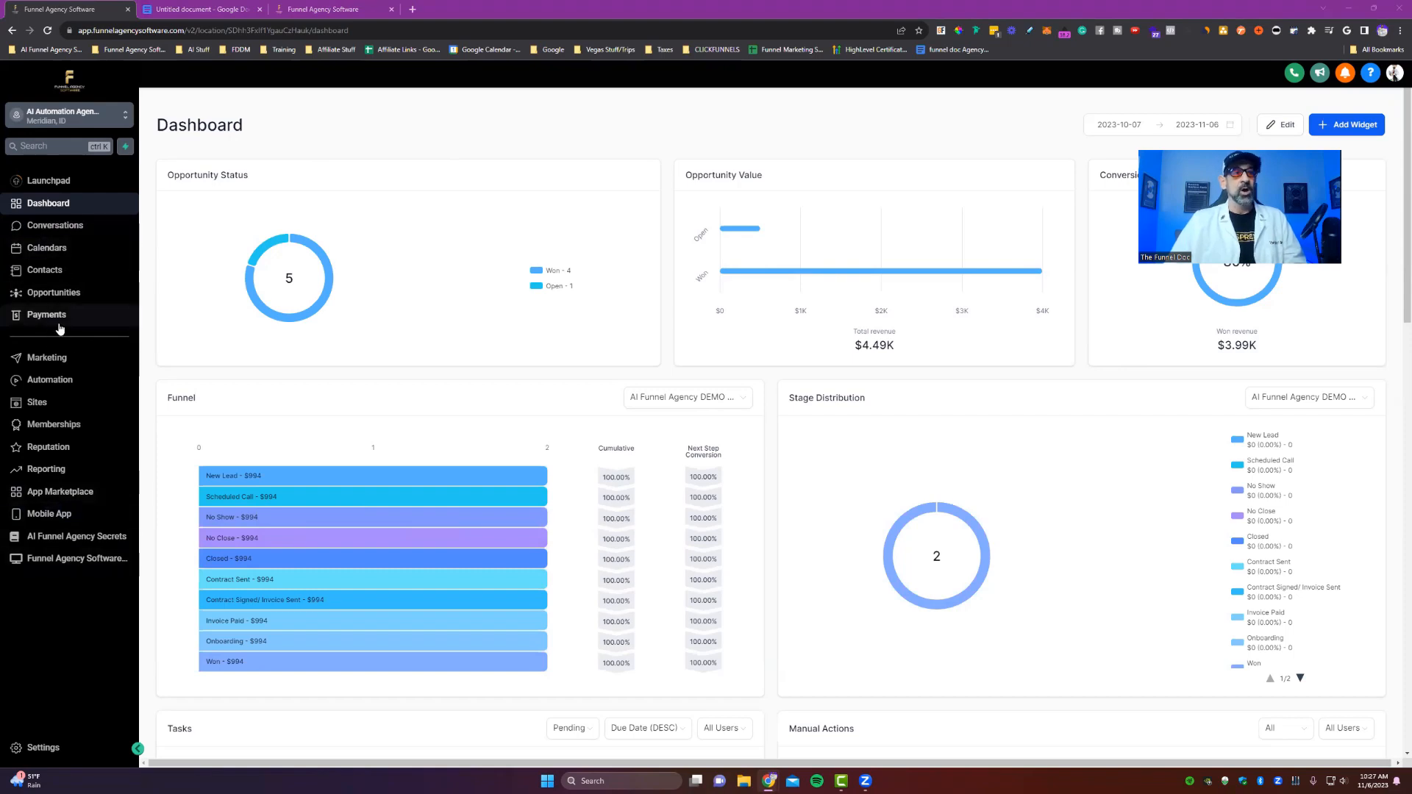
- Go to the Payments area from the dashboard sidebar
click(46, 314)
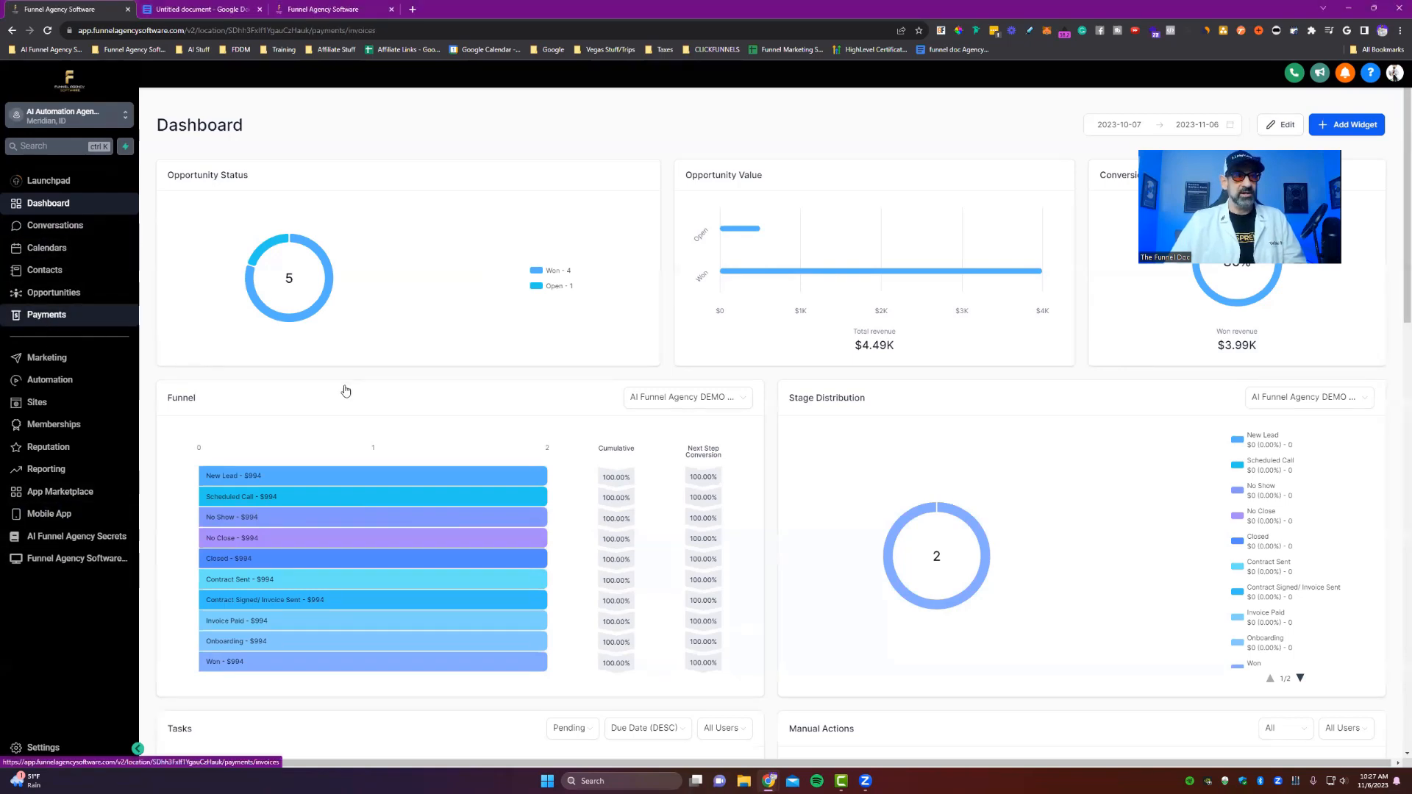
- Show the Templates list under Proposals & Estimates in Payments
click(47, 314)
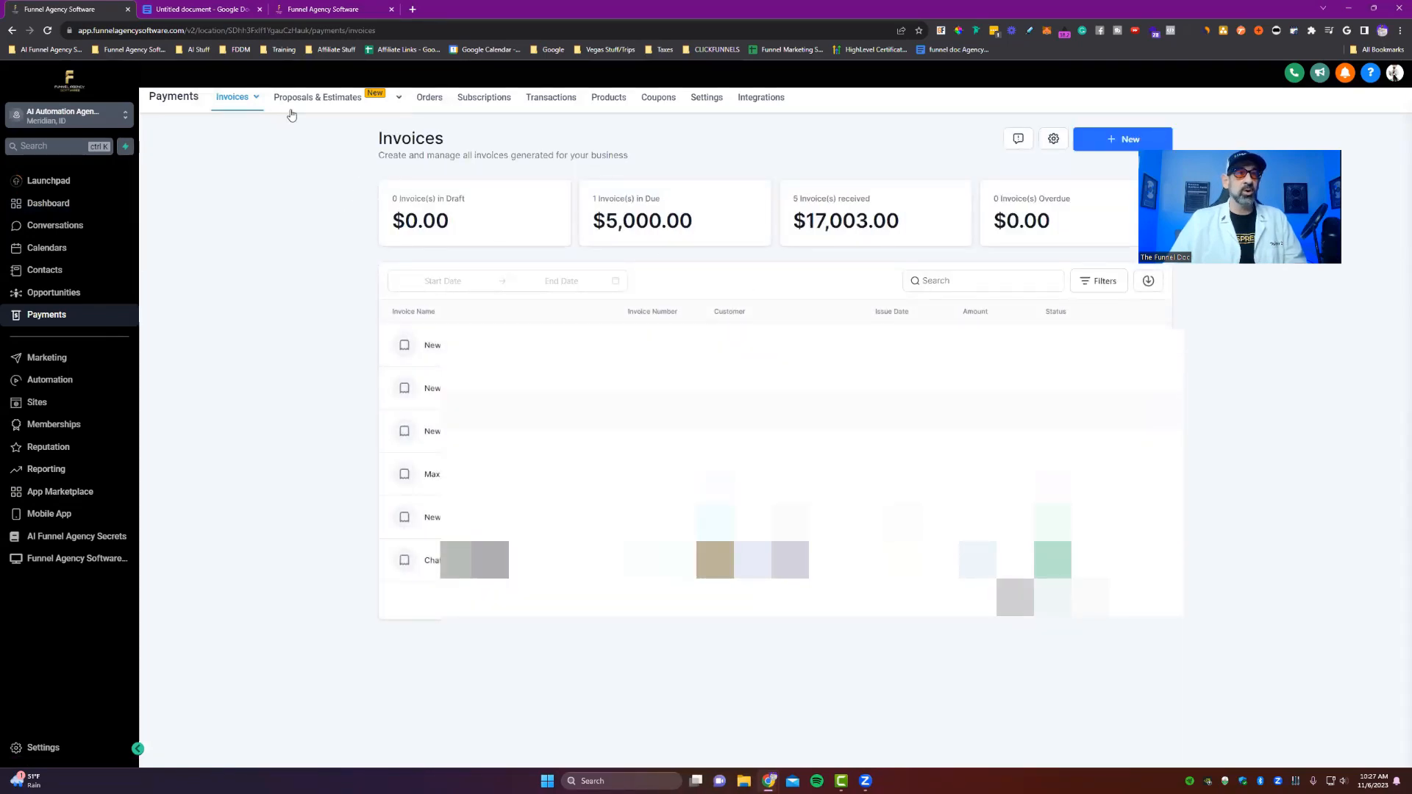
click(317, 97)
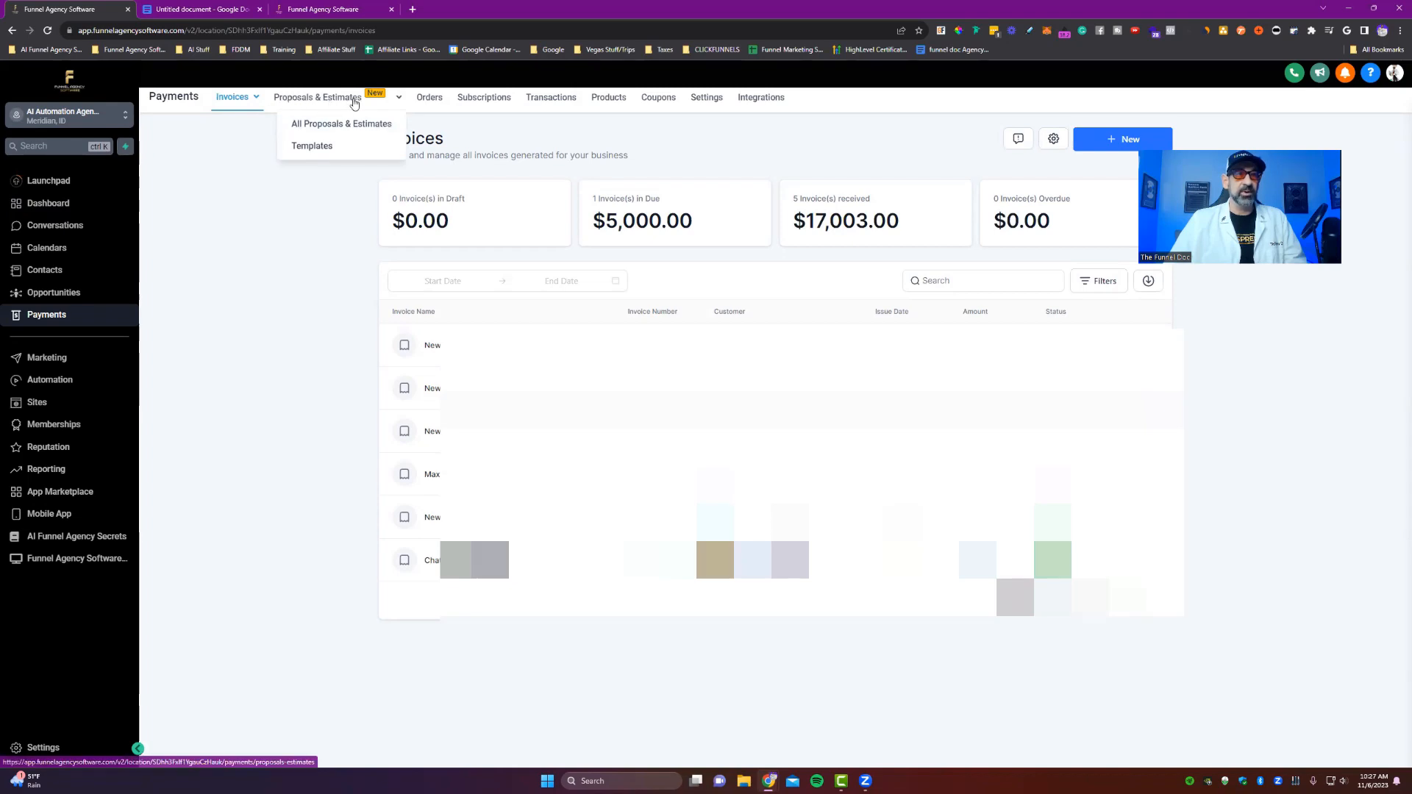
mouse_move(312, 146)
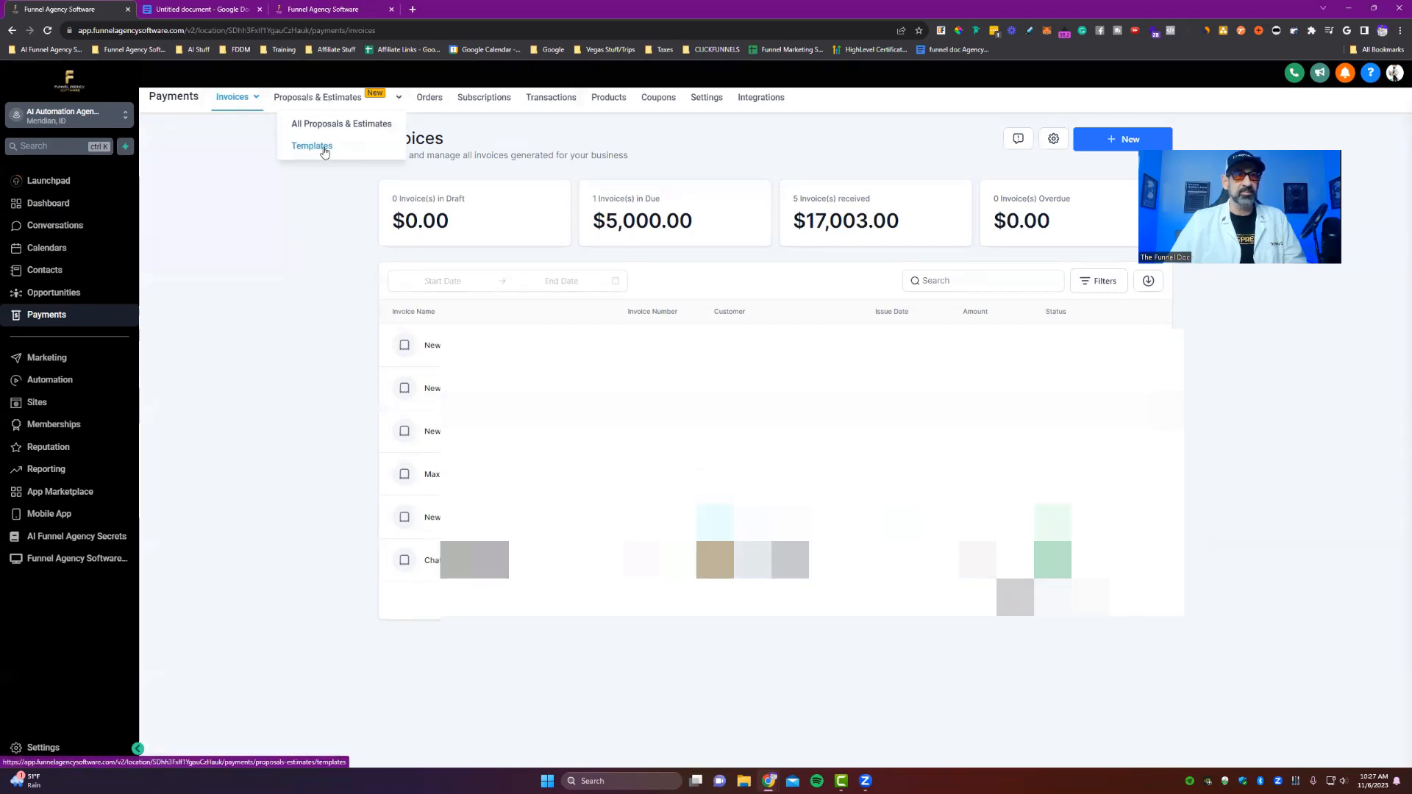
click(312, 145)
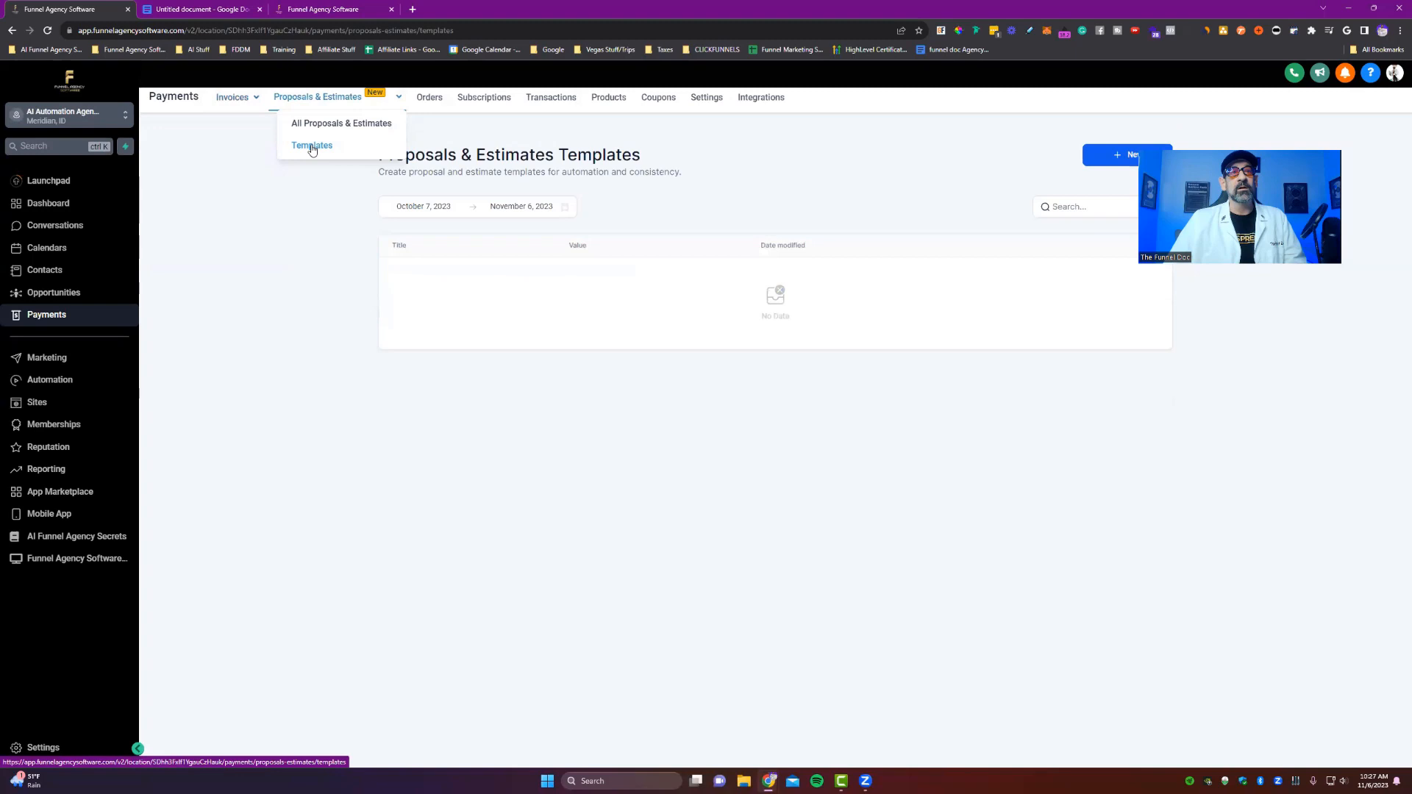
click(312, 145)
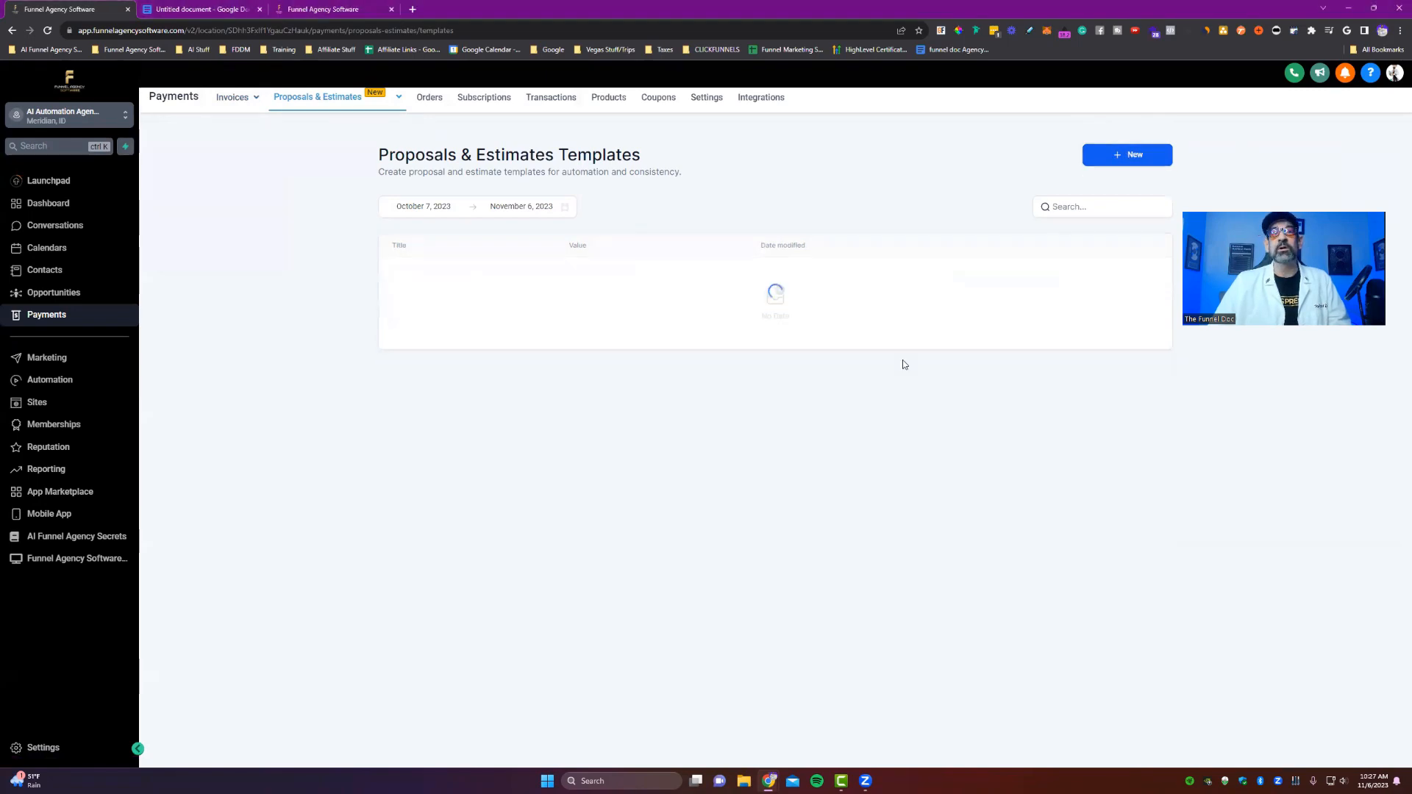
- Create a new proposal template and name it MASTER TEMPLATE
click(1126, 154)
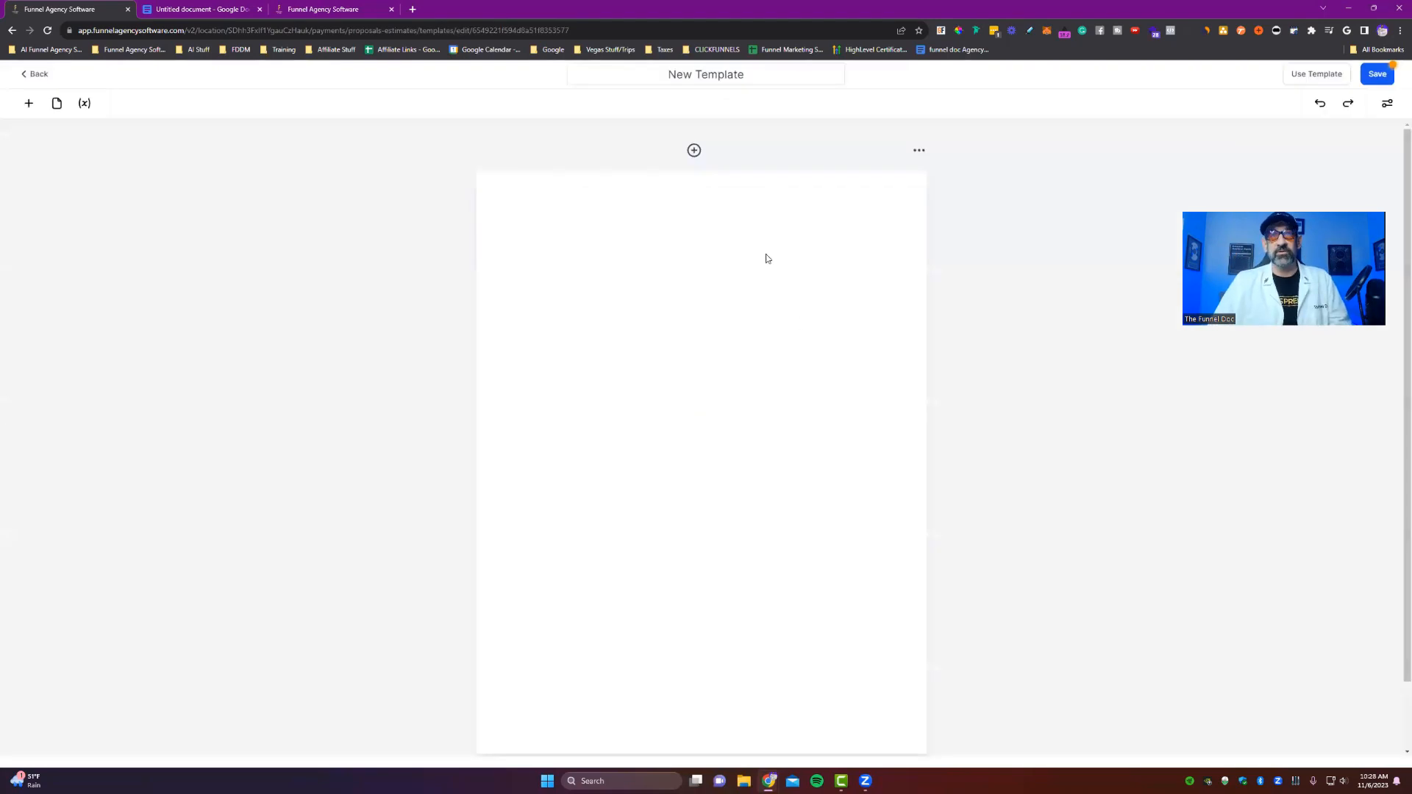
click(706, 74)
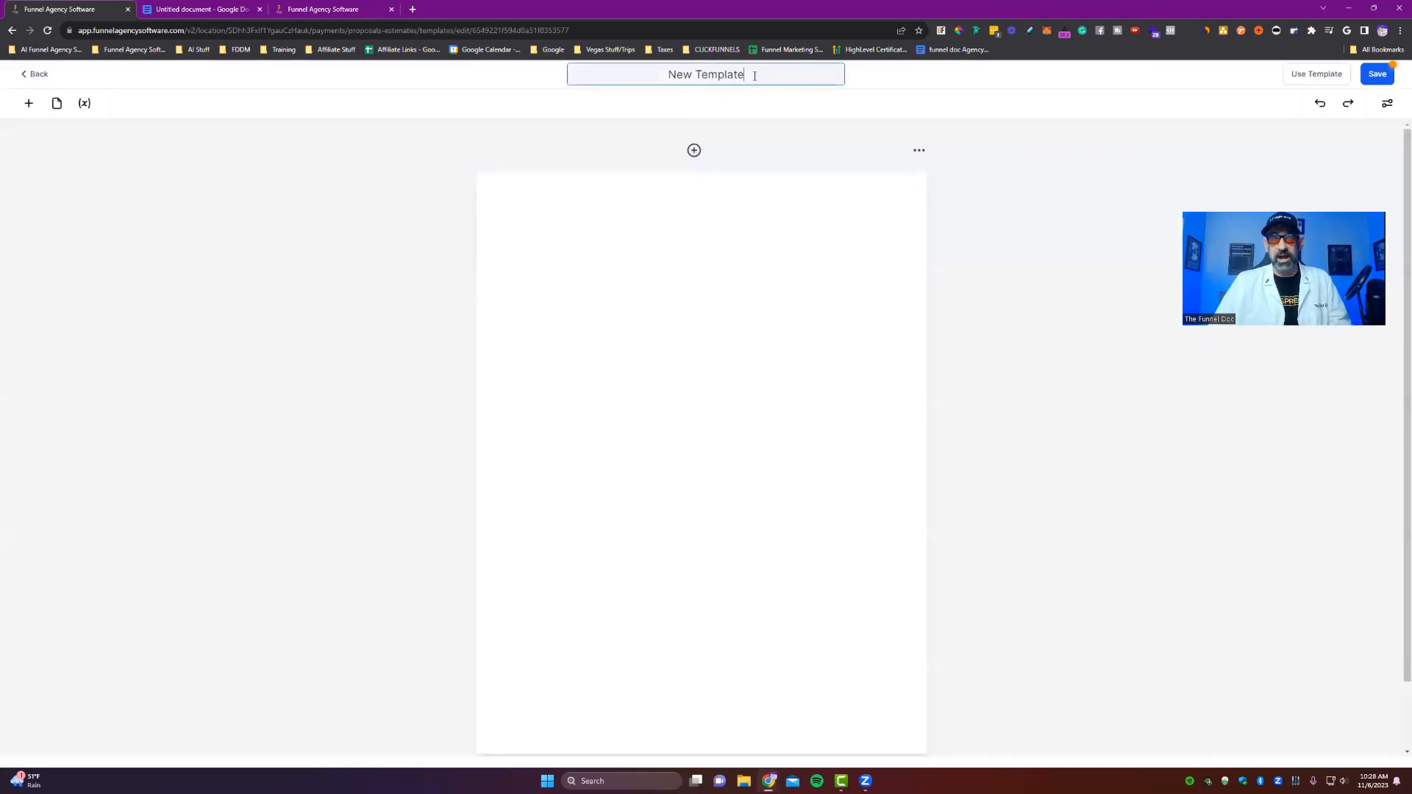
text(MA)
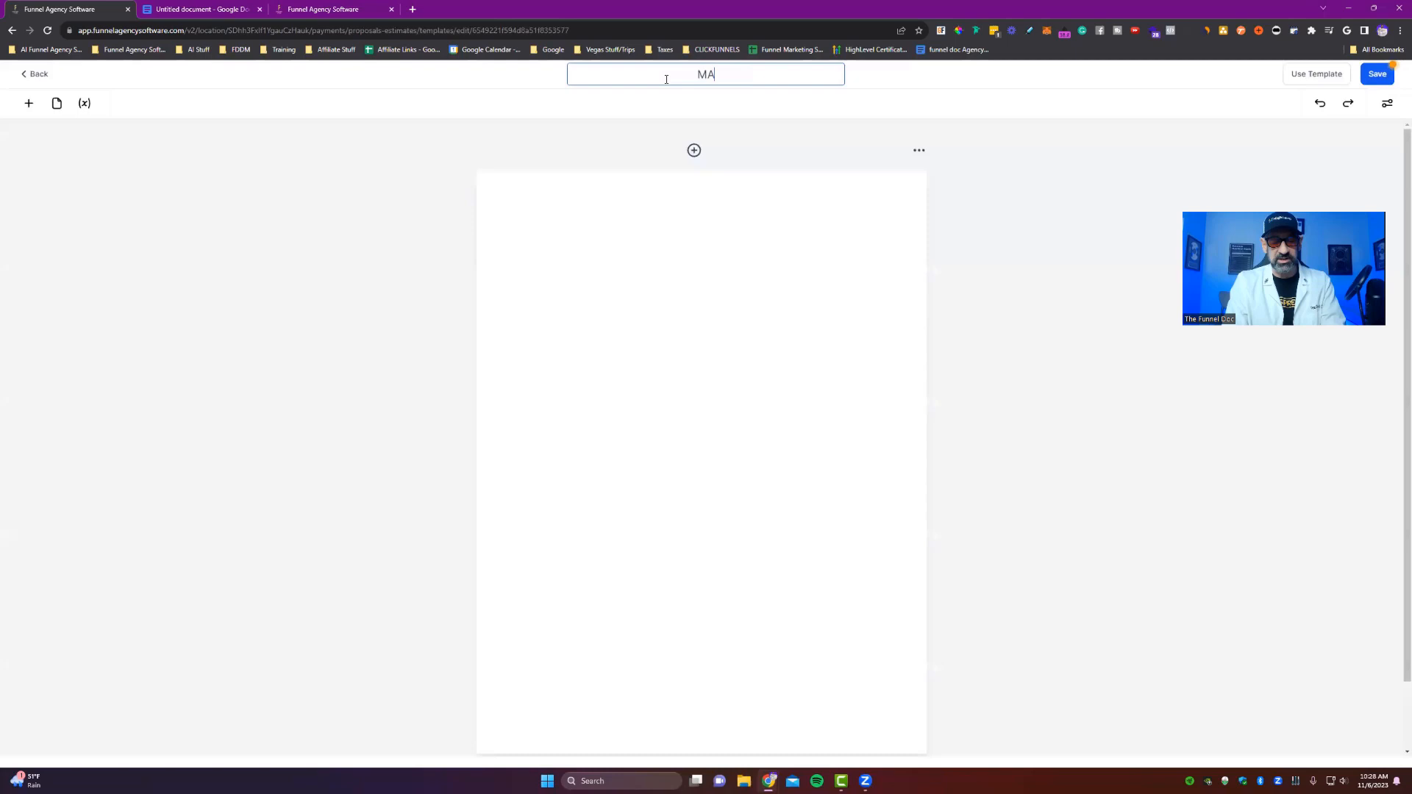
text(STERR)
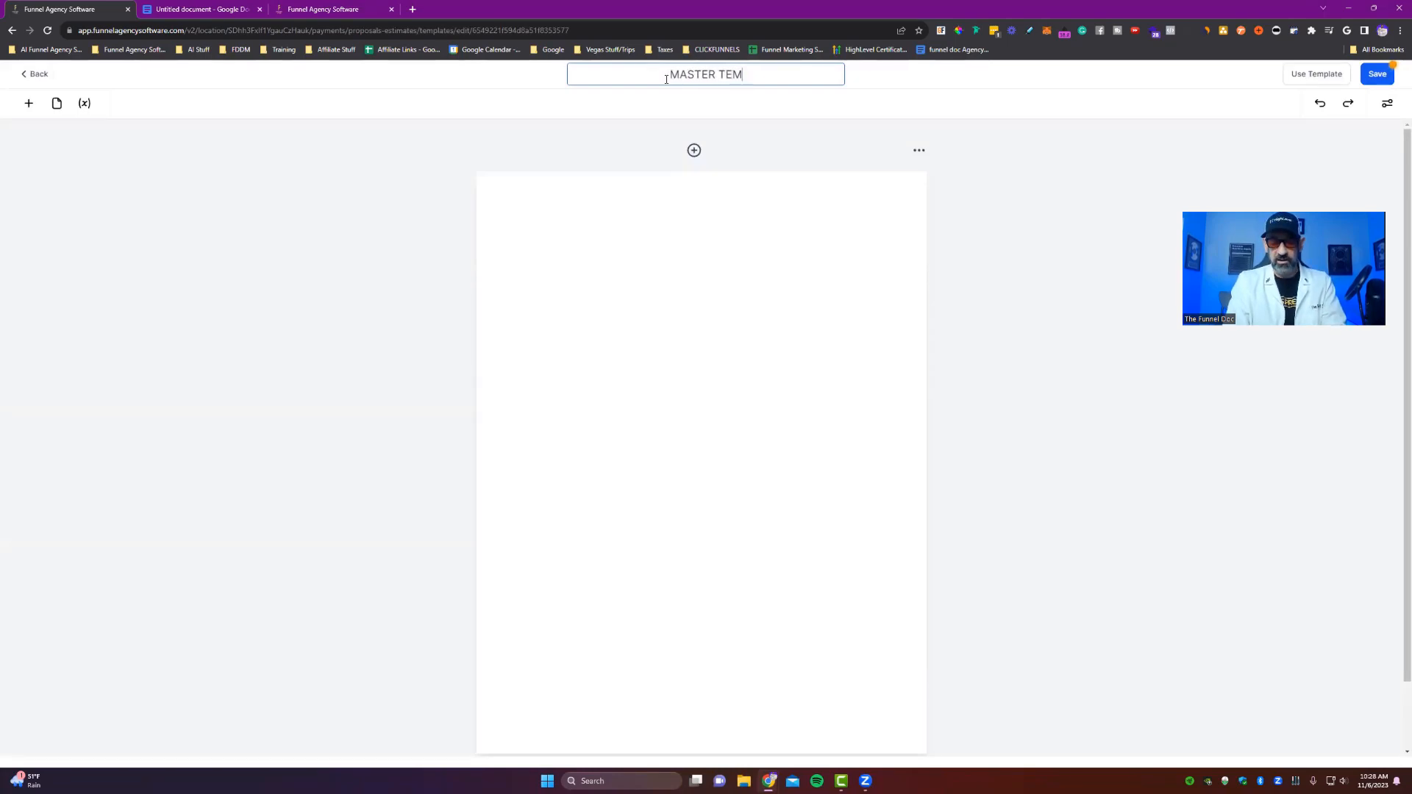
text(PLATE)
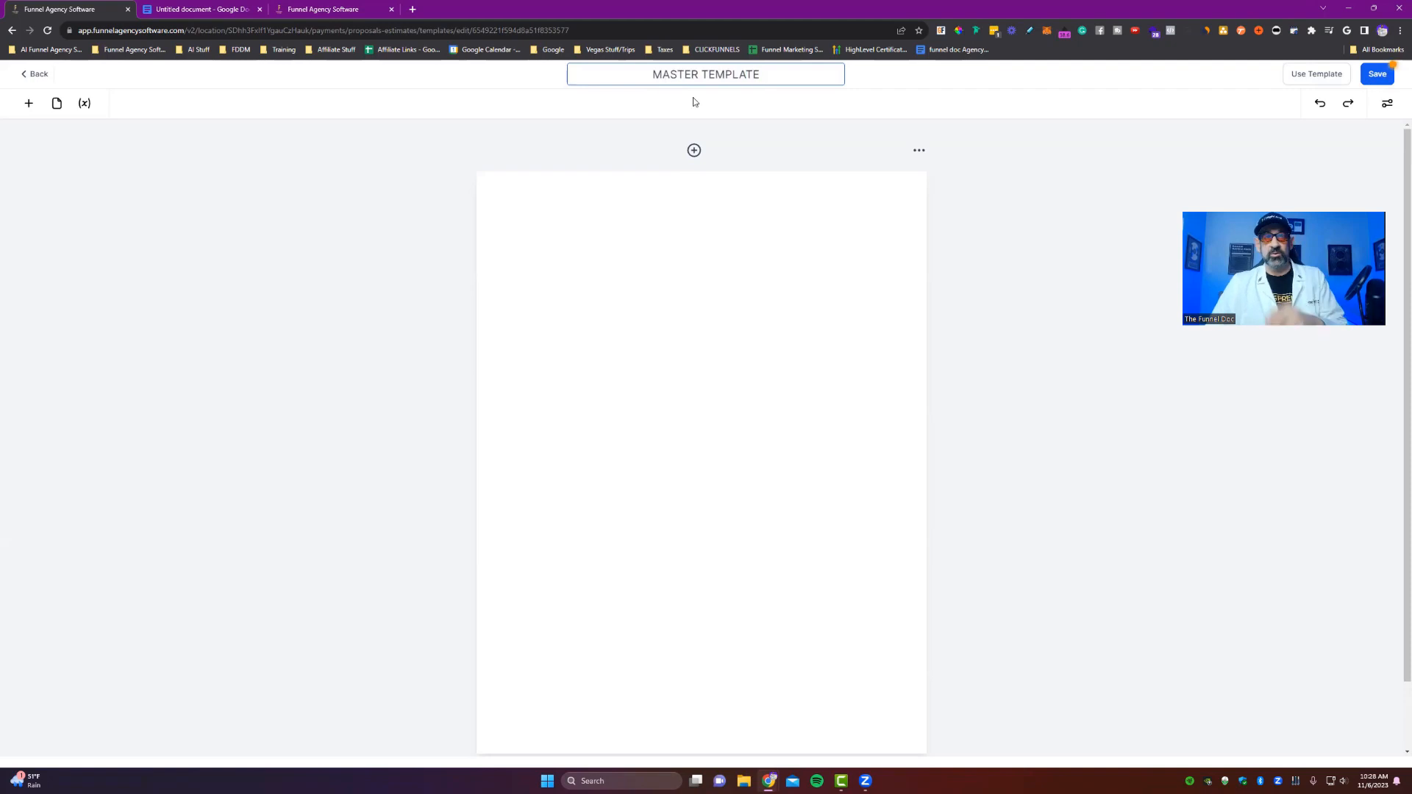
- Review the full funnel services agreement in Google Docs for copying
click(202, 9)
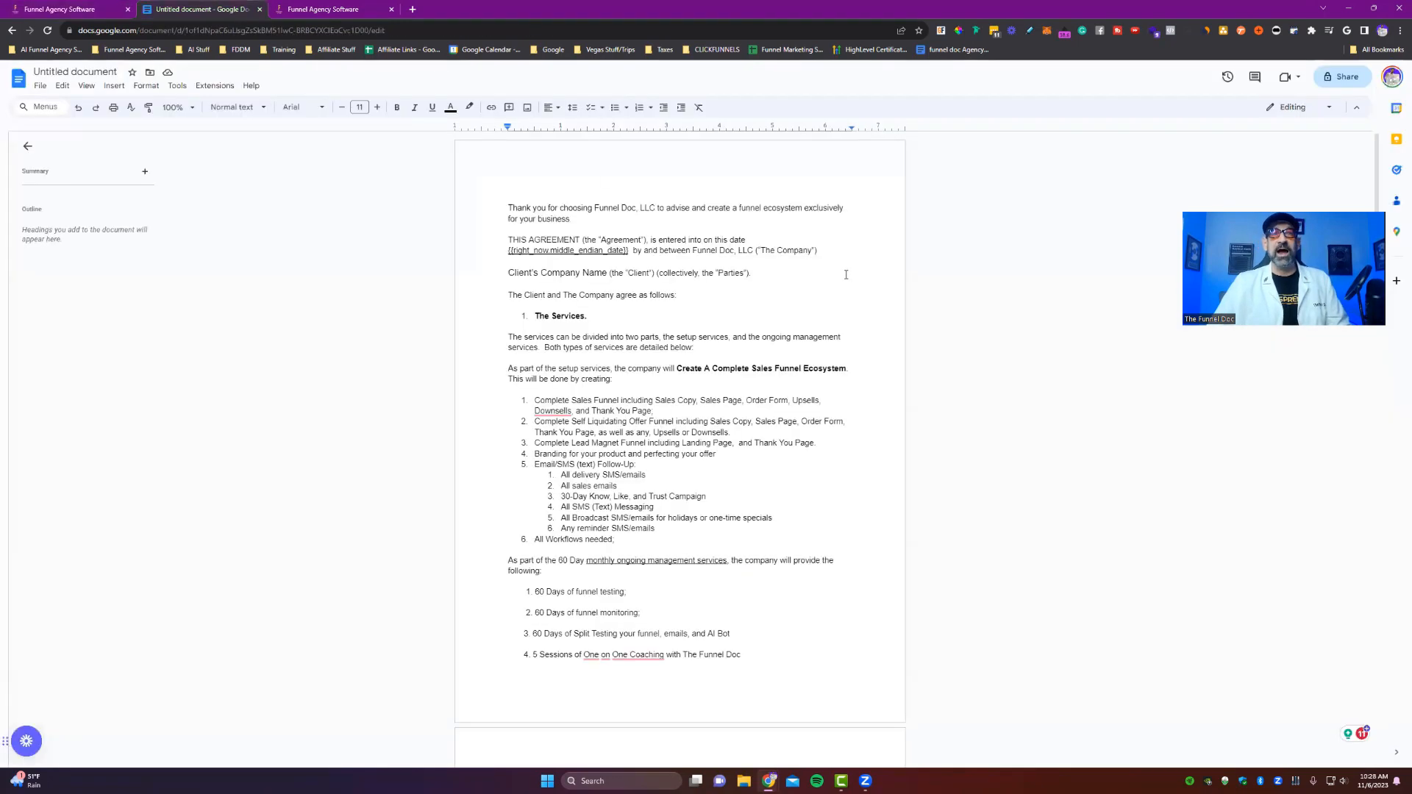
scroll(down, 3)
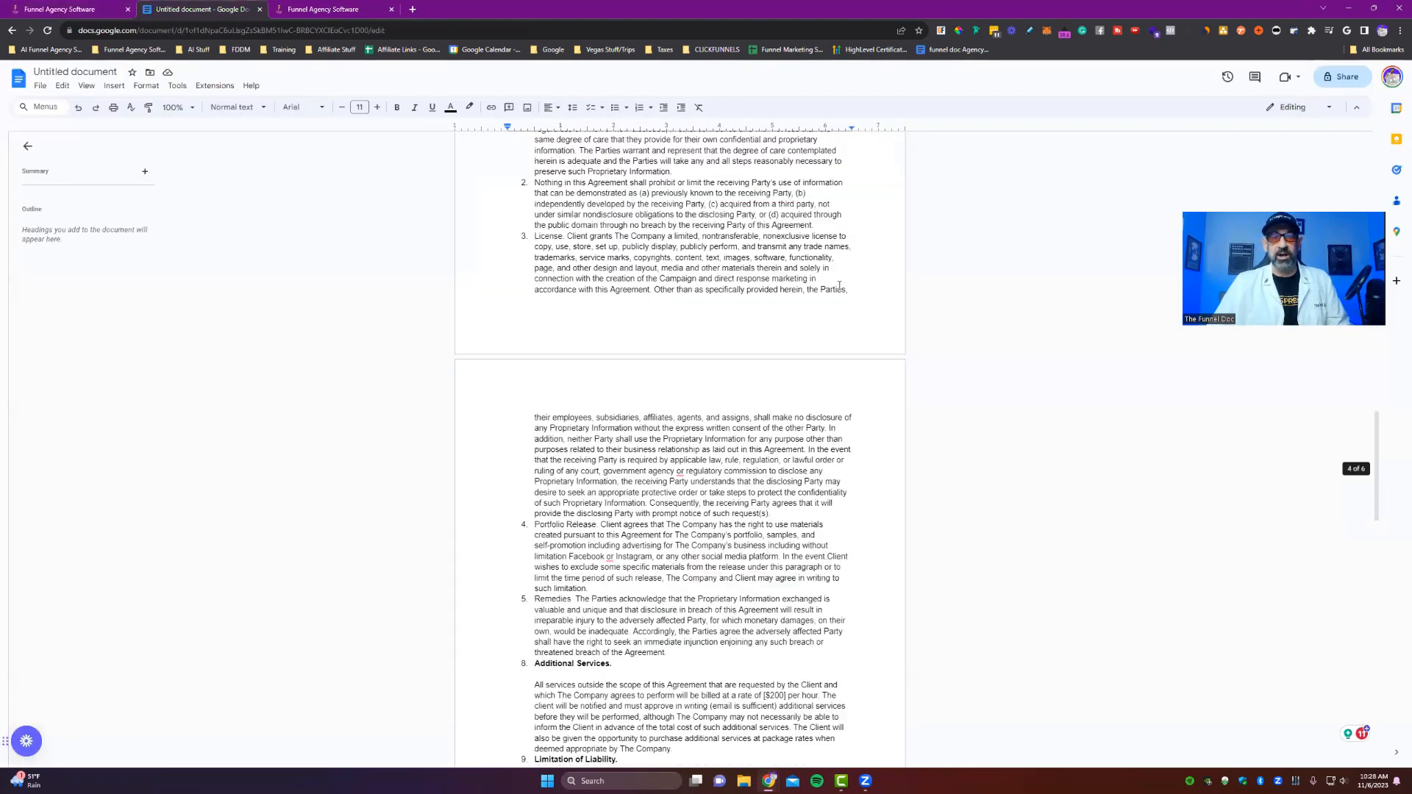
scroll(up, 3)
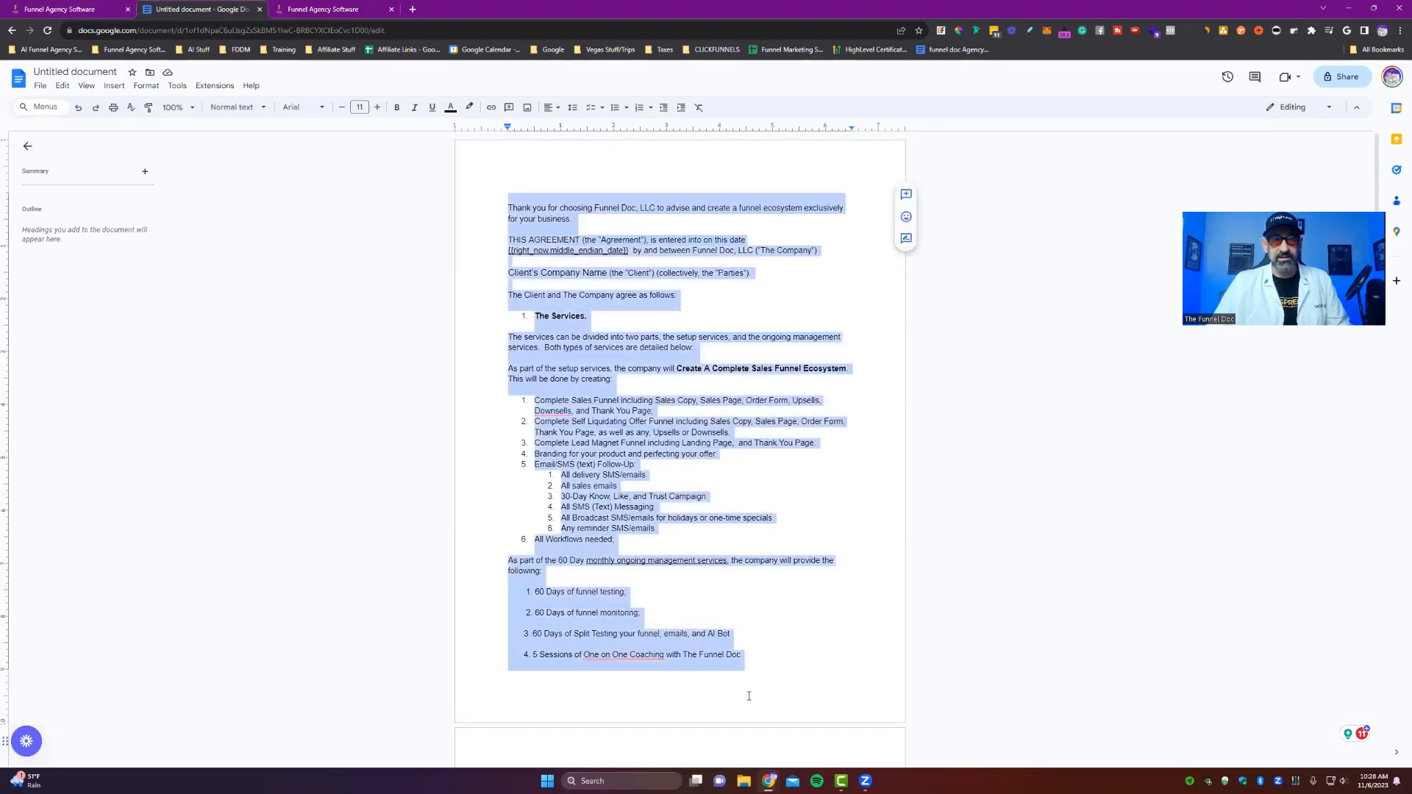
scroll(down, 3)
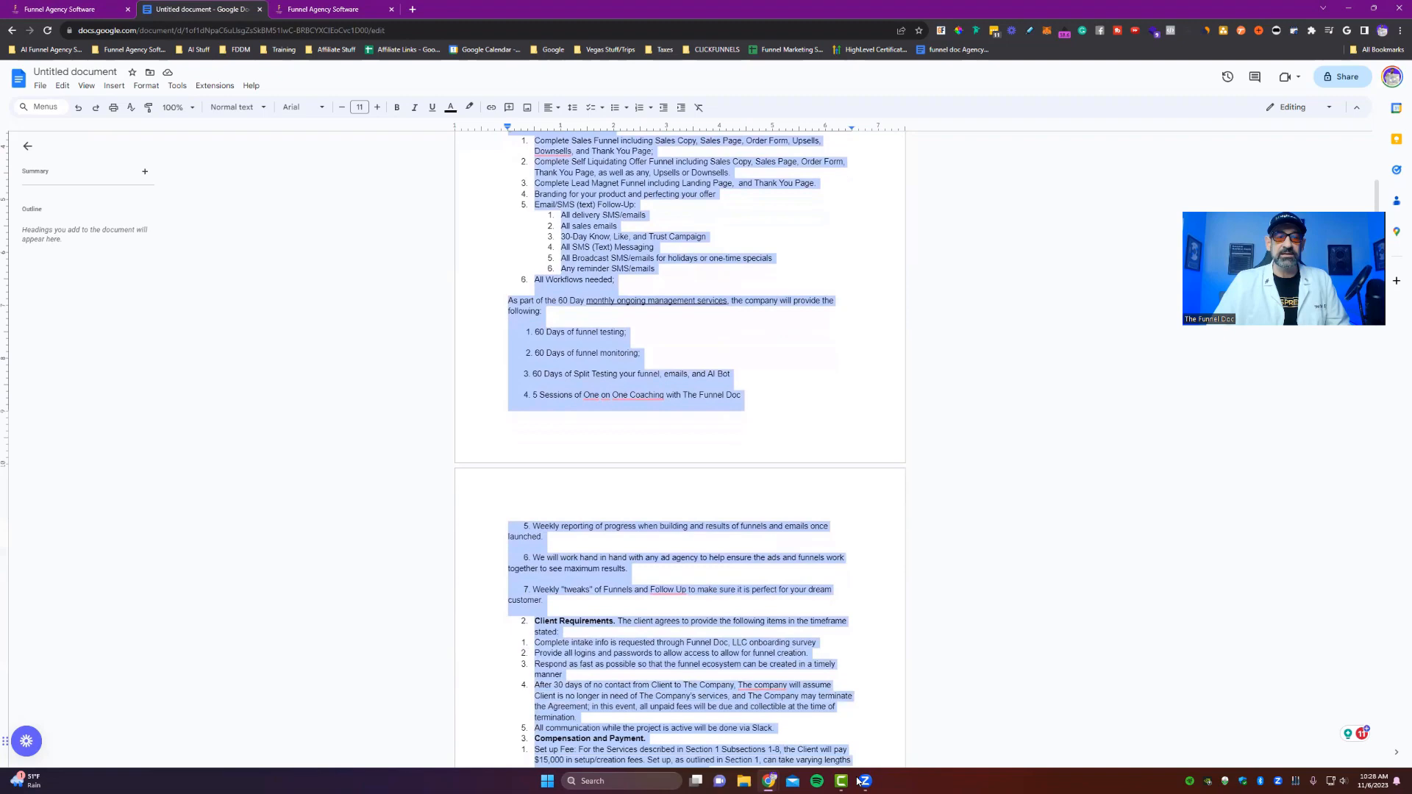
scroll(down, 3)
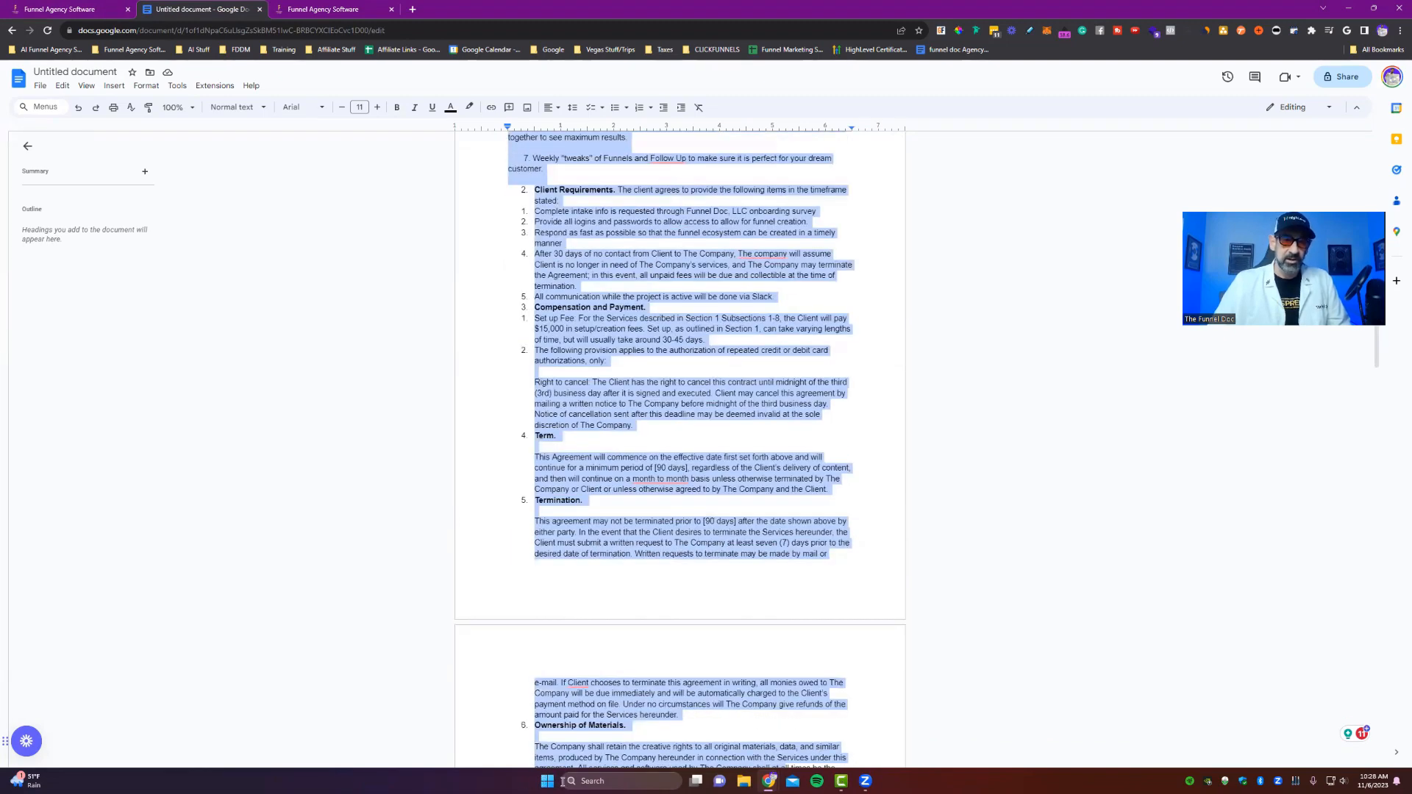
scroll(down, 3)
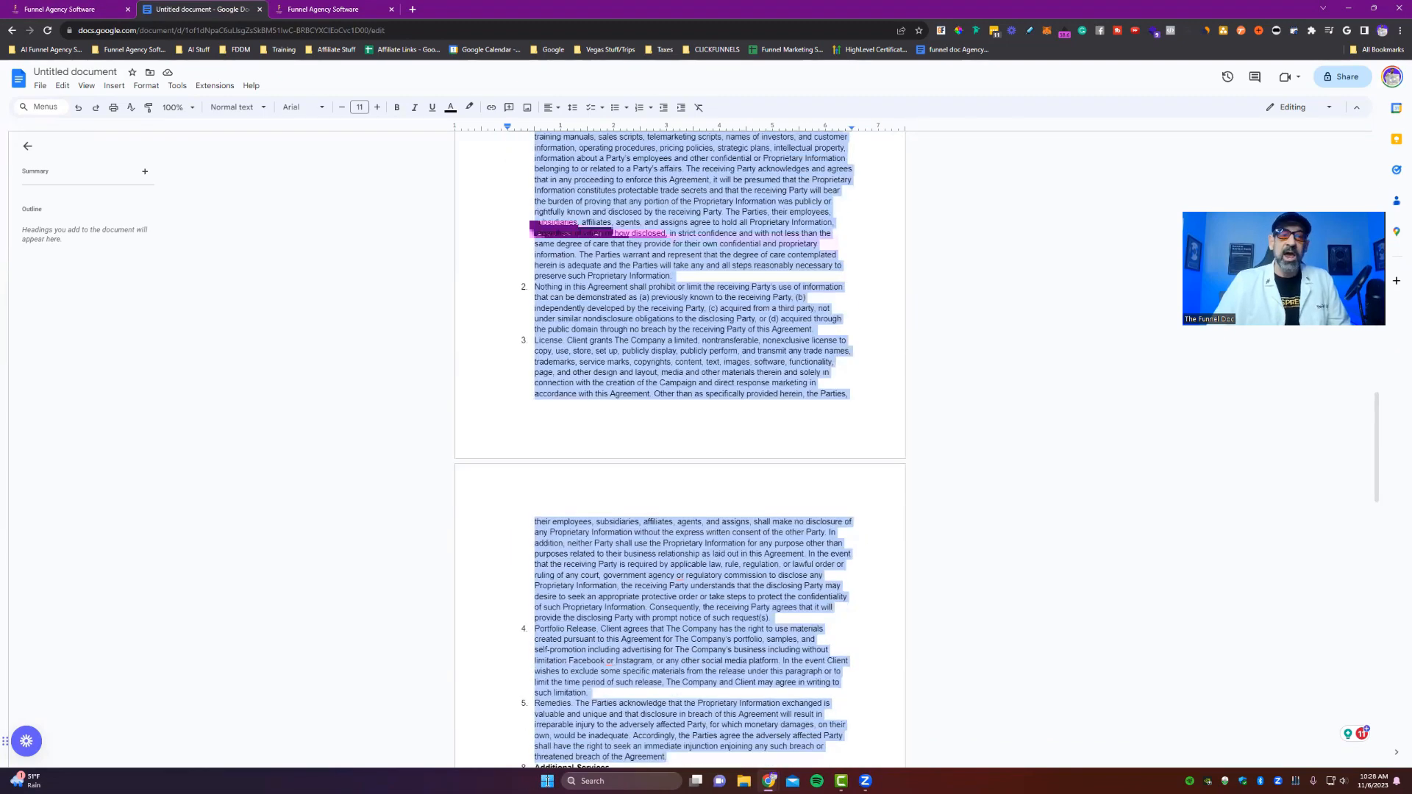
scroll(down, 3)
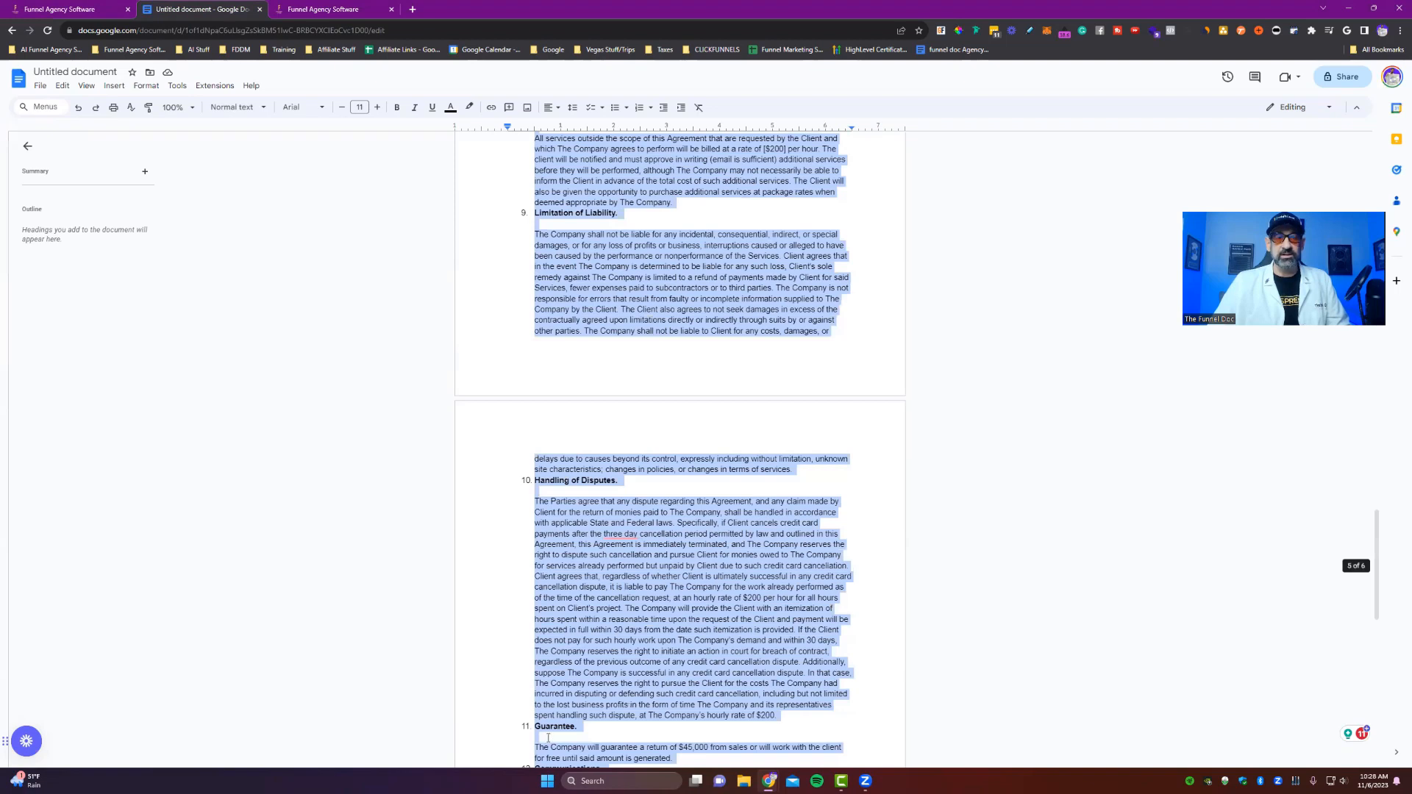
scroll(down, 3)
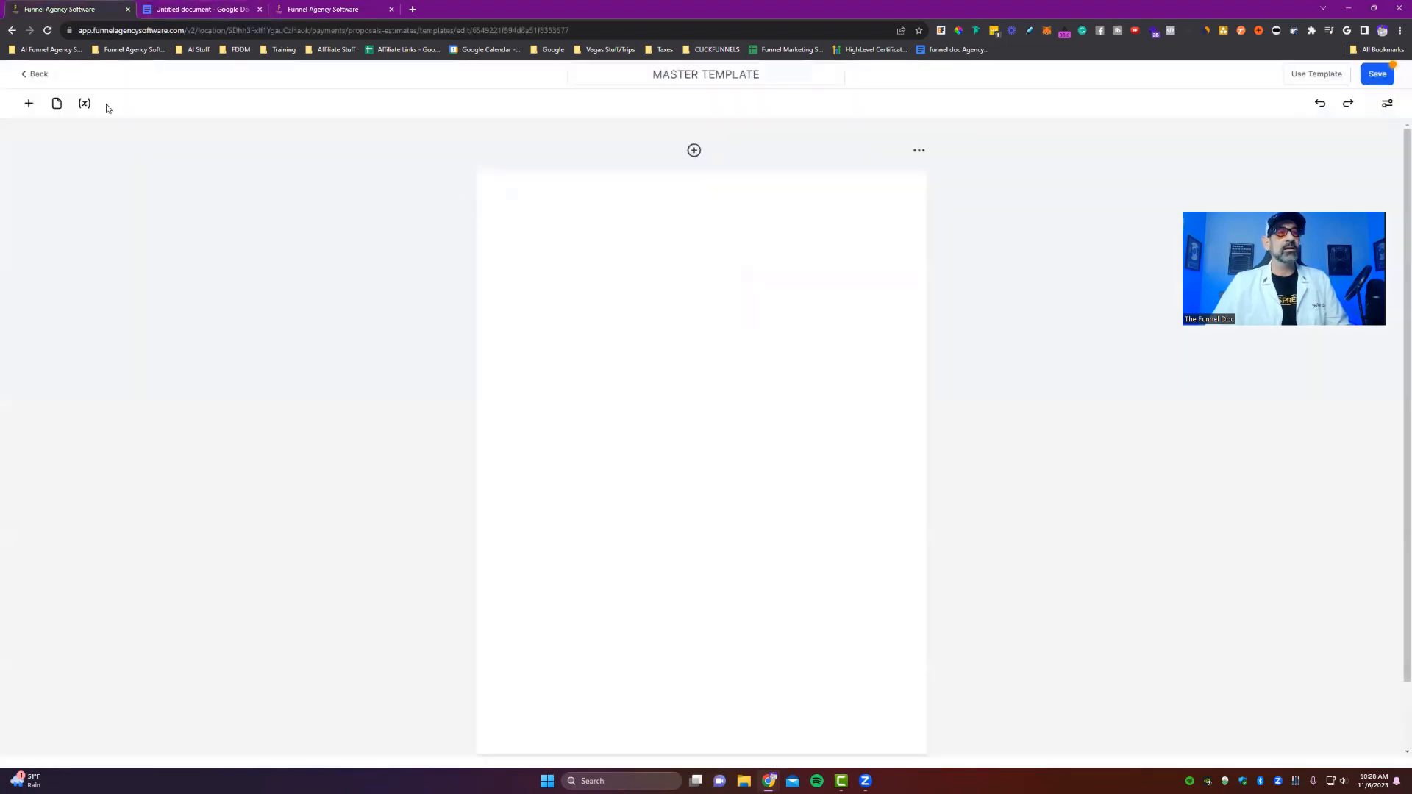
- Add a header image block with the Funnel Doc logo at 125px height
click(28, 103)
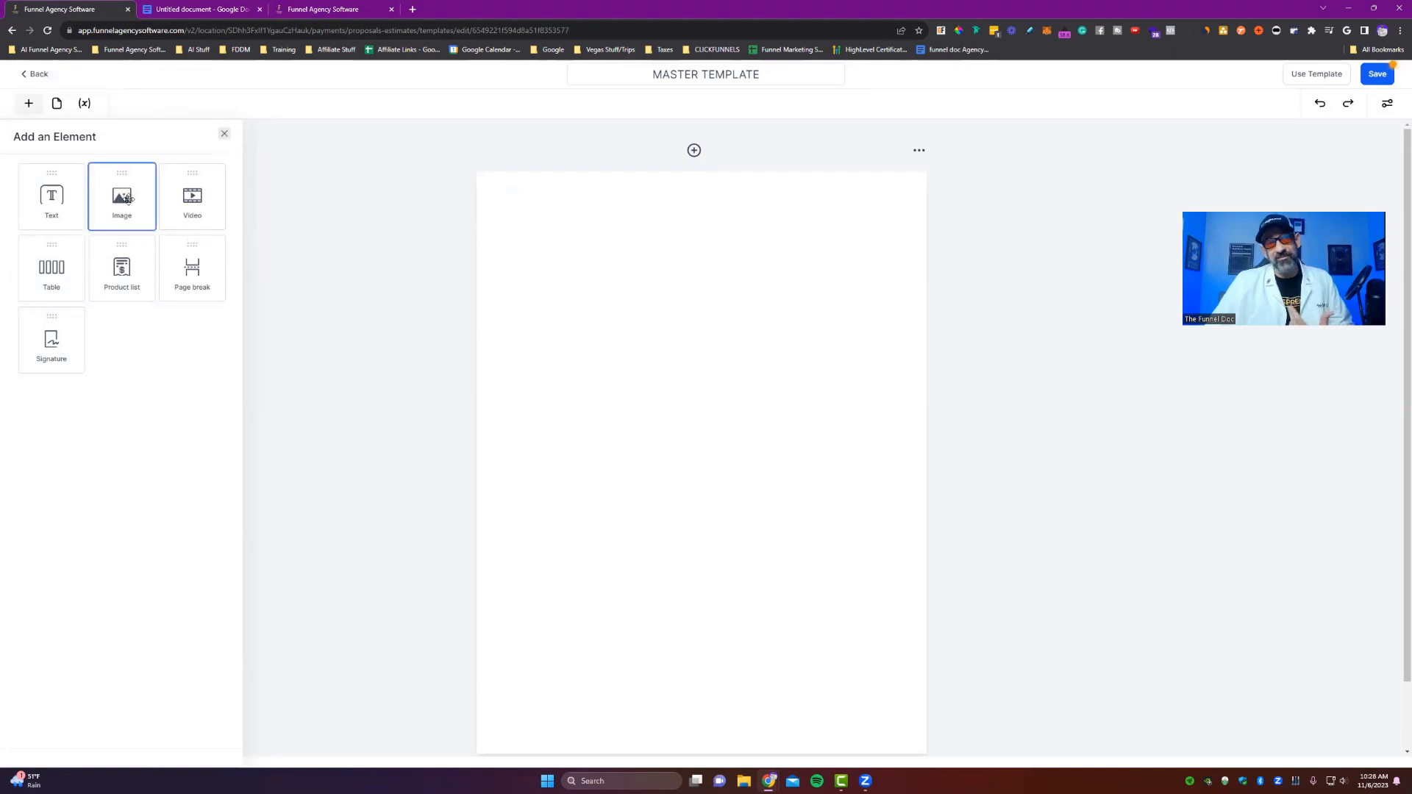
click(122, 196)
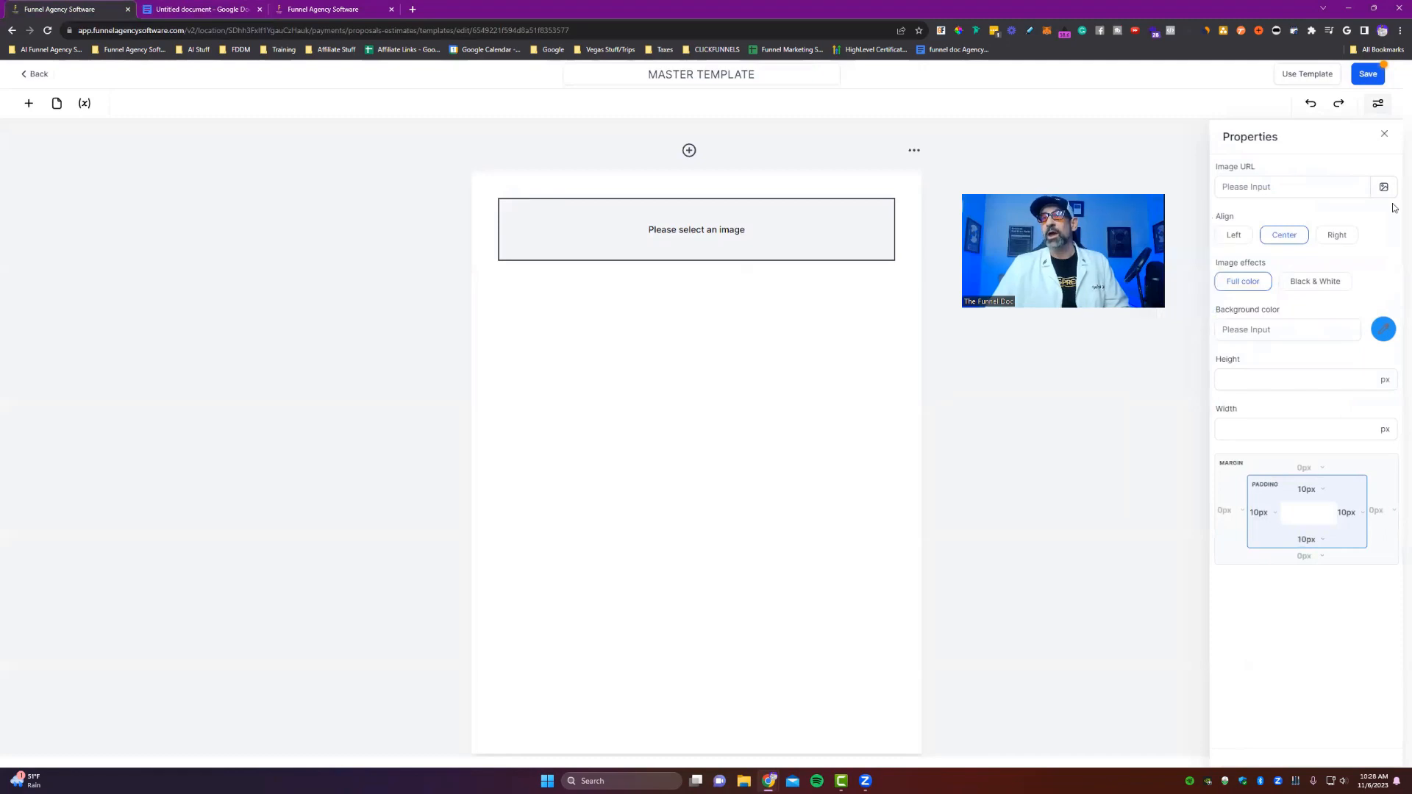
click(1384, 186)
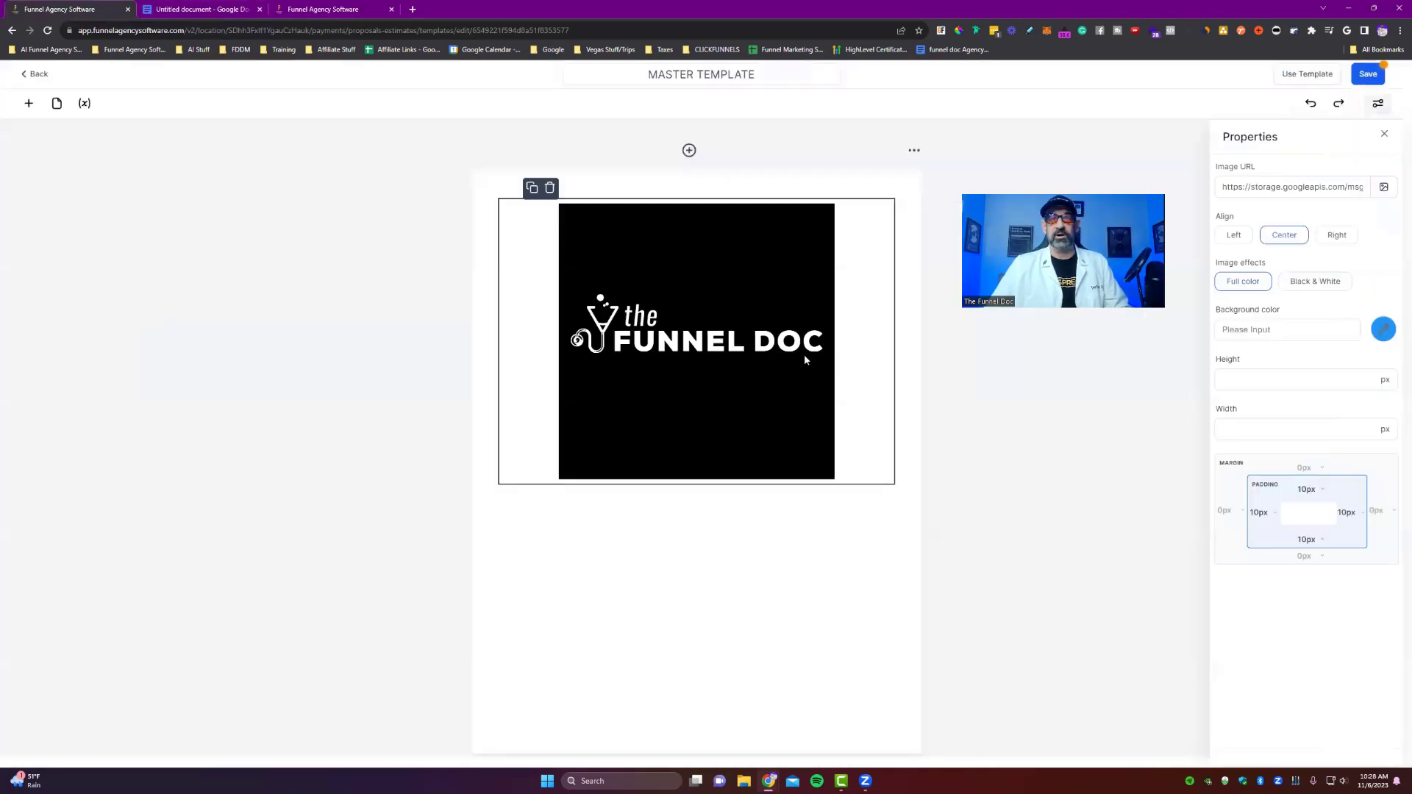
click(1296, 378)
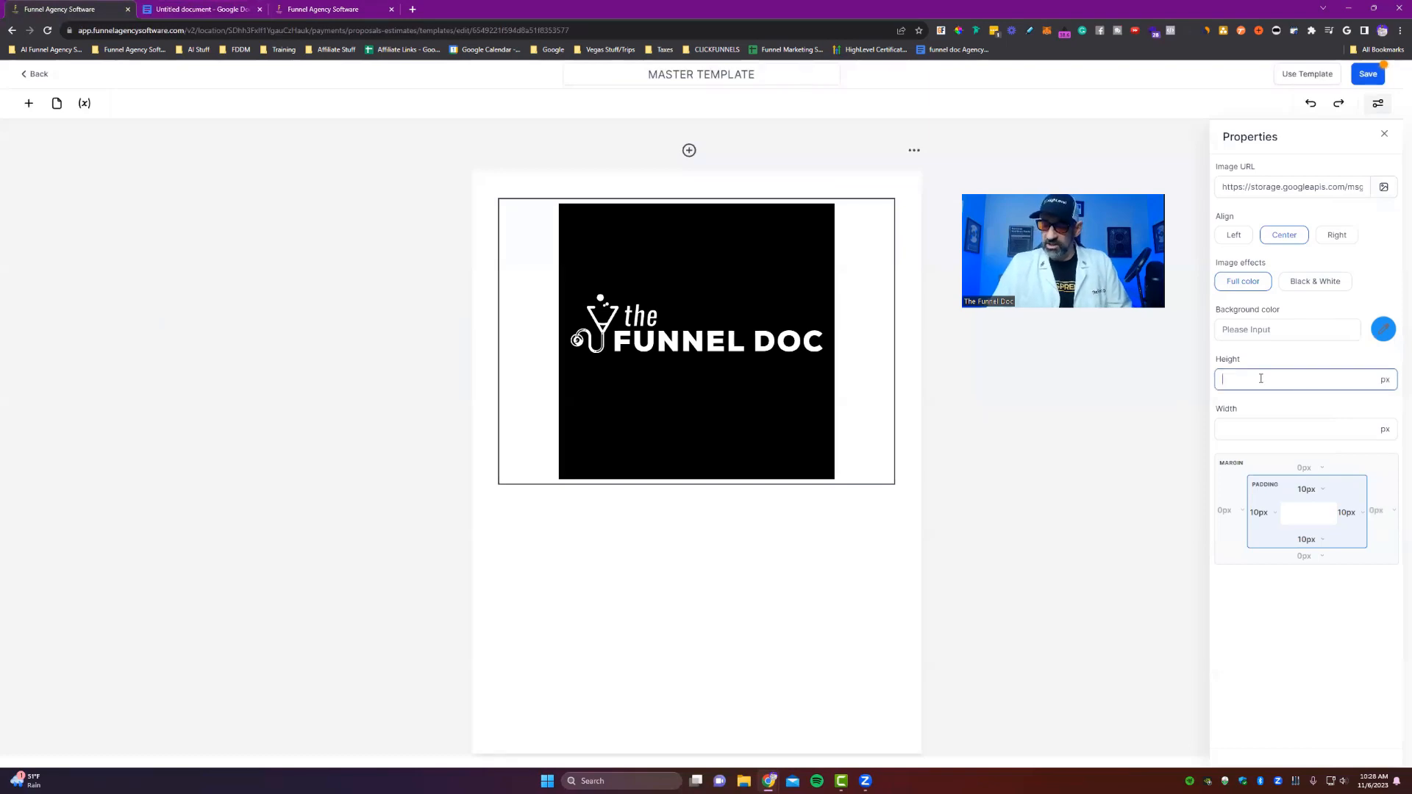
text(752)
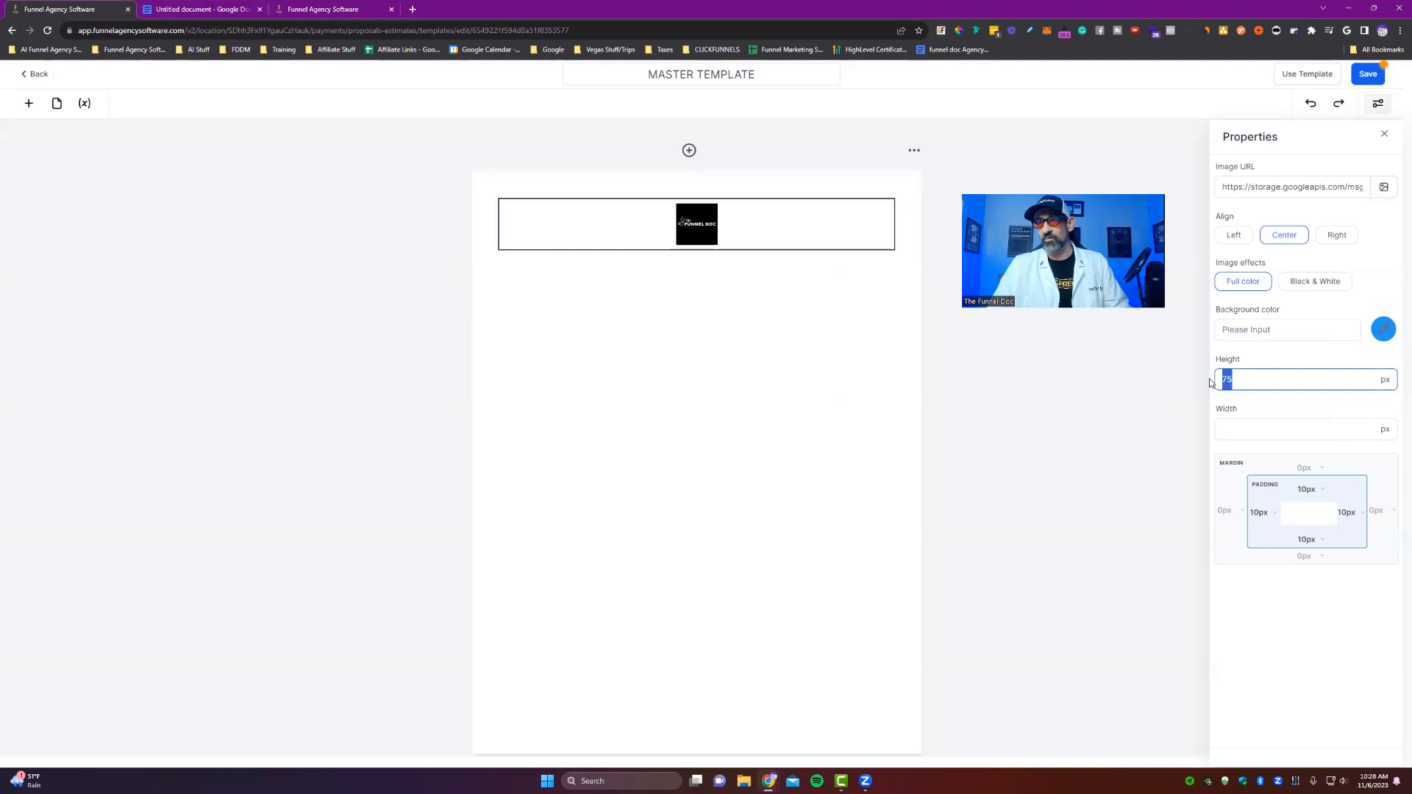
text(125)
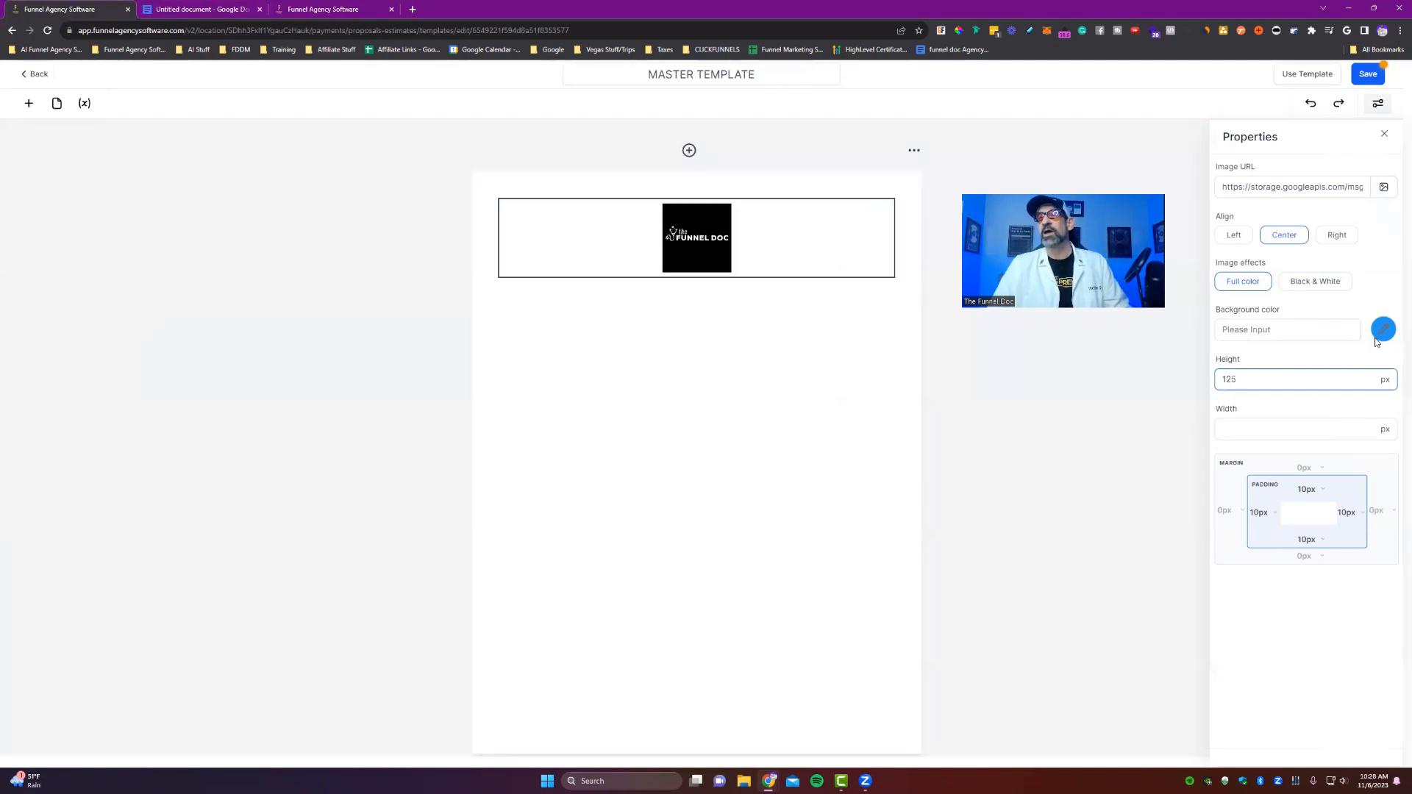
click(1383, 328)
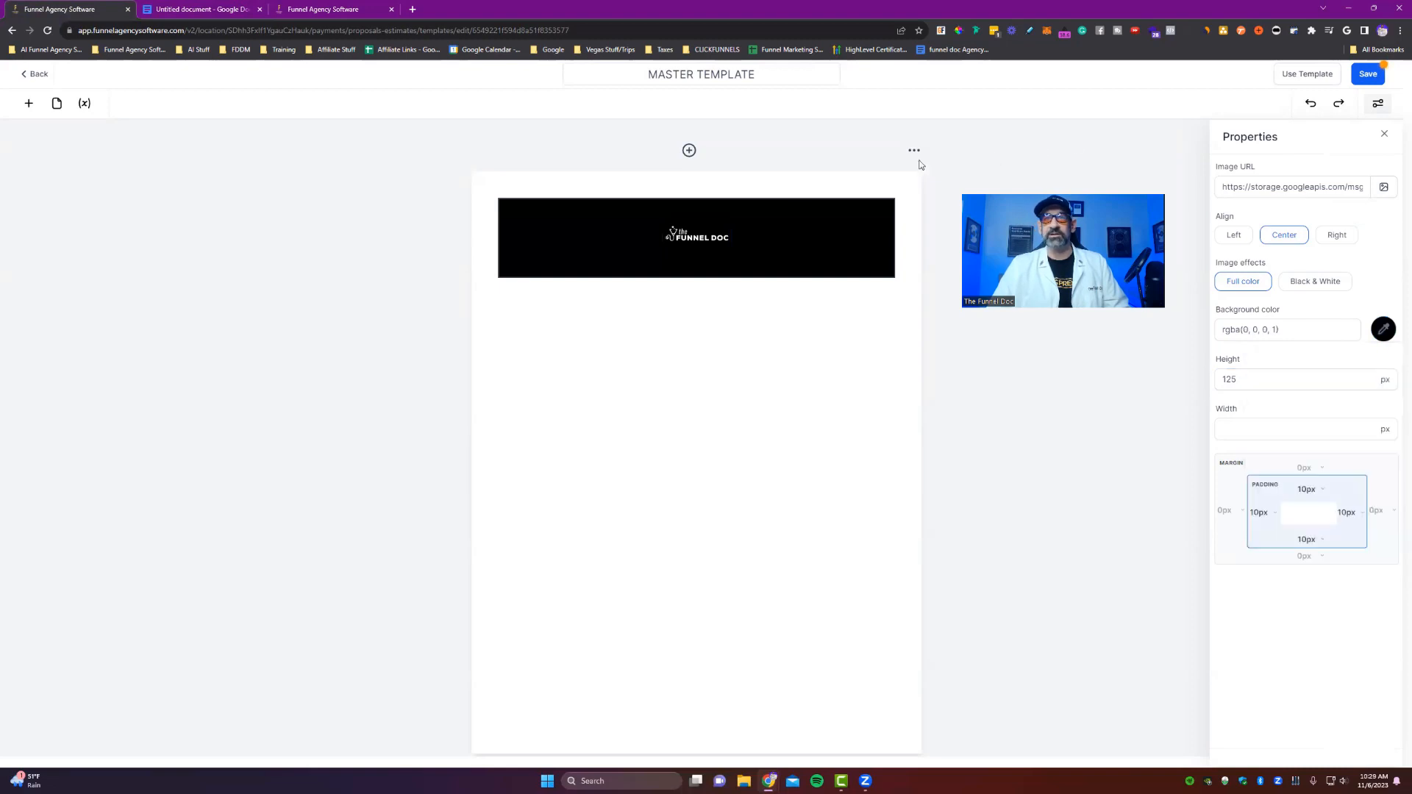
- Add a text block directly under the header image
click(28, 103)
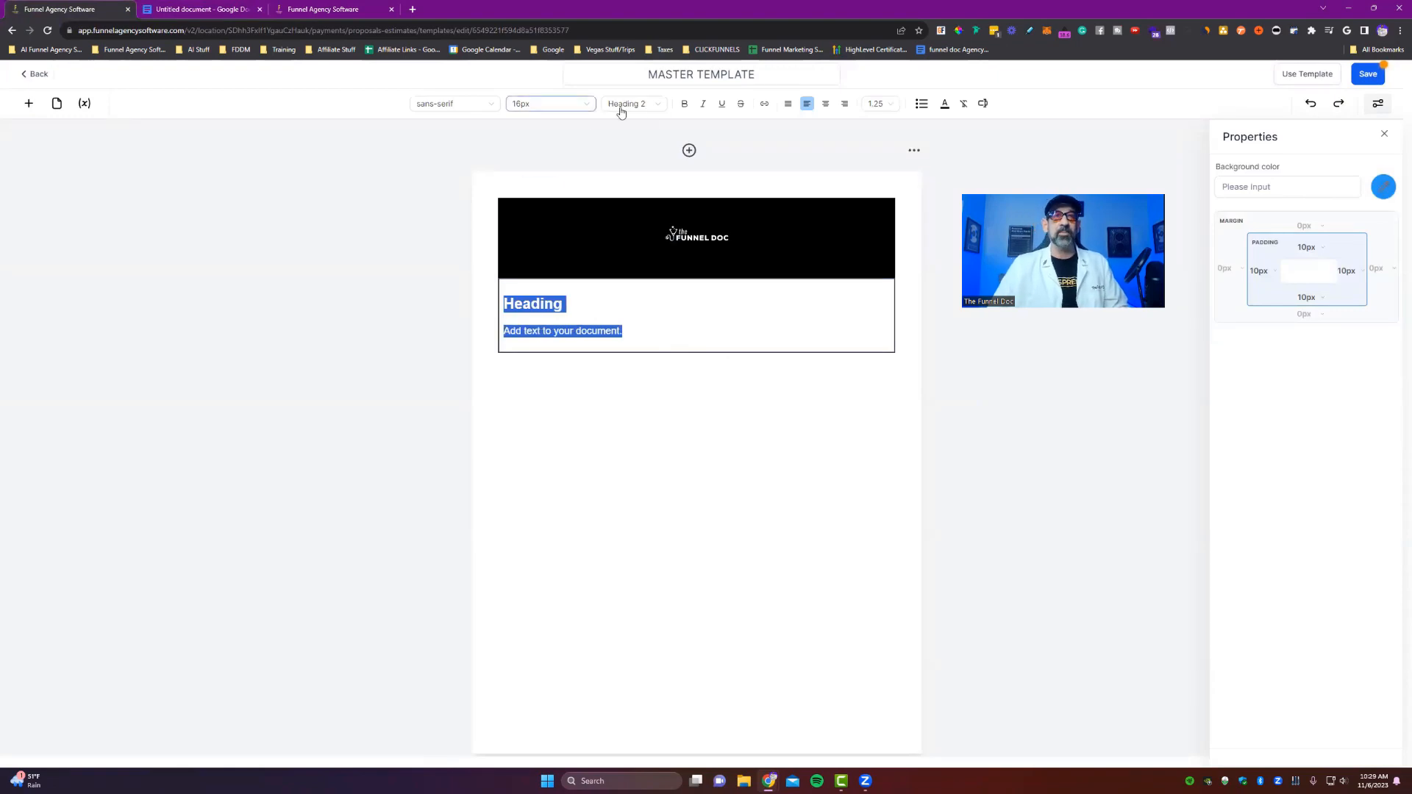
- Set the block to Paragraph style and fill it with the full services agreement text
click(633, 103)
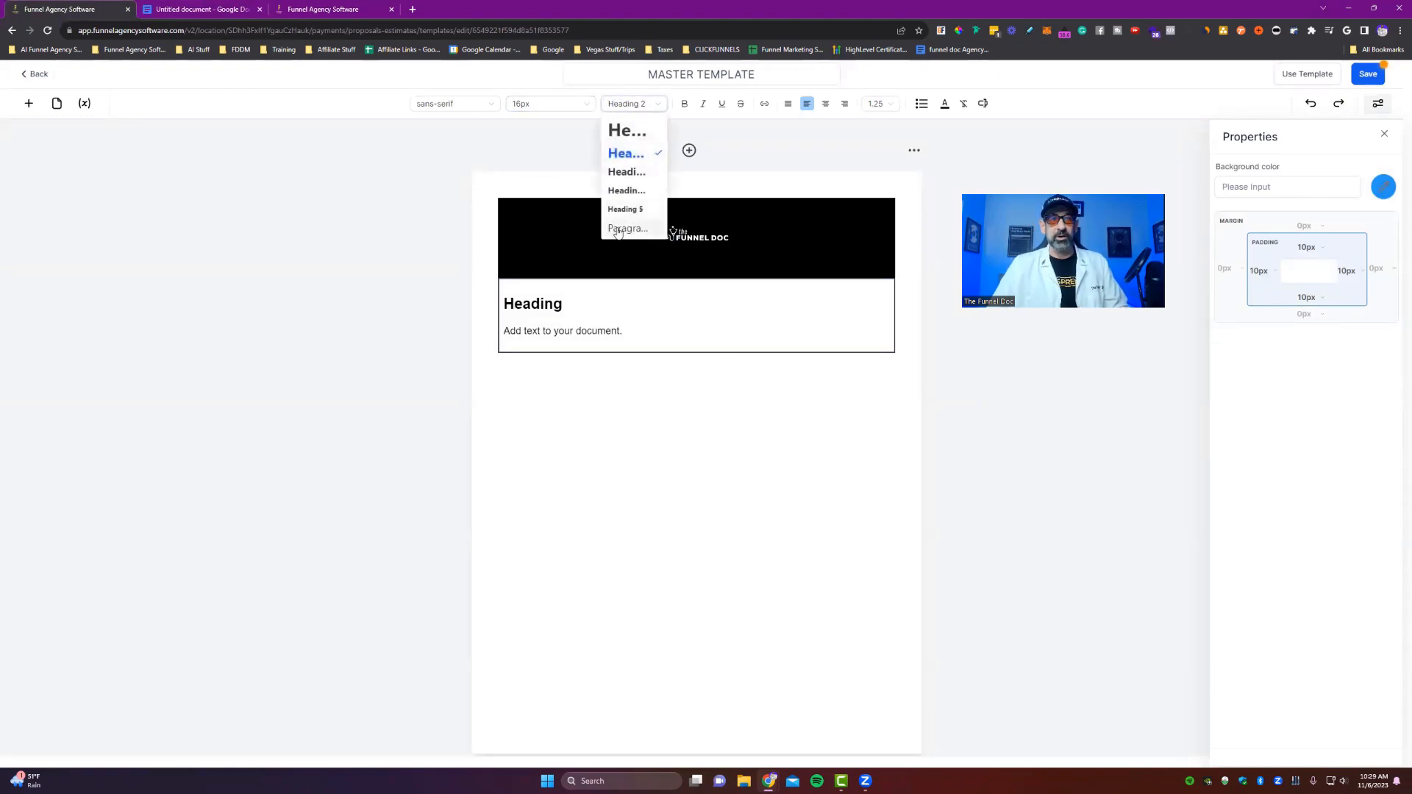
click(626, 228)
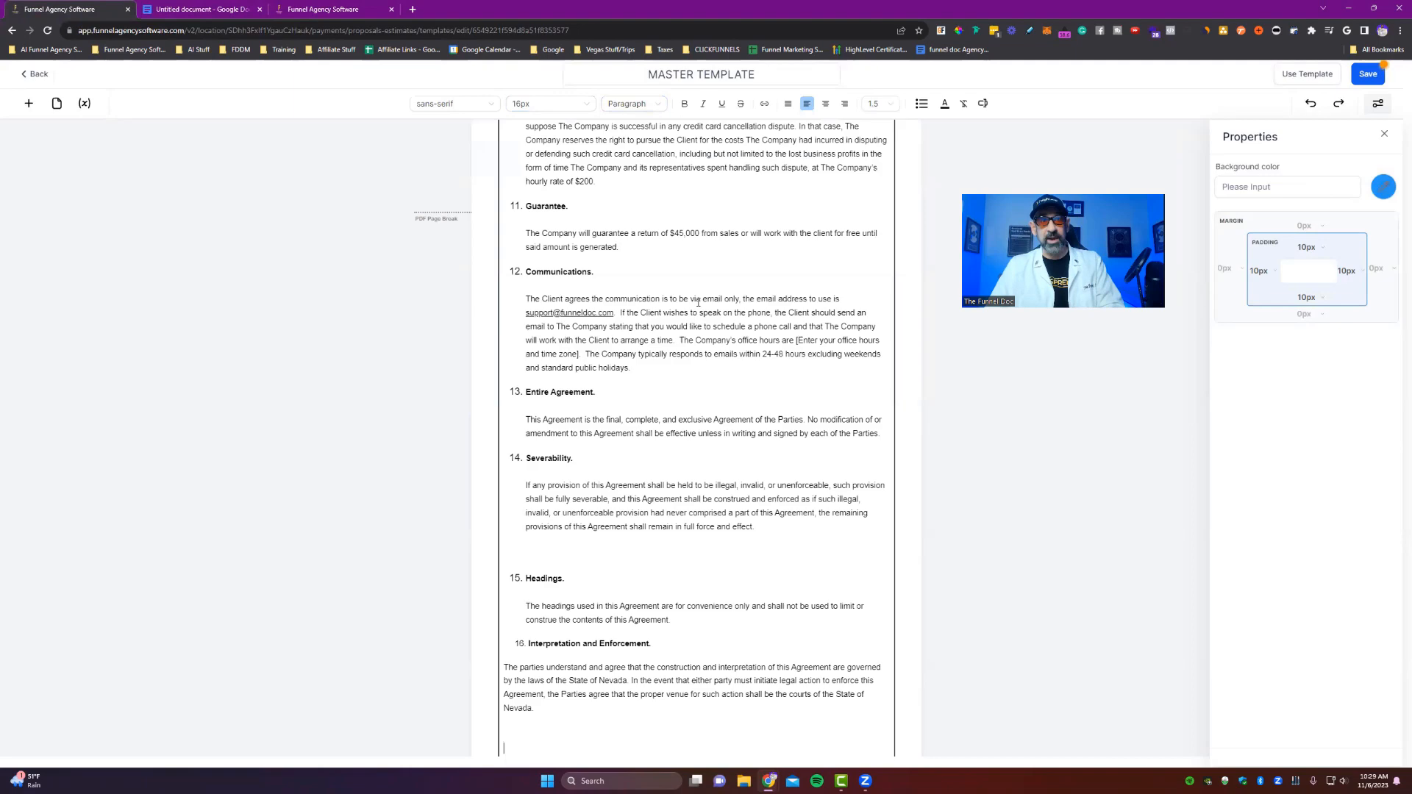
scroll(up, 3)
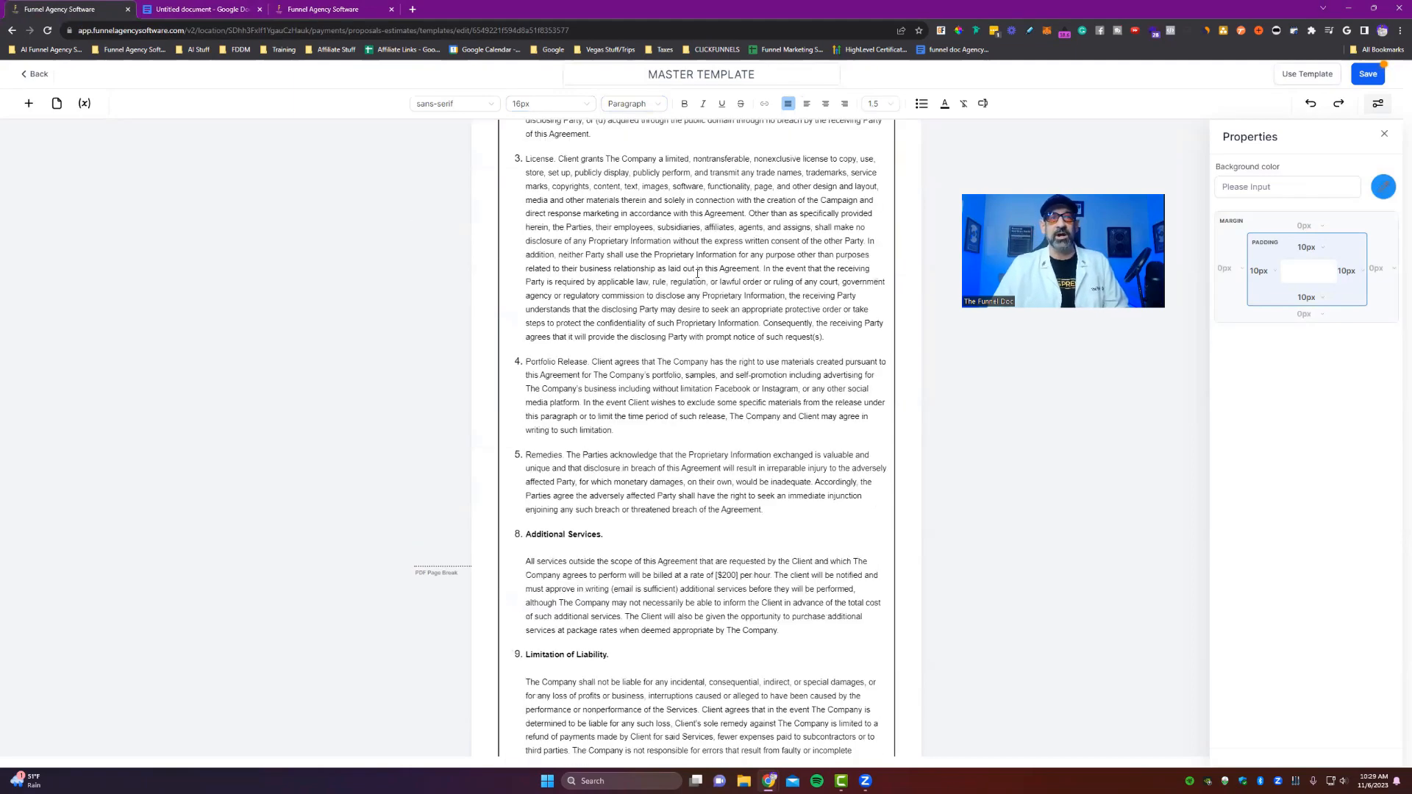
scroll(up, 3)
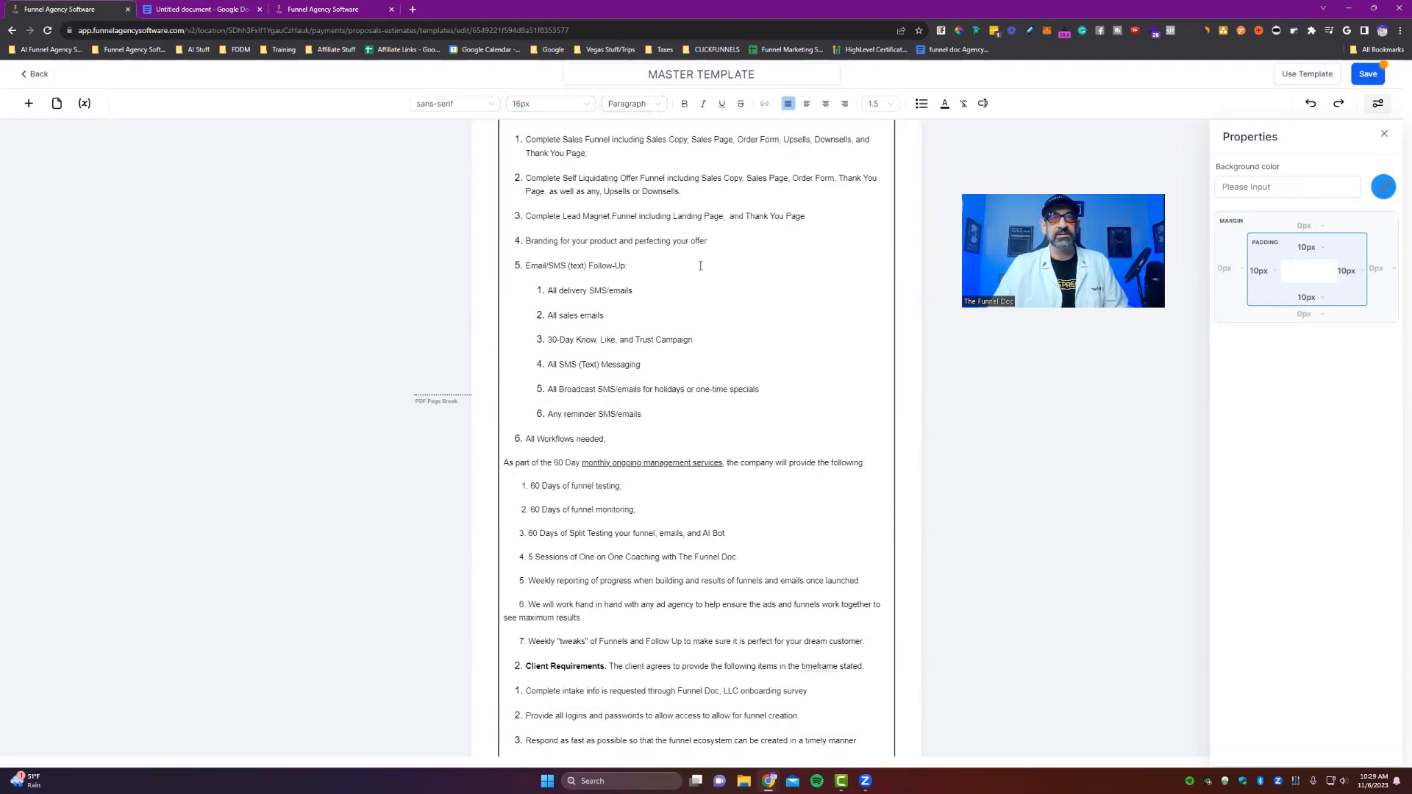
scroll(up, 3)
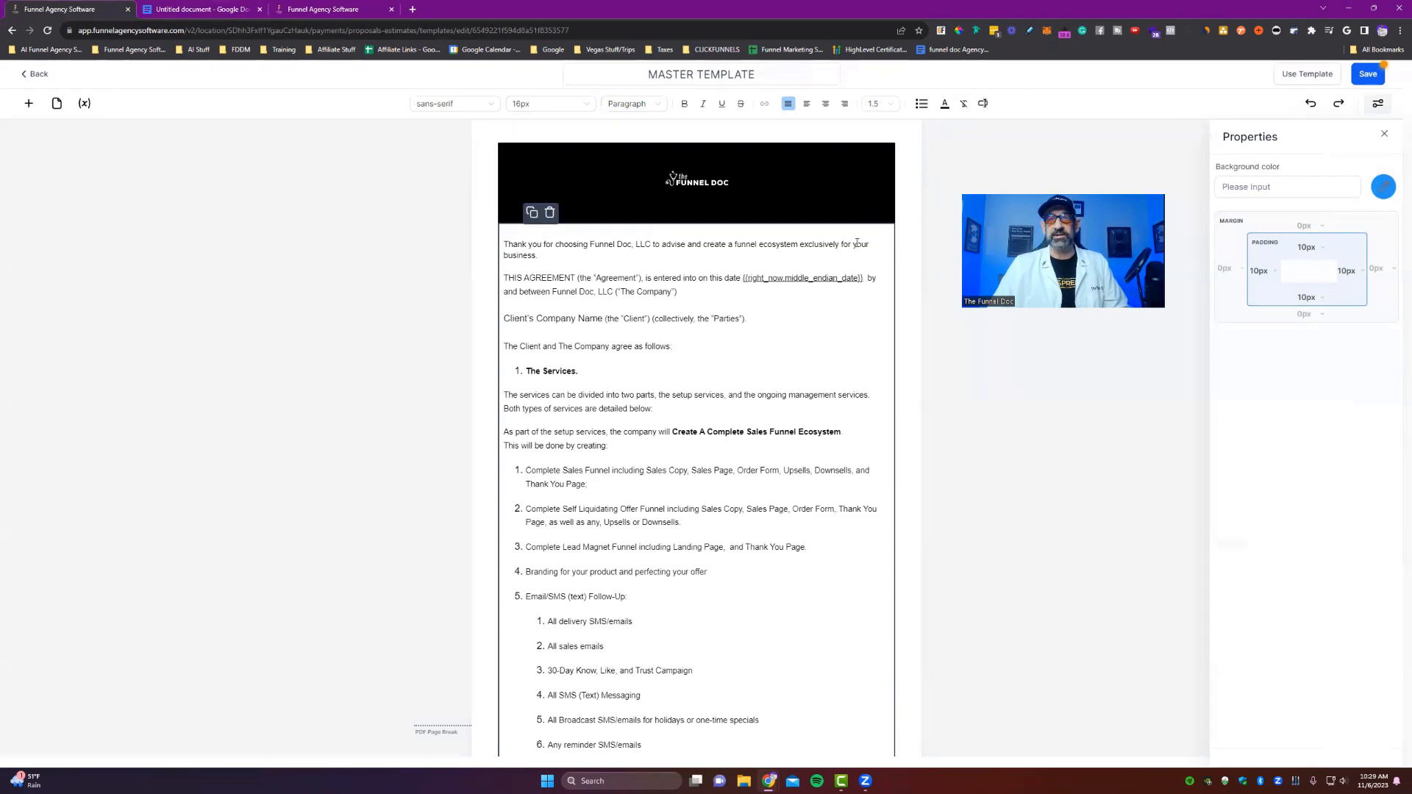
scroll(down, 3)
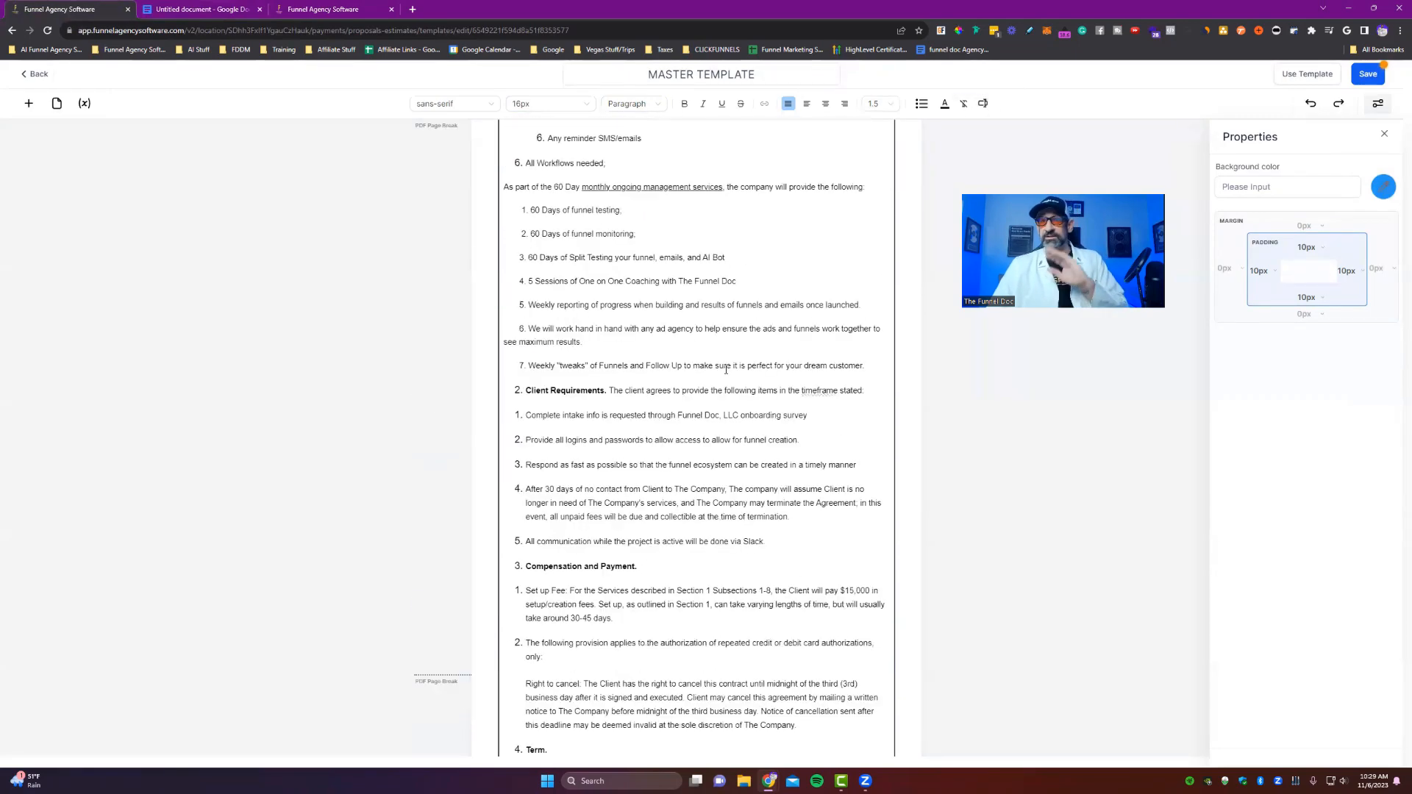
scroll(down, 3)
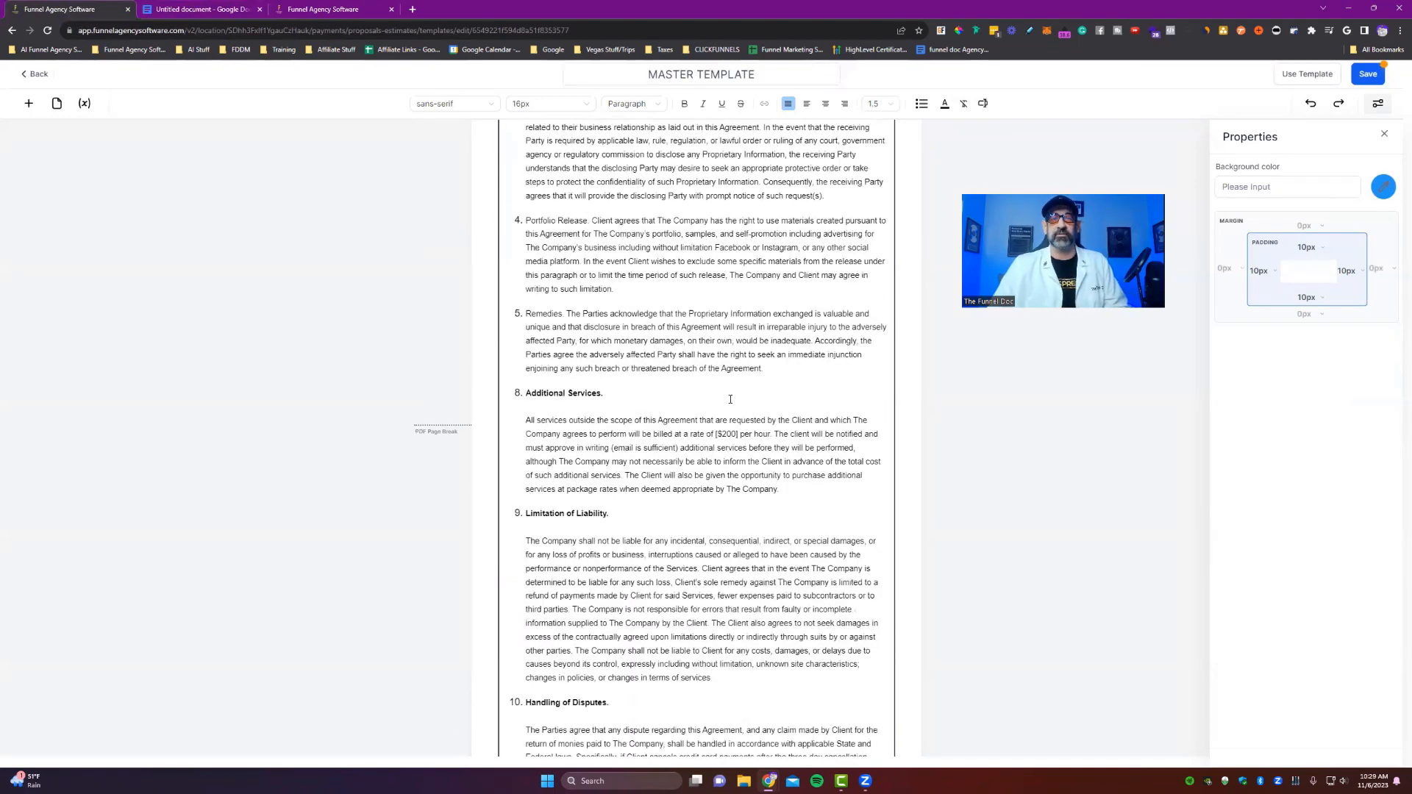
click(198, 8)
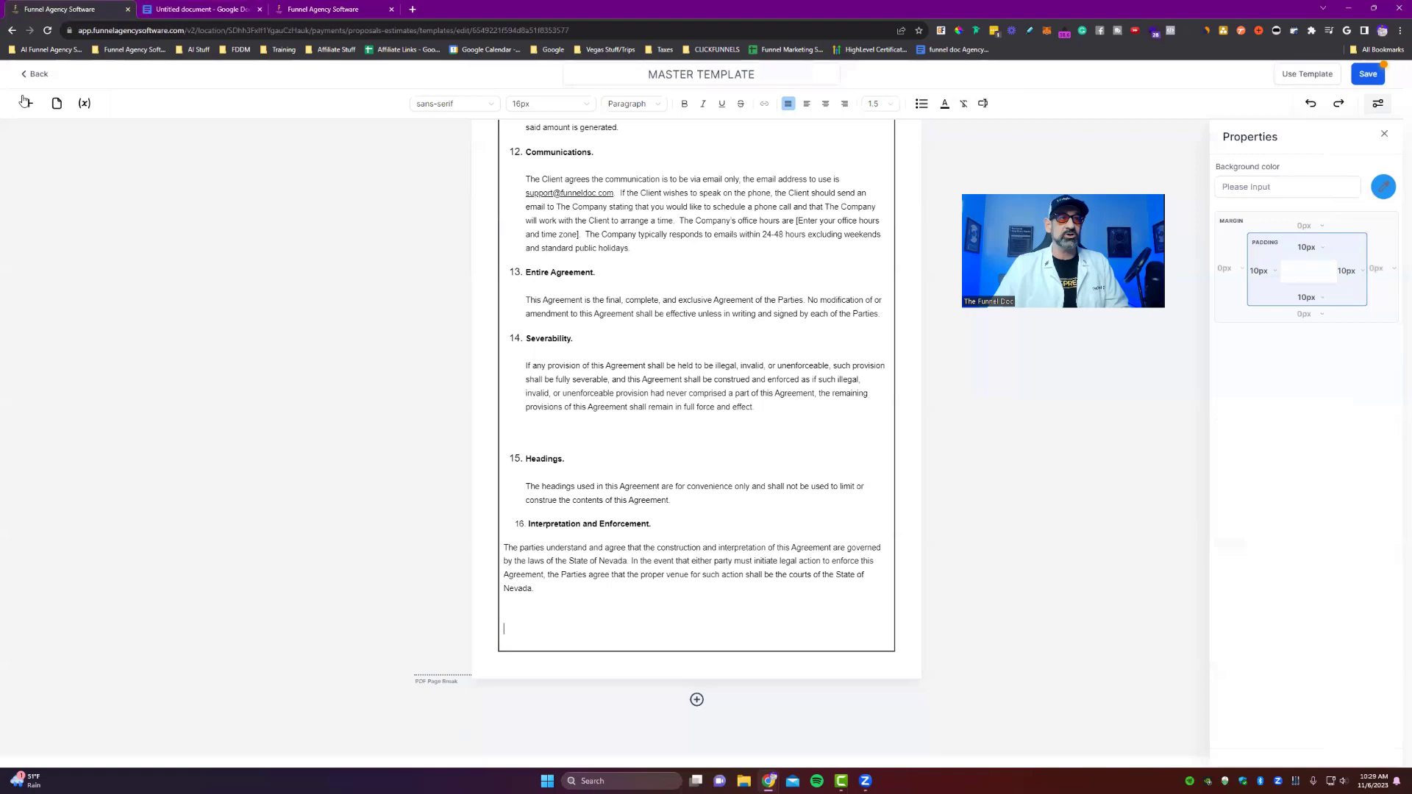
- Insert a Product list pricing table after the agreement, with a text block below it
click(25, 103)
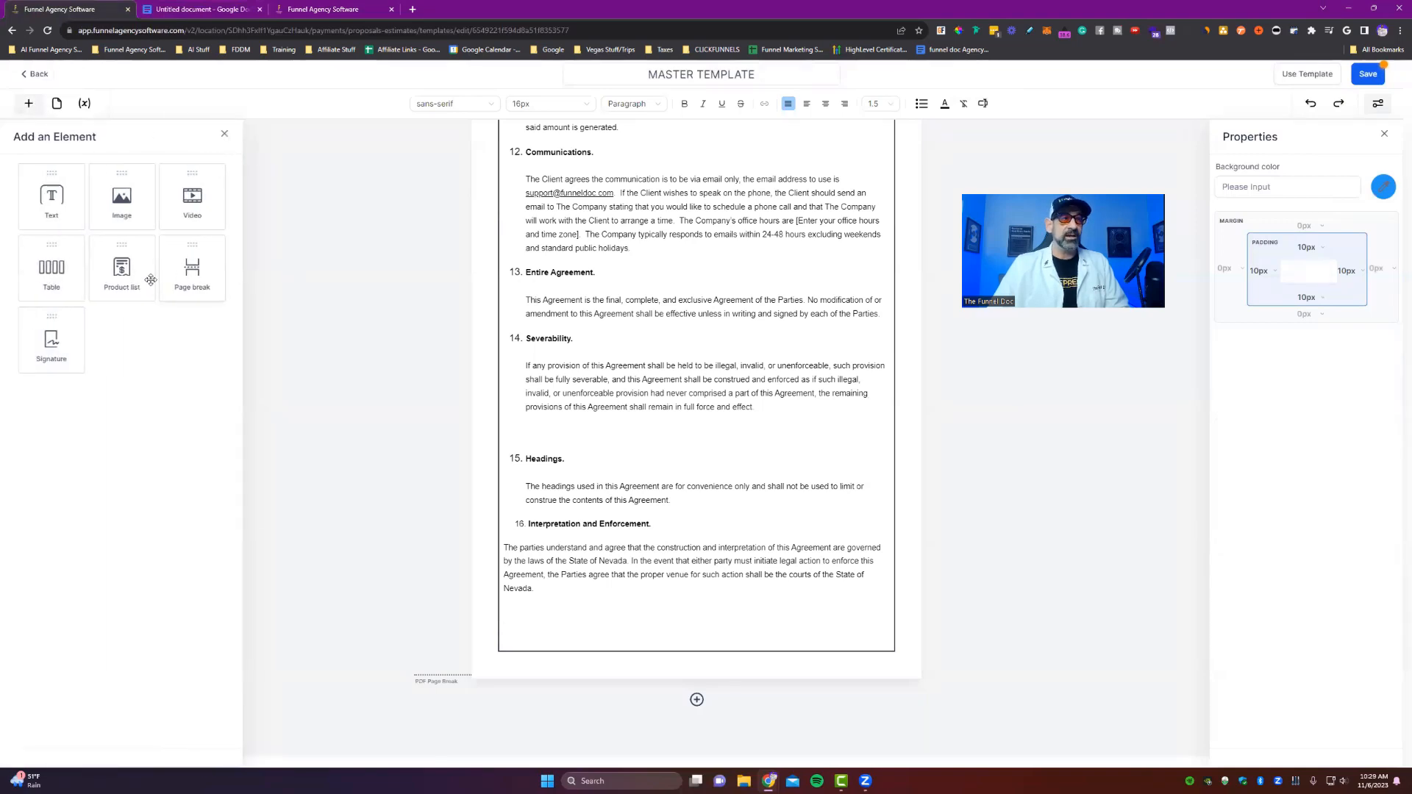
click(121, 267)
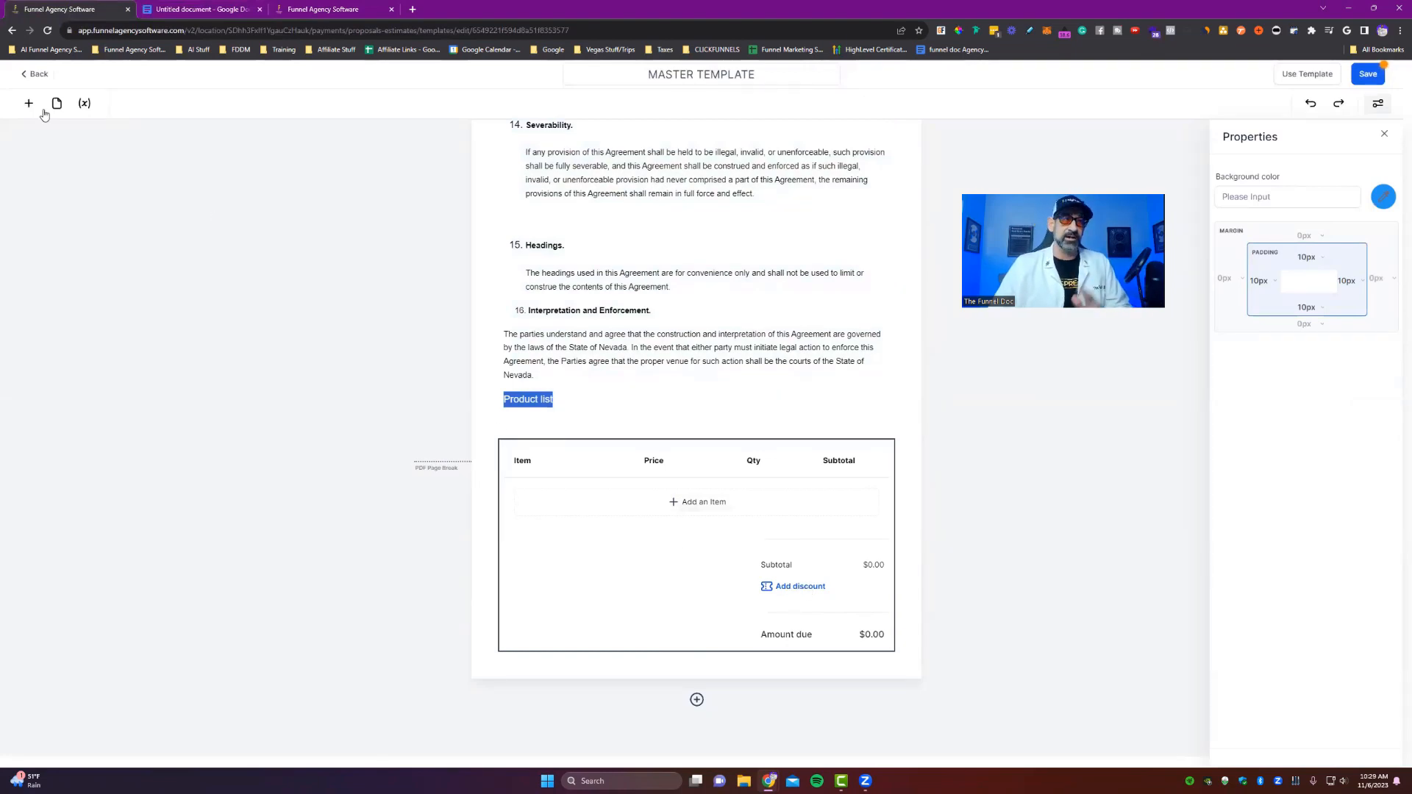
click(28, 103)
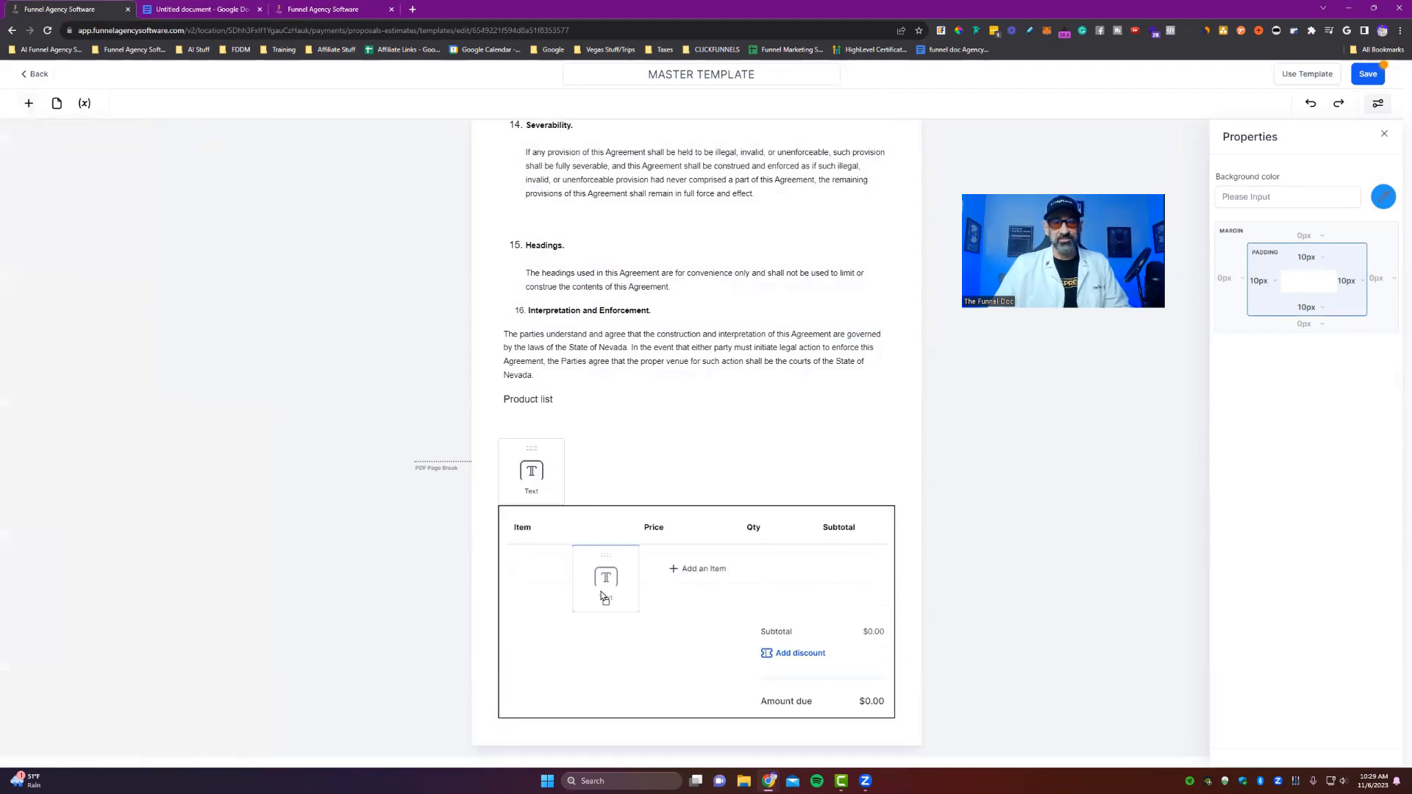
click(531, 471)
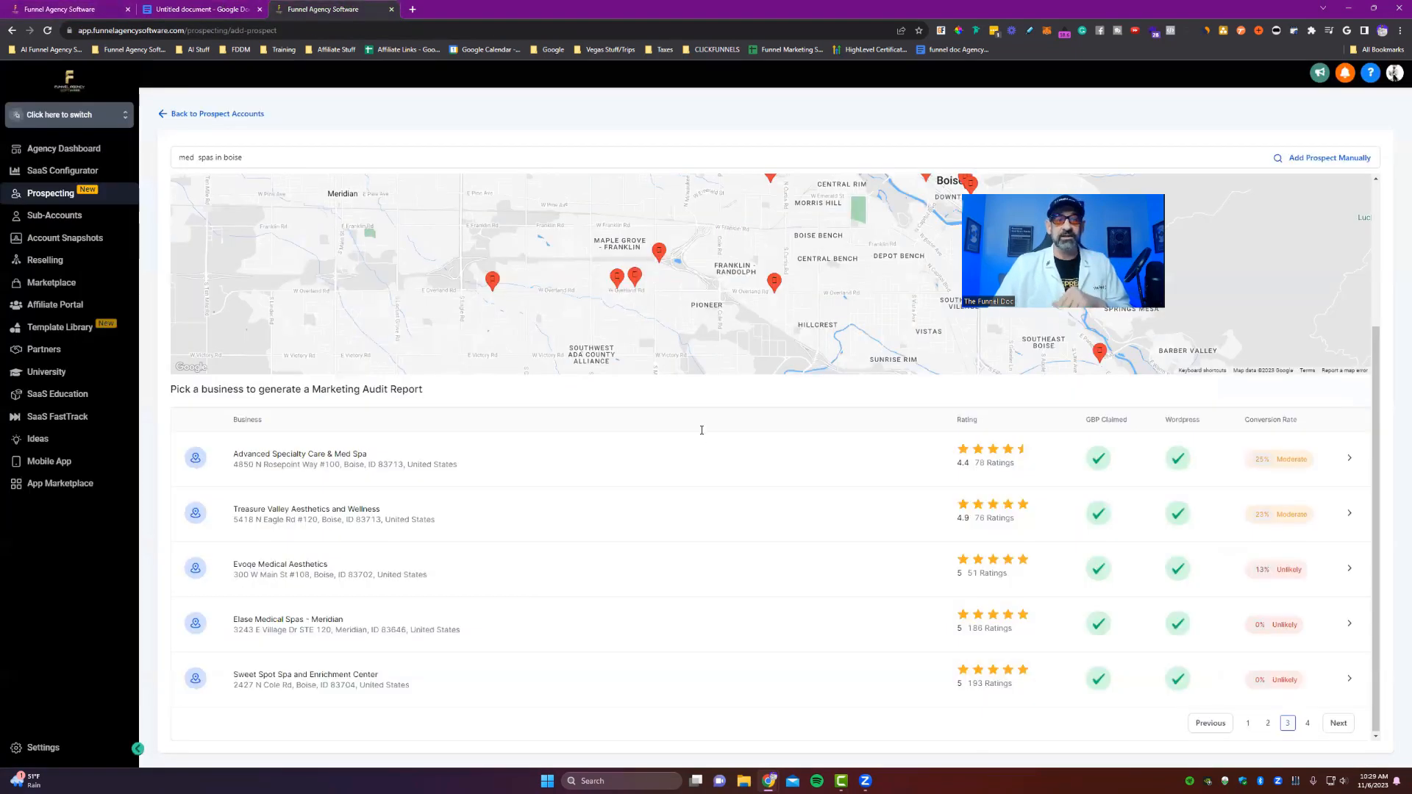
- Paste the Electronic Signature Acknowledgment and Consent wording into the new text block
click(200, 9)
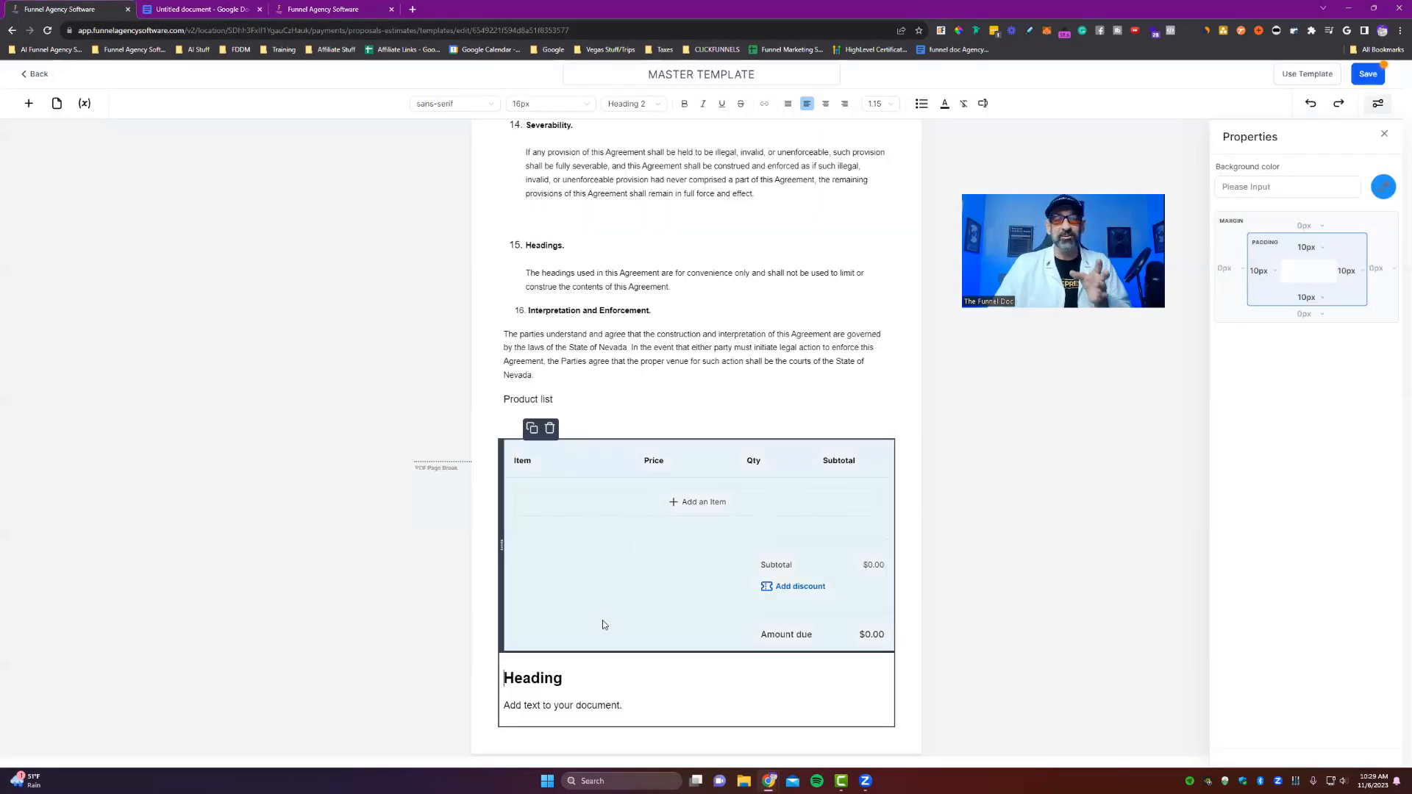
click(533, 678)
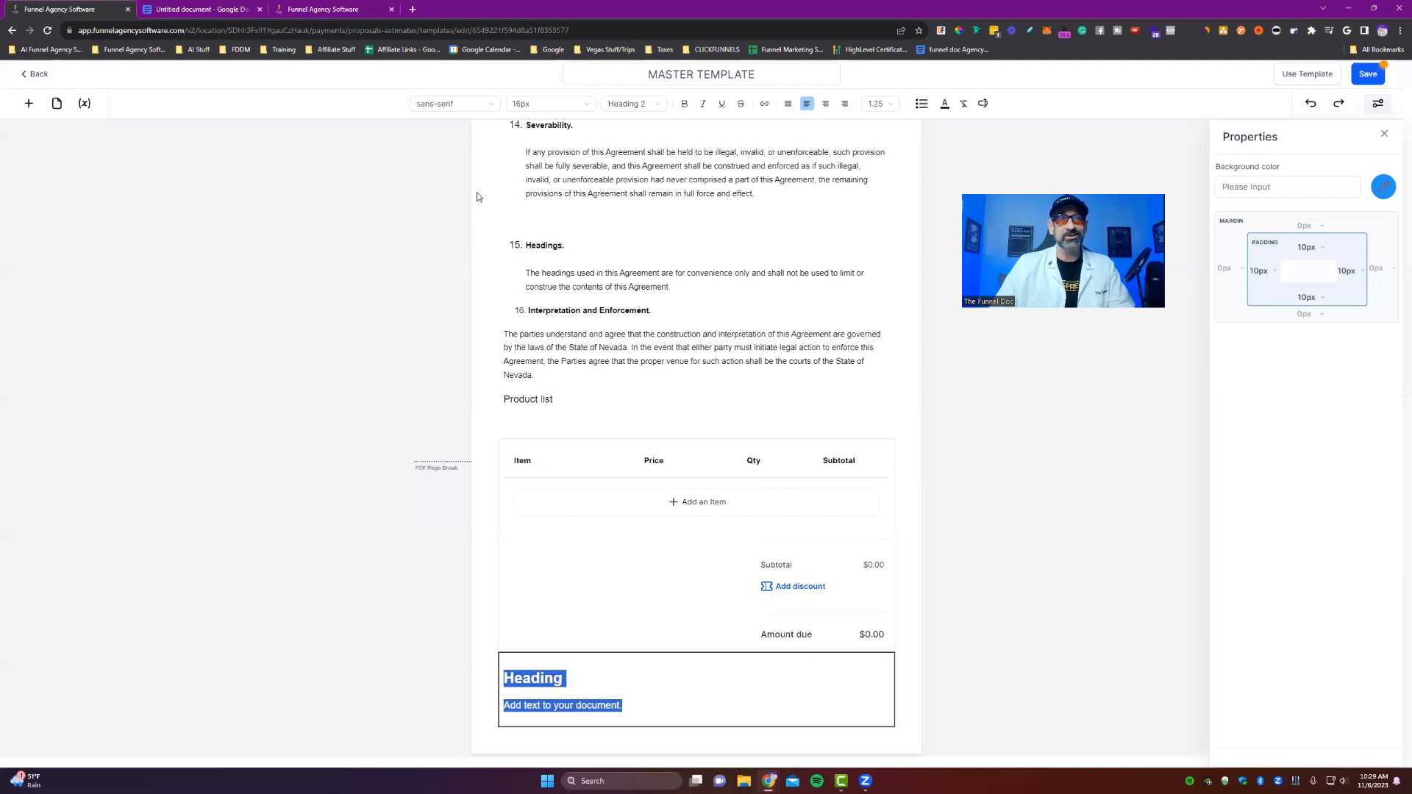
click(630, 104)
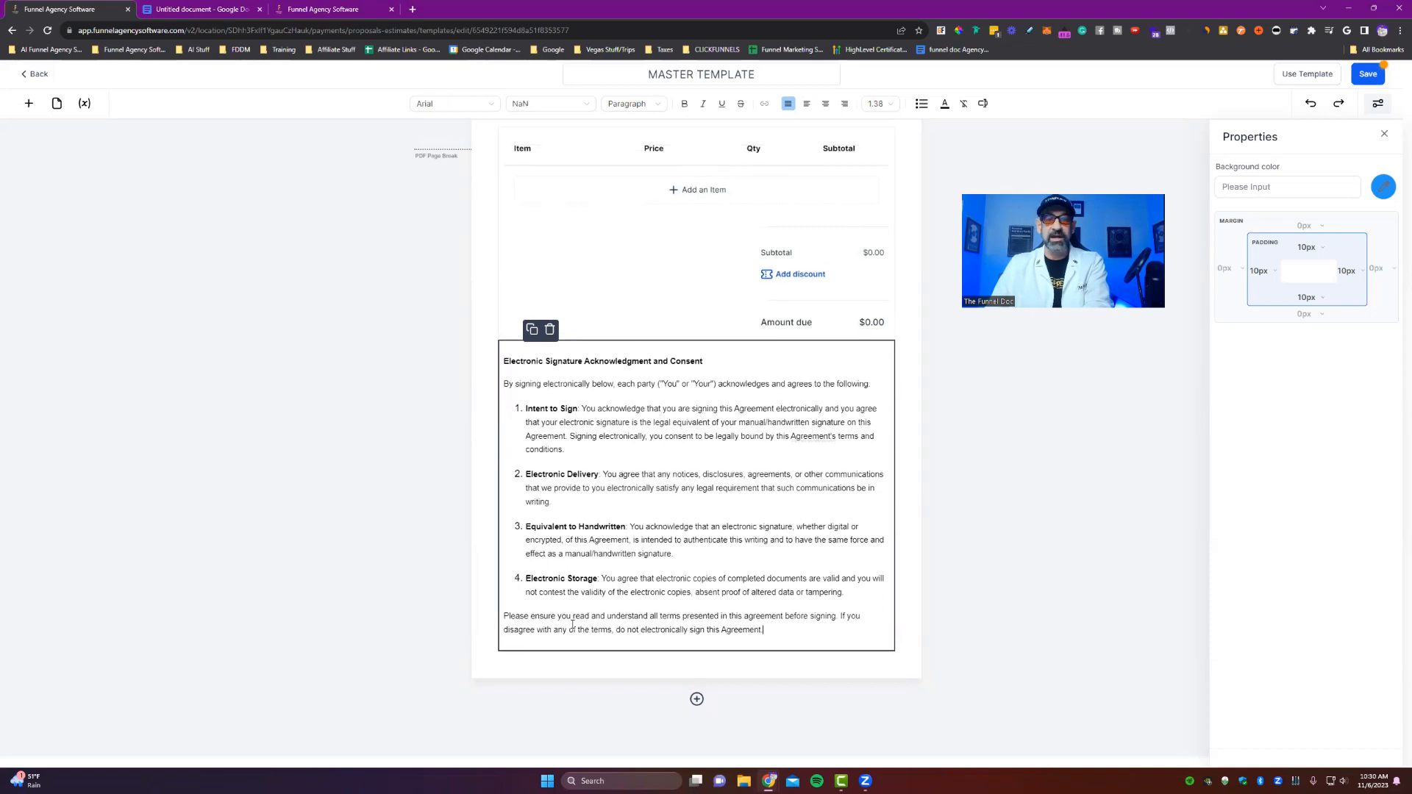
mouse_move(28, 104)
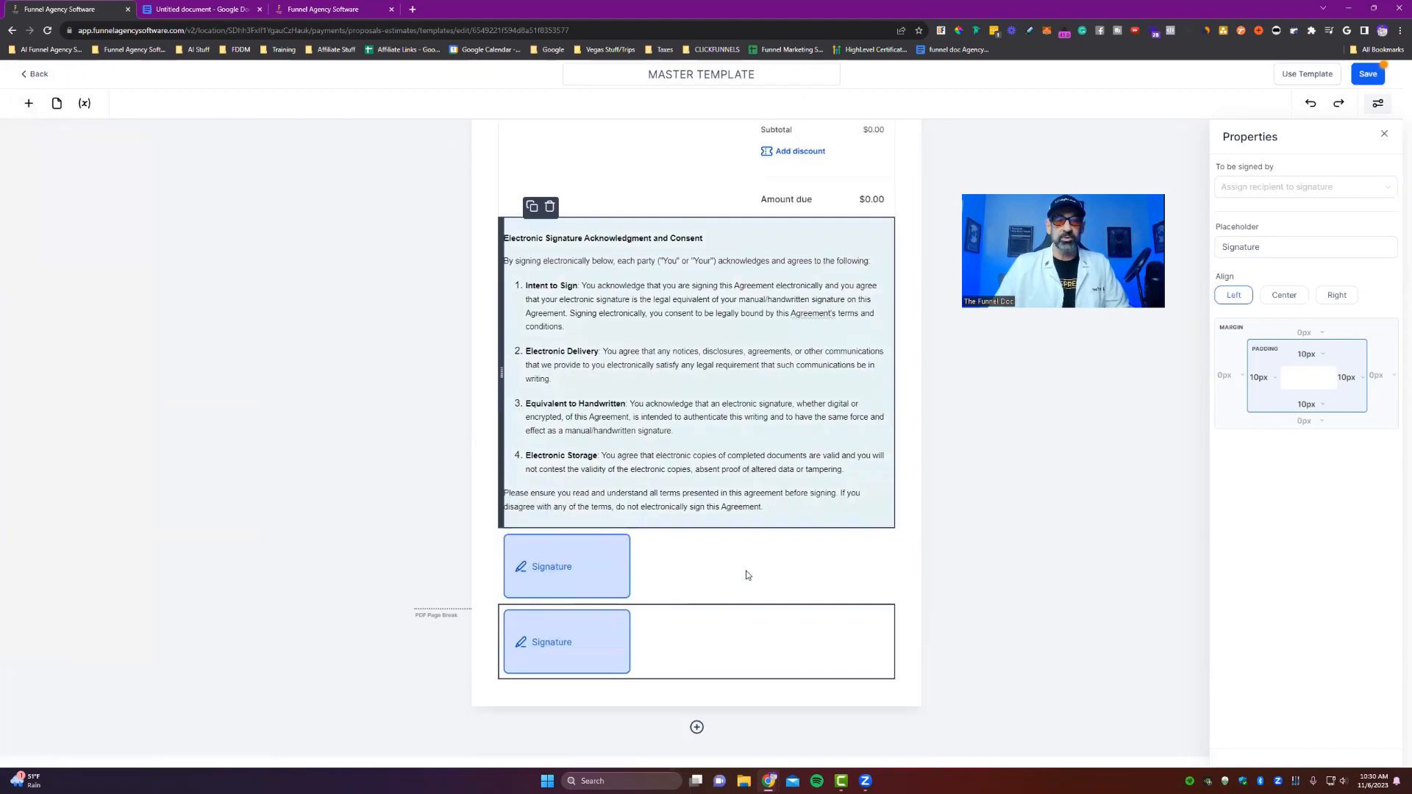
- Label the two signature fields Client's Signature and Company's Signature
scroll(down, 3)
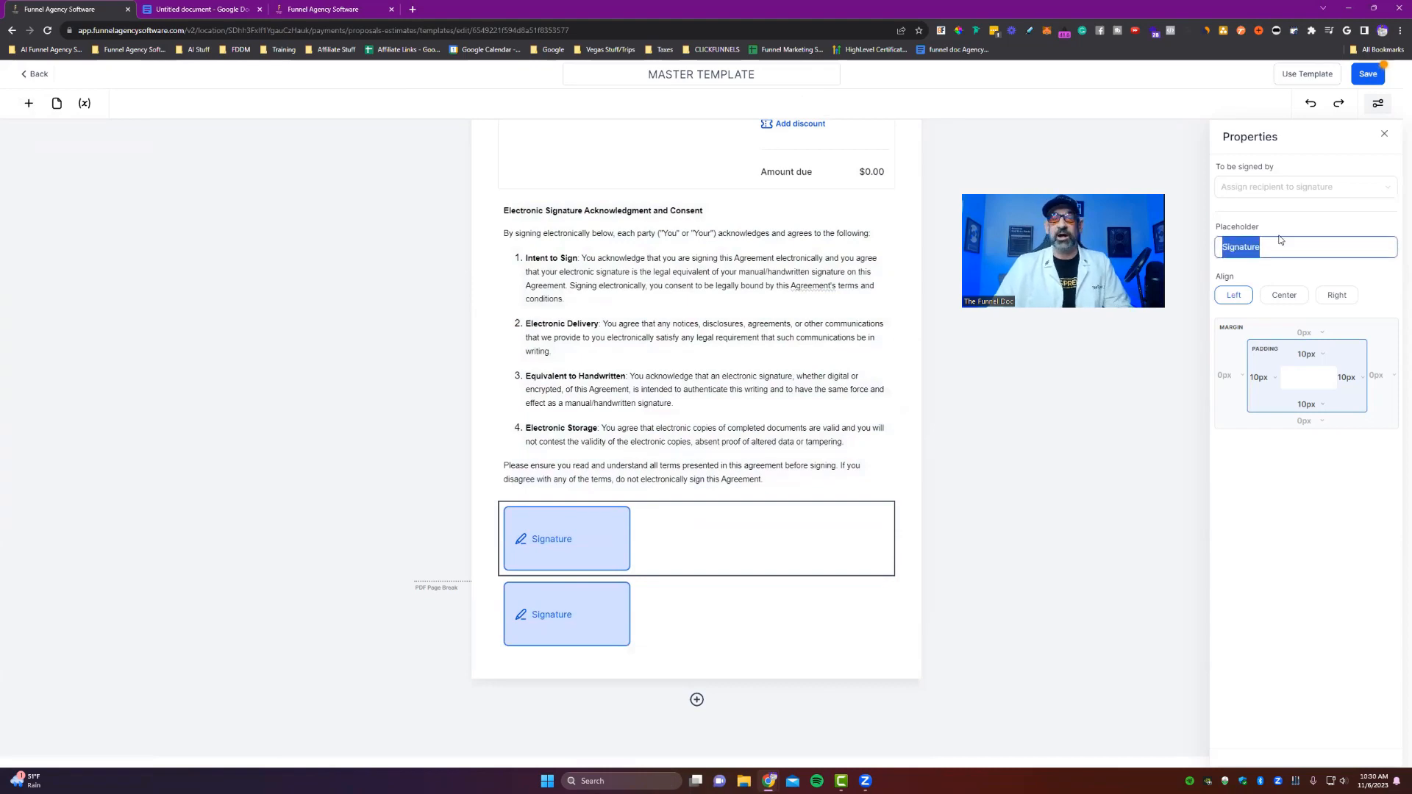
text(Client's)
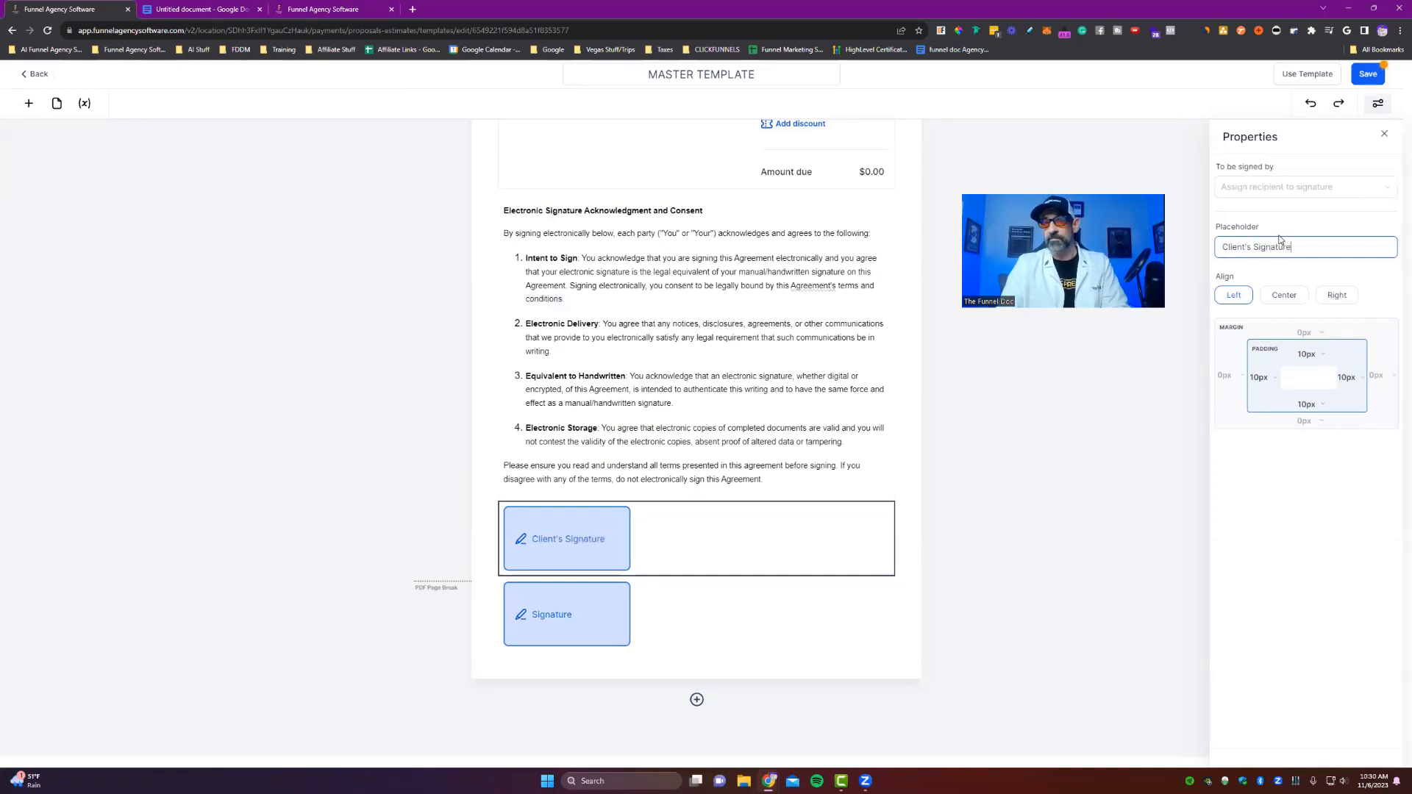
click(566, 614)
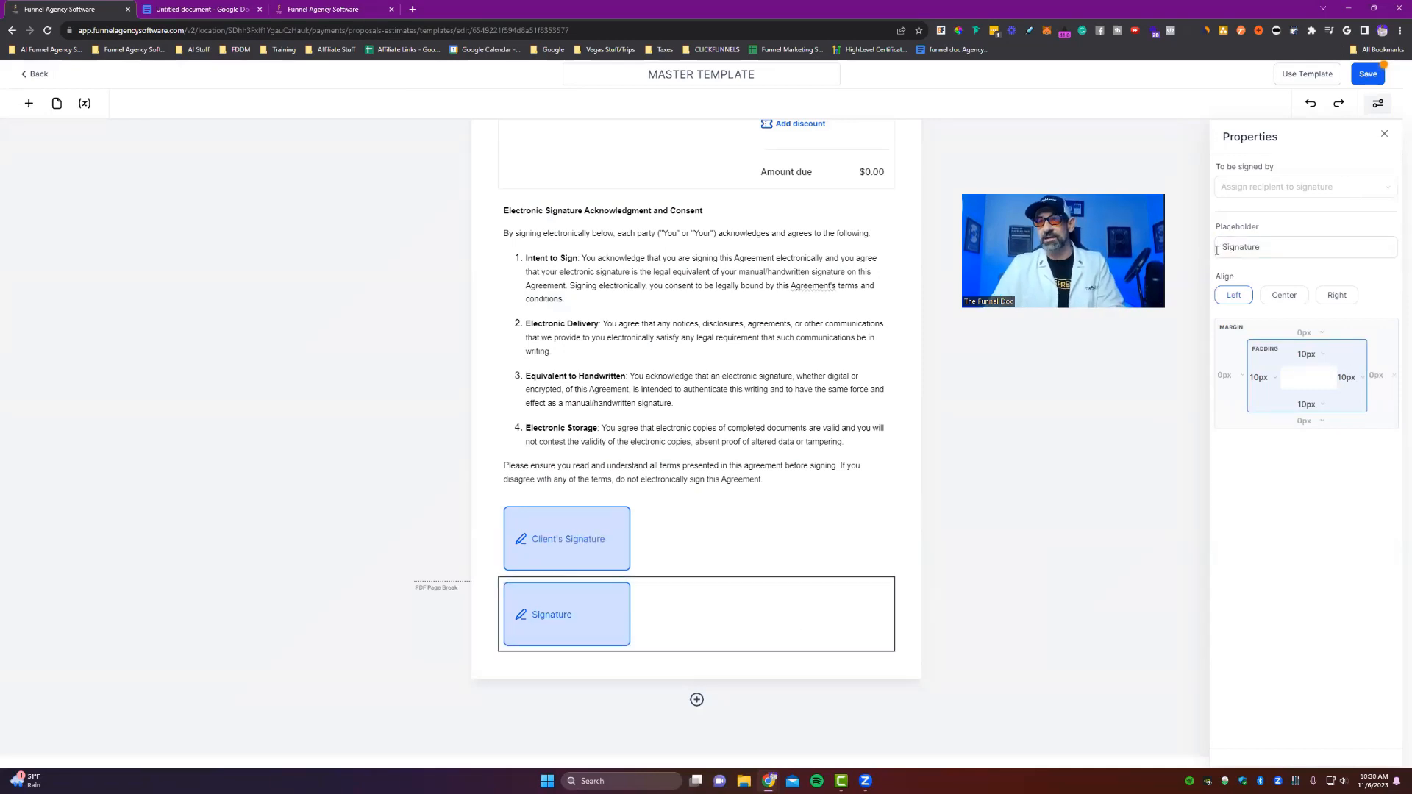
click(1305, 247)
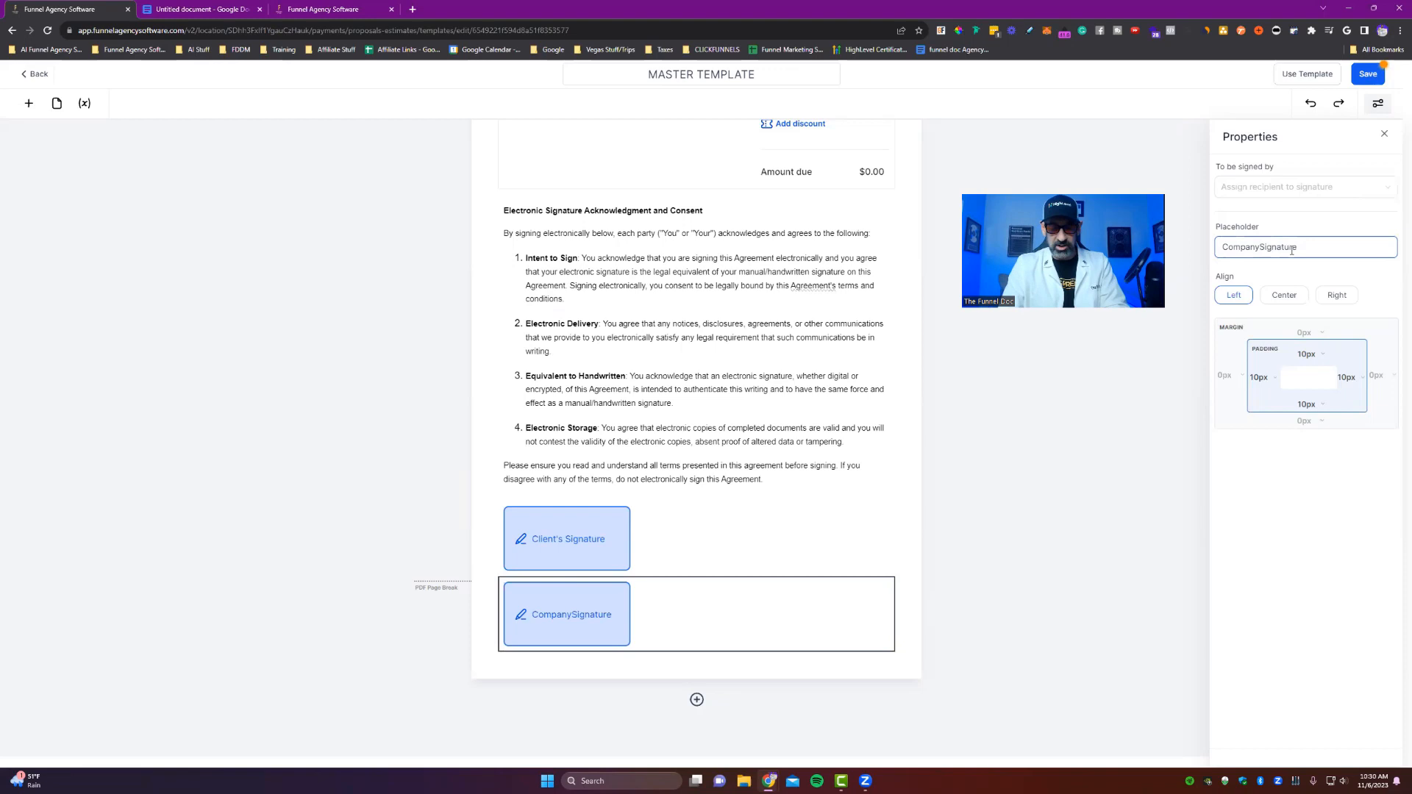
text(Company's Signature)
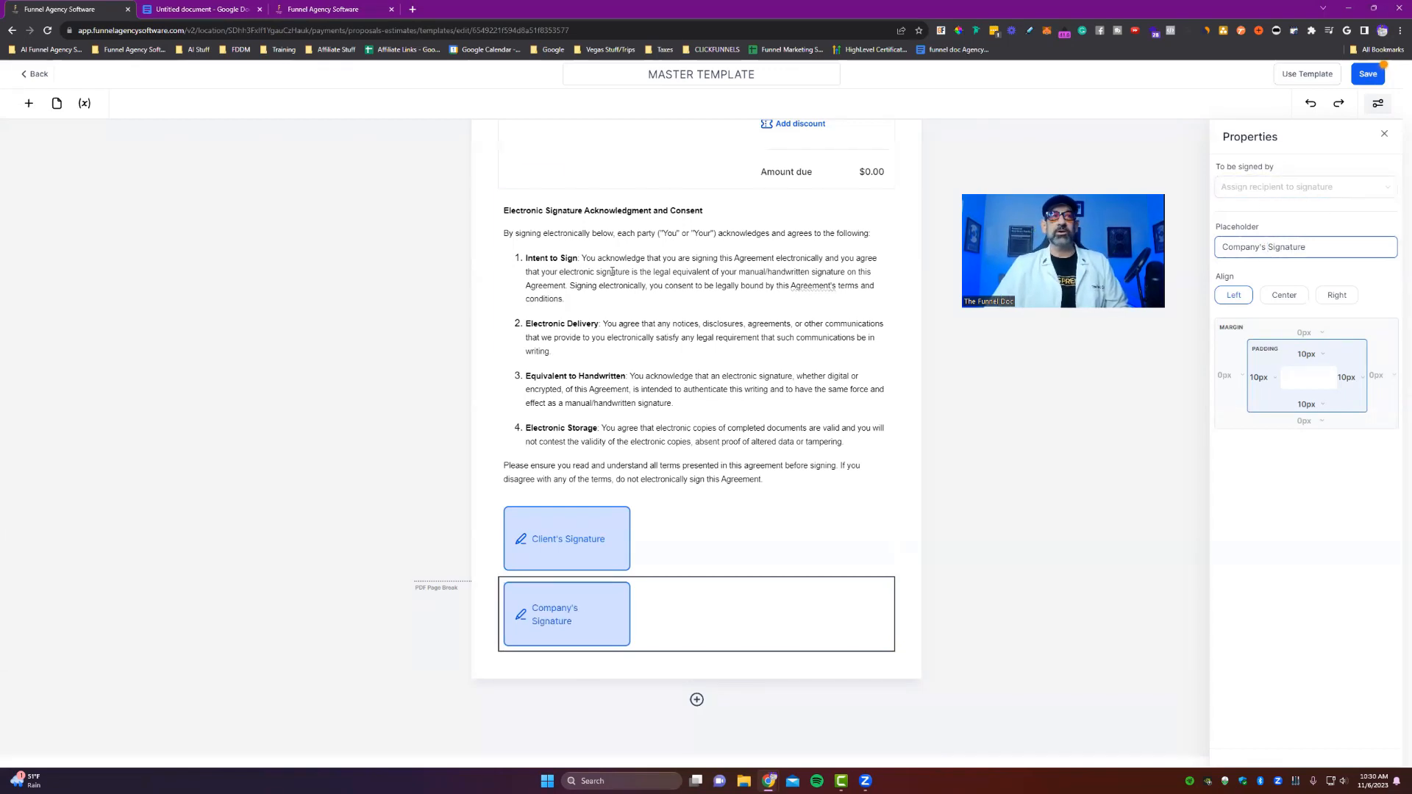
click(1303, 186)
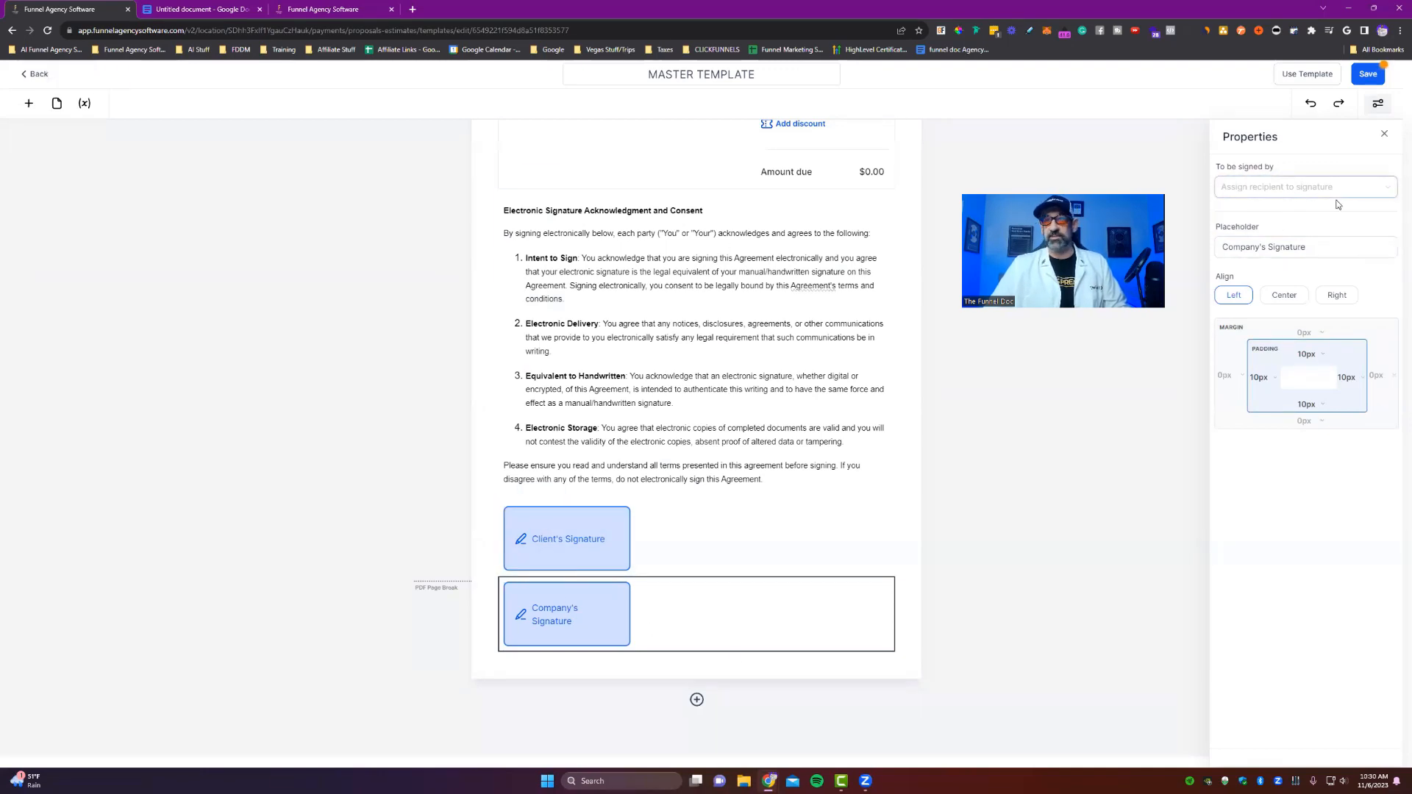
click(566, 539)
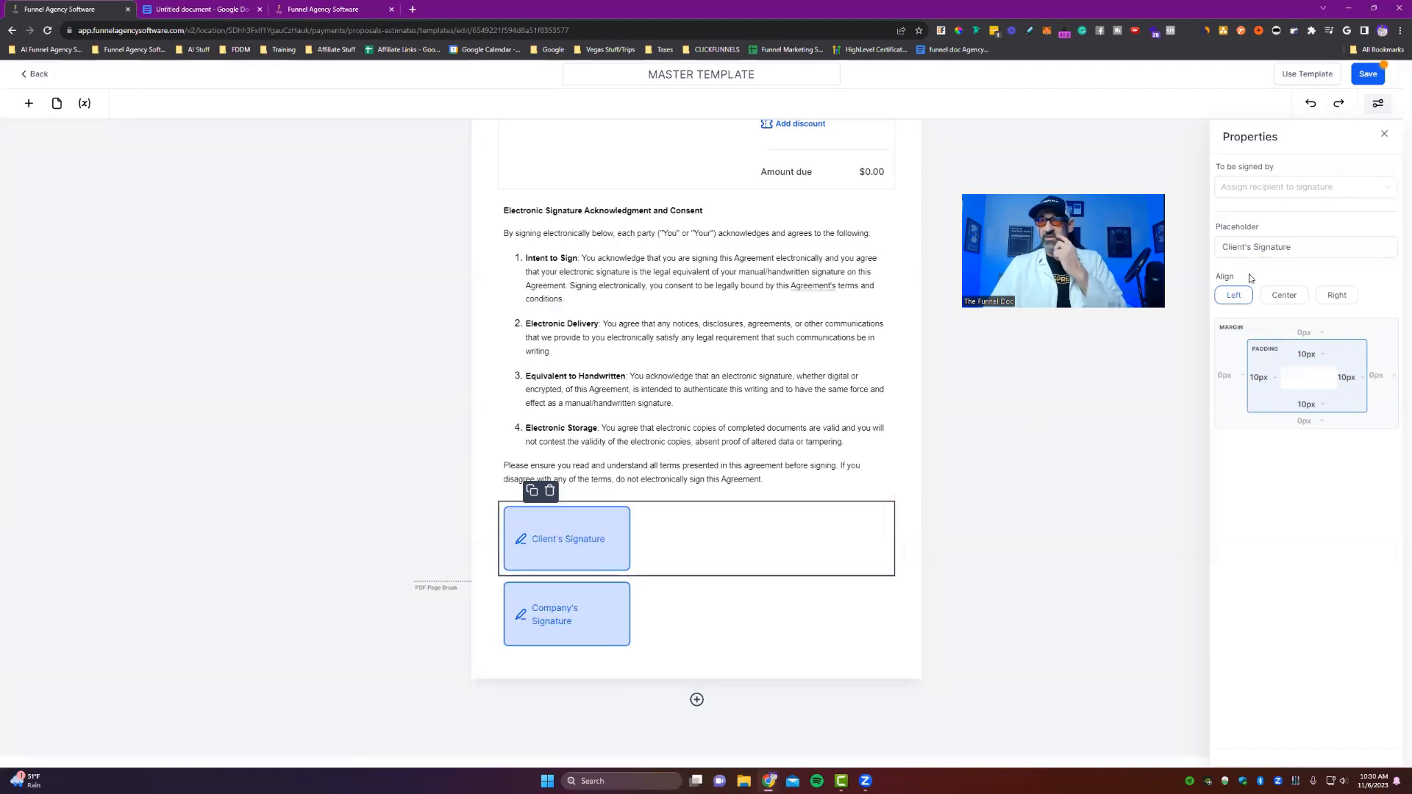
click(566, 613)
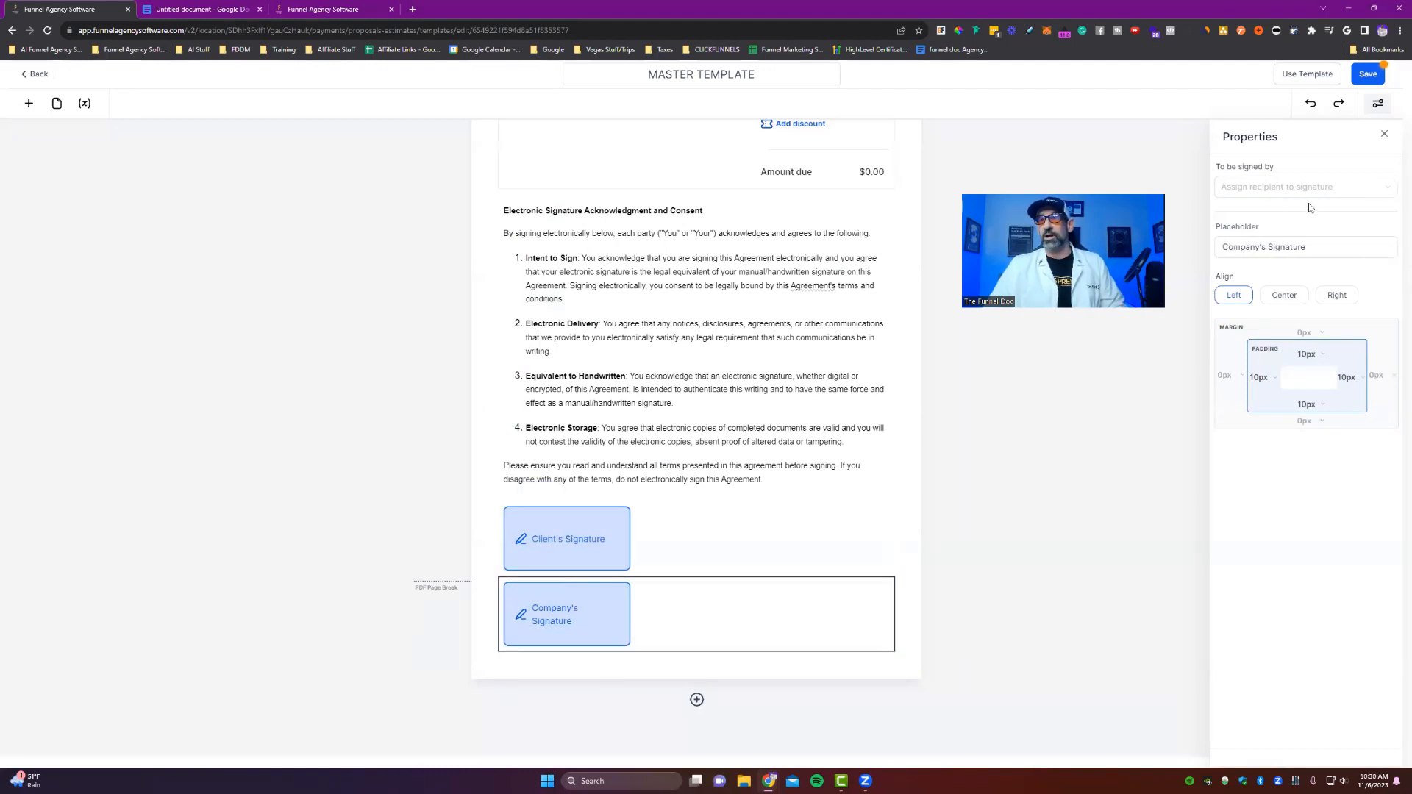
click(1303, 186)
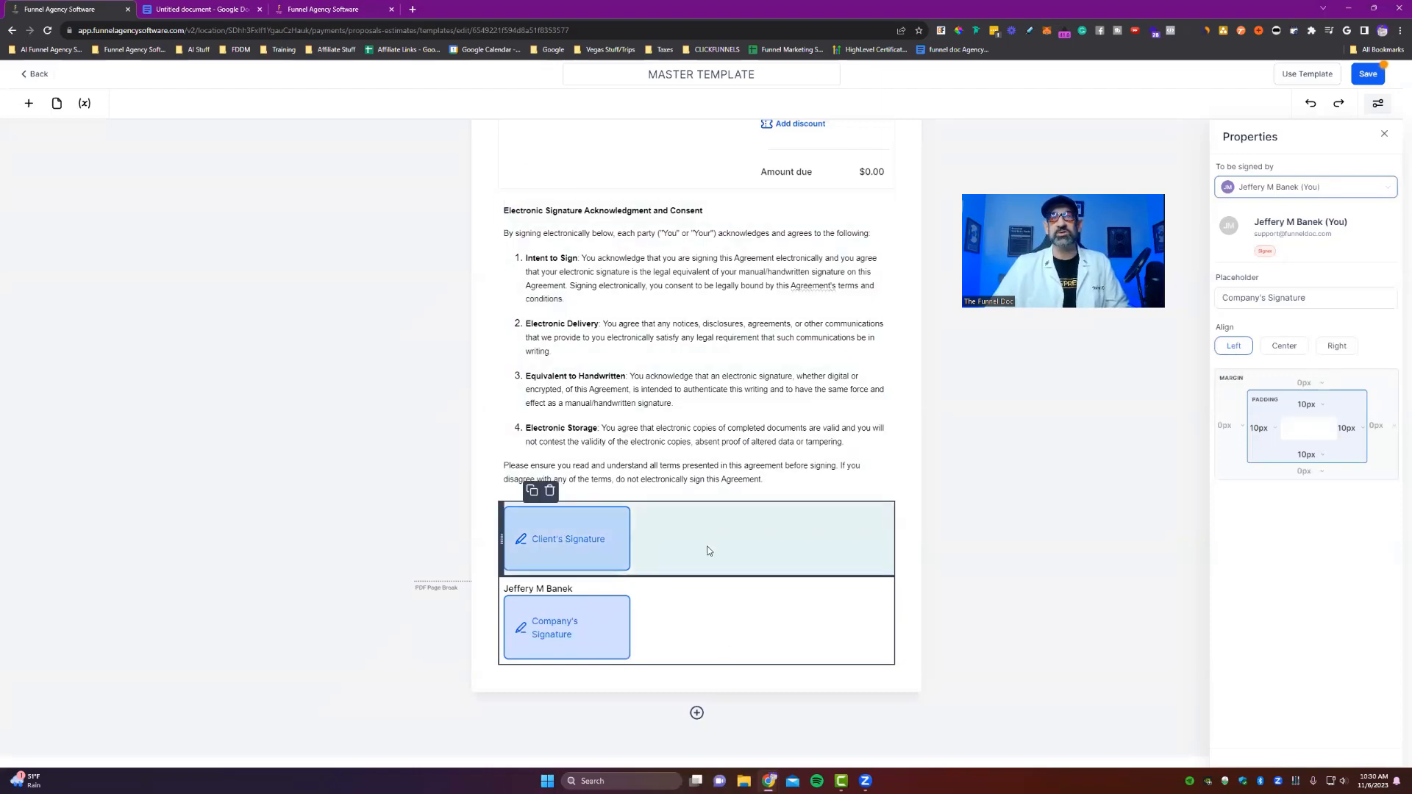
mouse_move(712, 572)
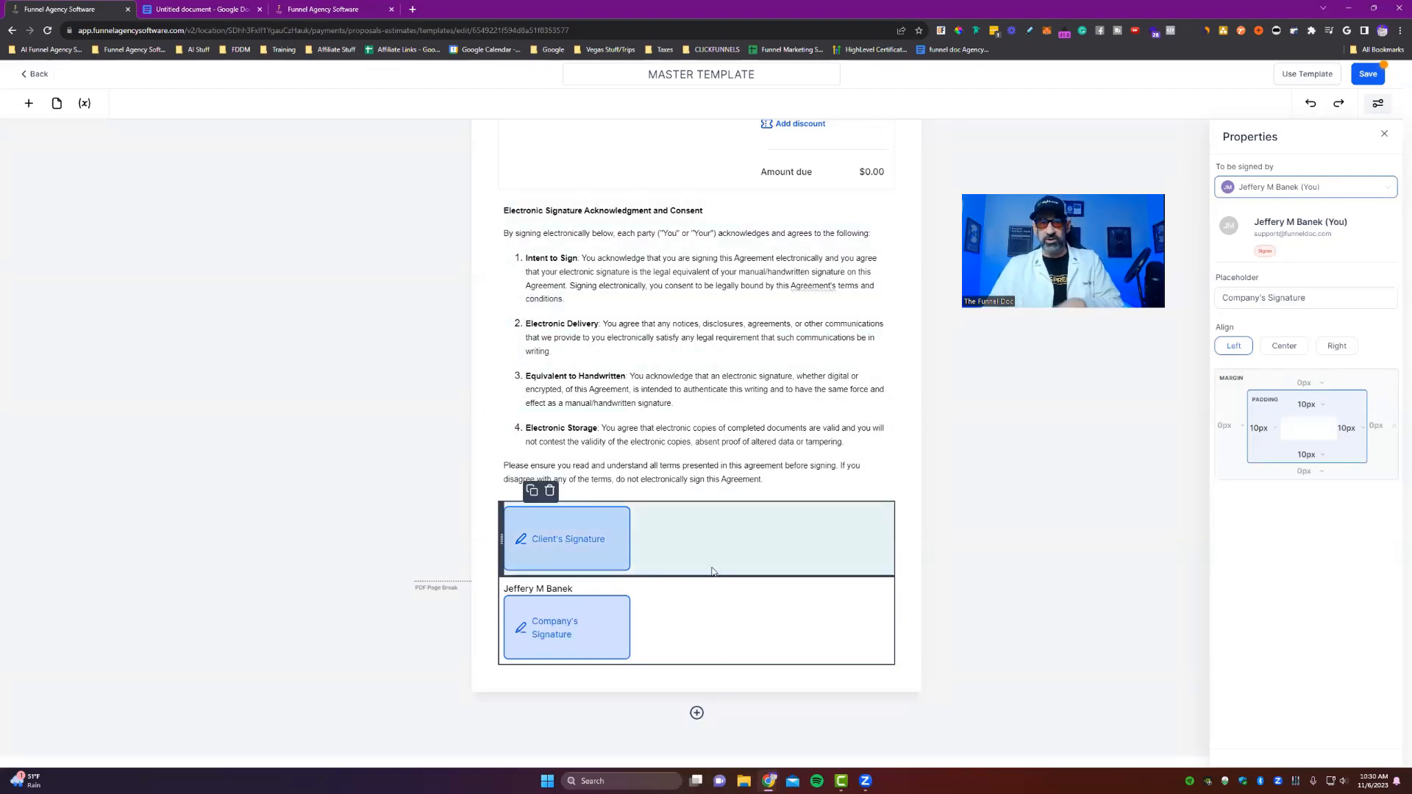
click(942, 513)
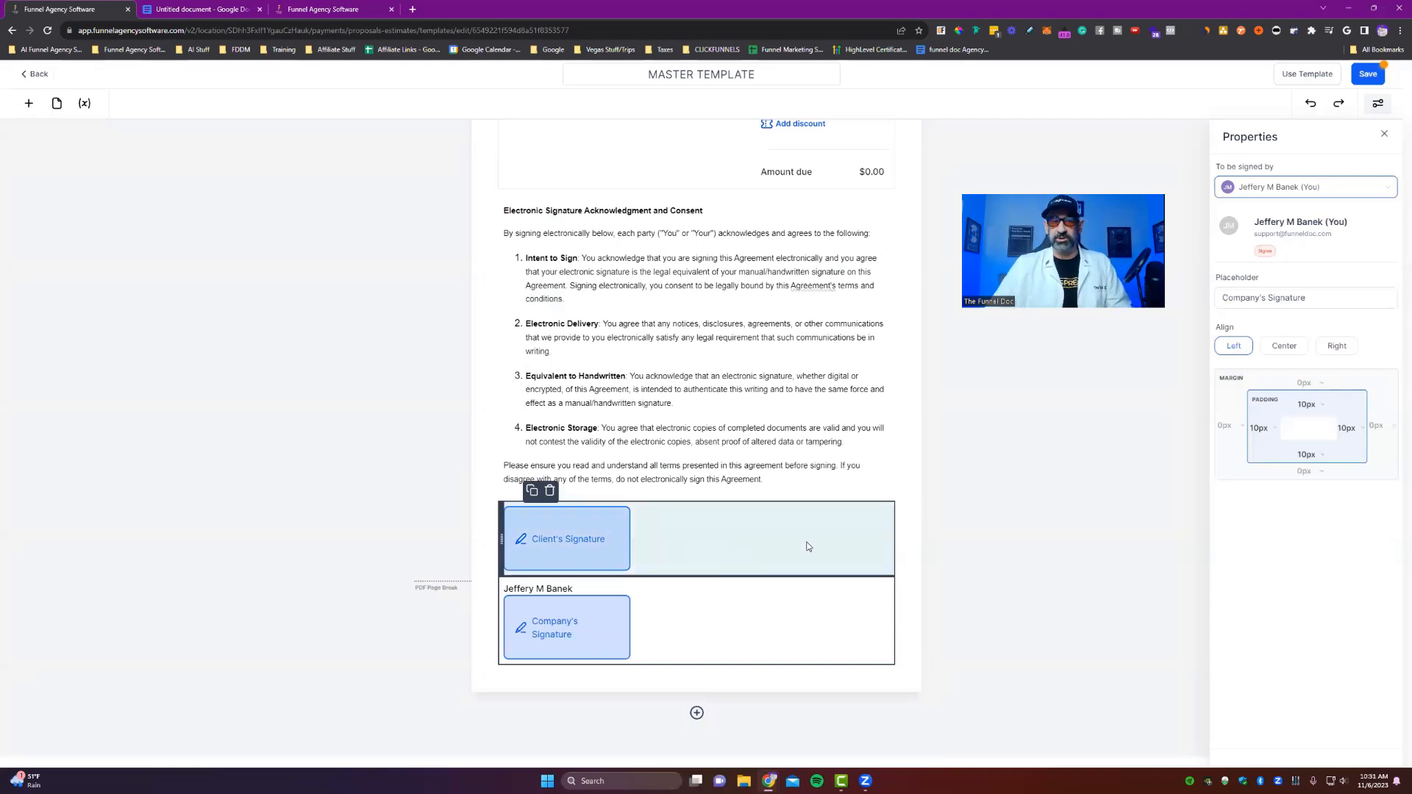
mouse_move(718, 536)
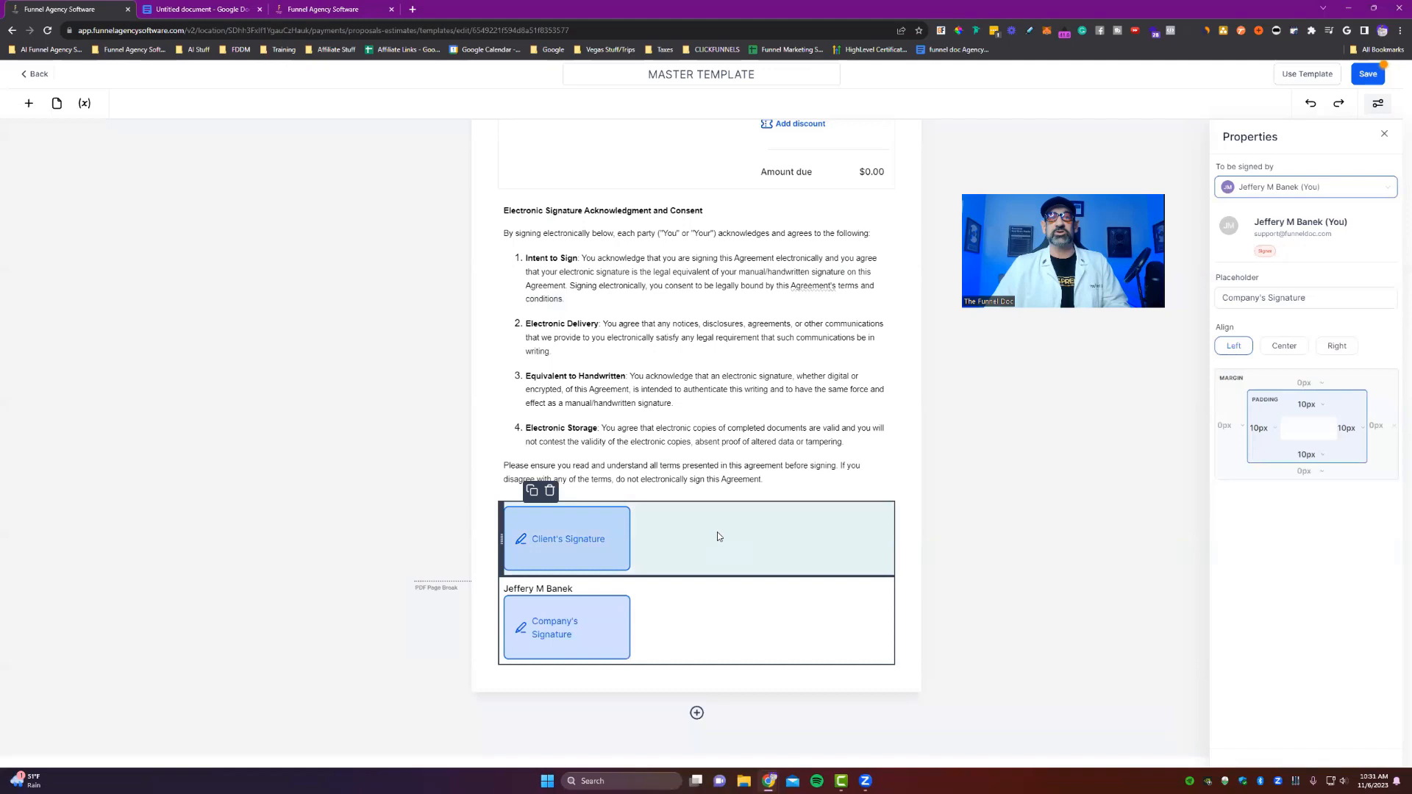
mouse_move(690, 550)
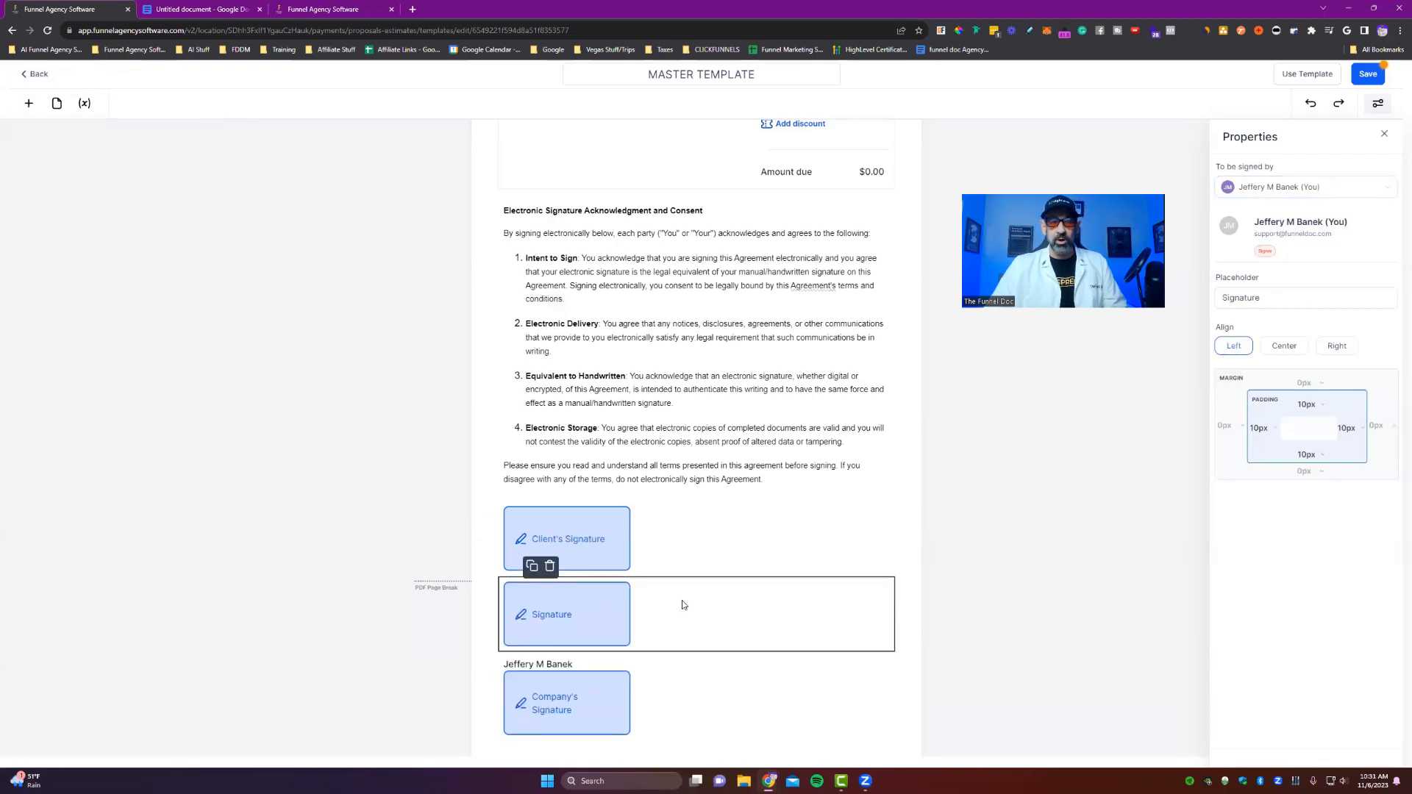
- Rename the new field's placeholder to Bob's Signature
click(606, 538)
text(Bio)
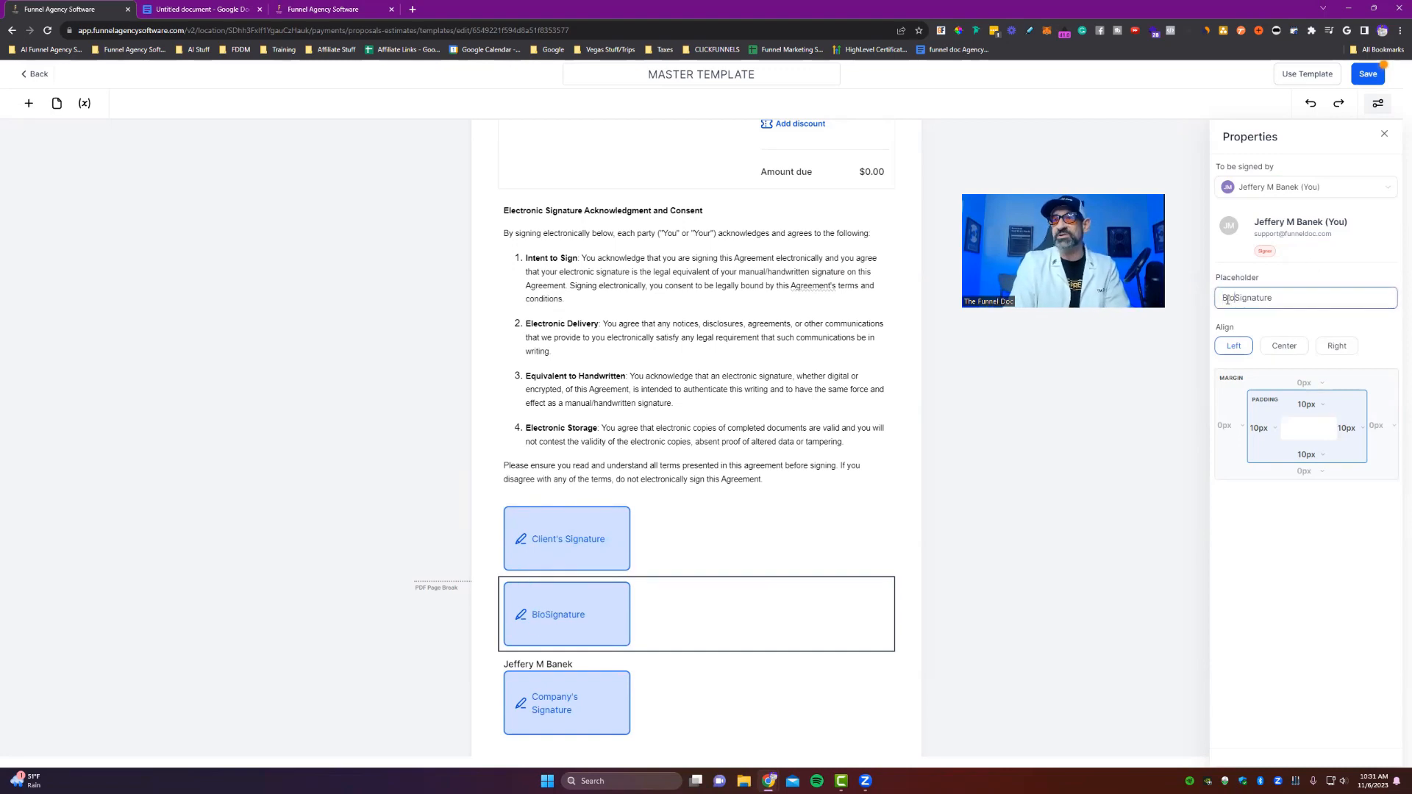
text(Bob Signature)
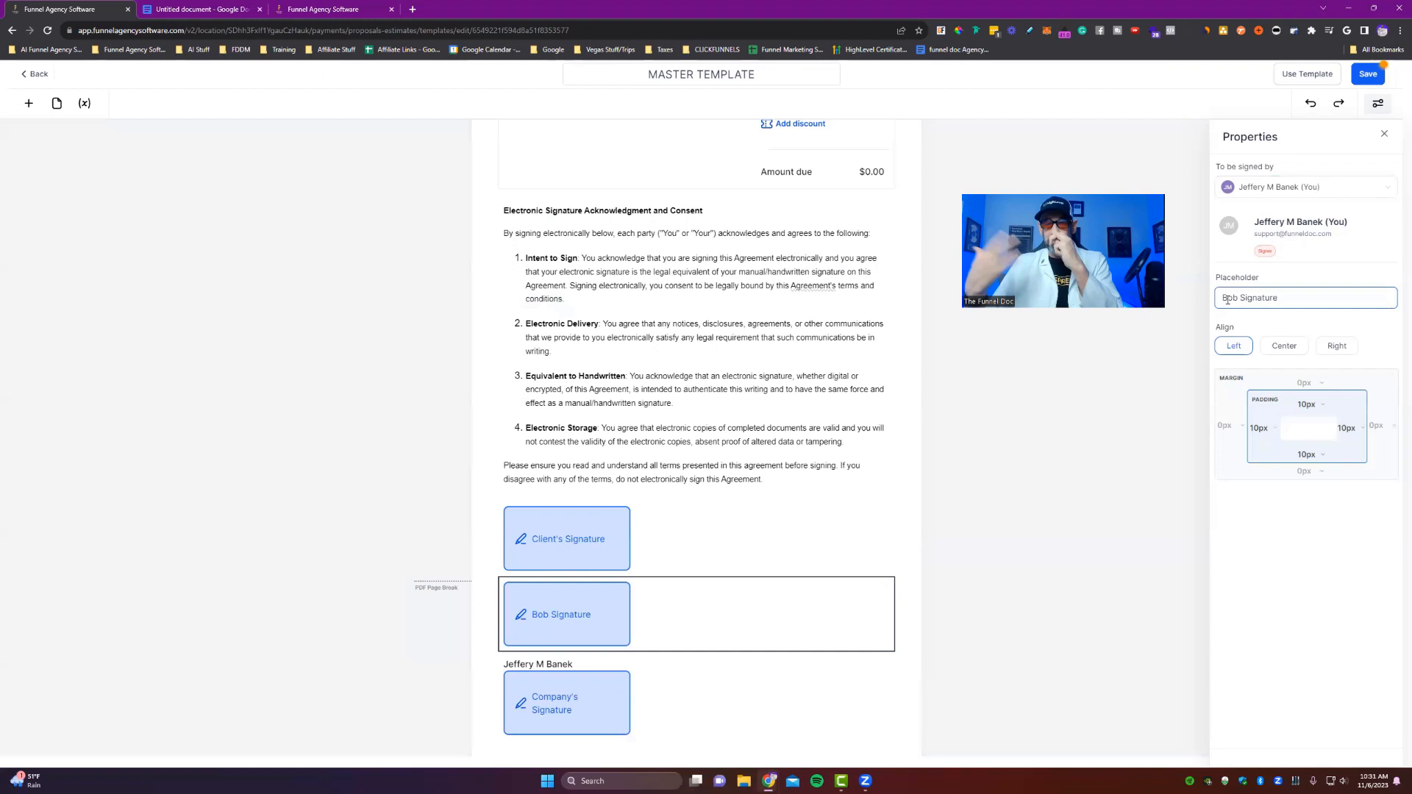
text('s)
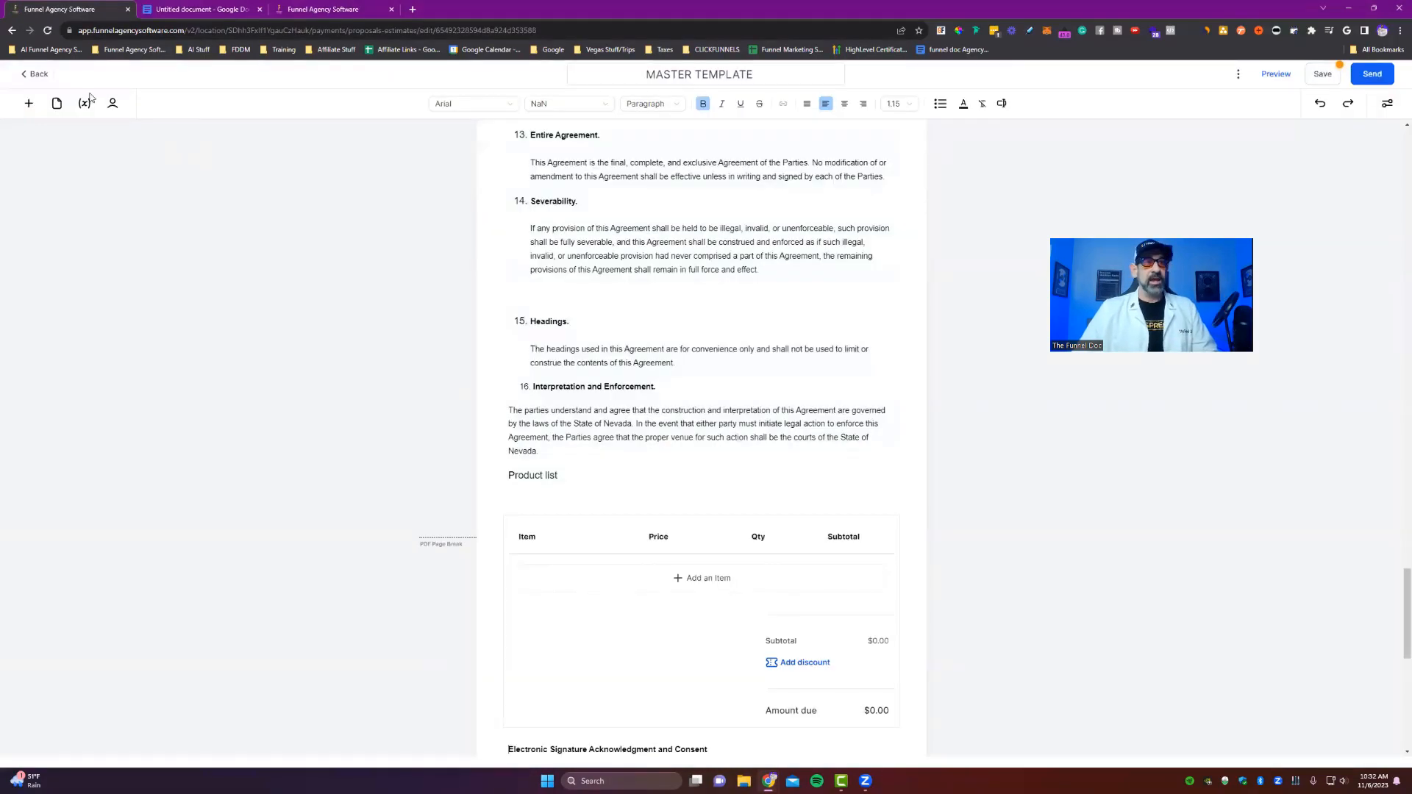
mouse_move(119, 118)
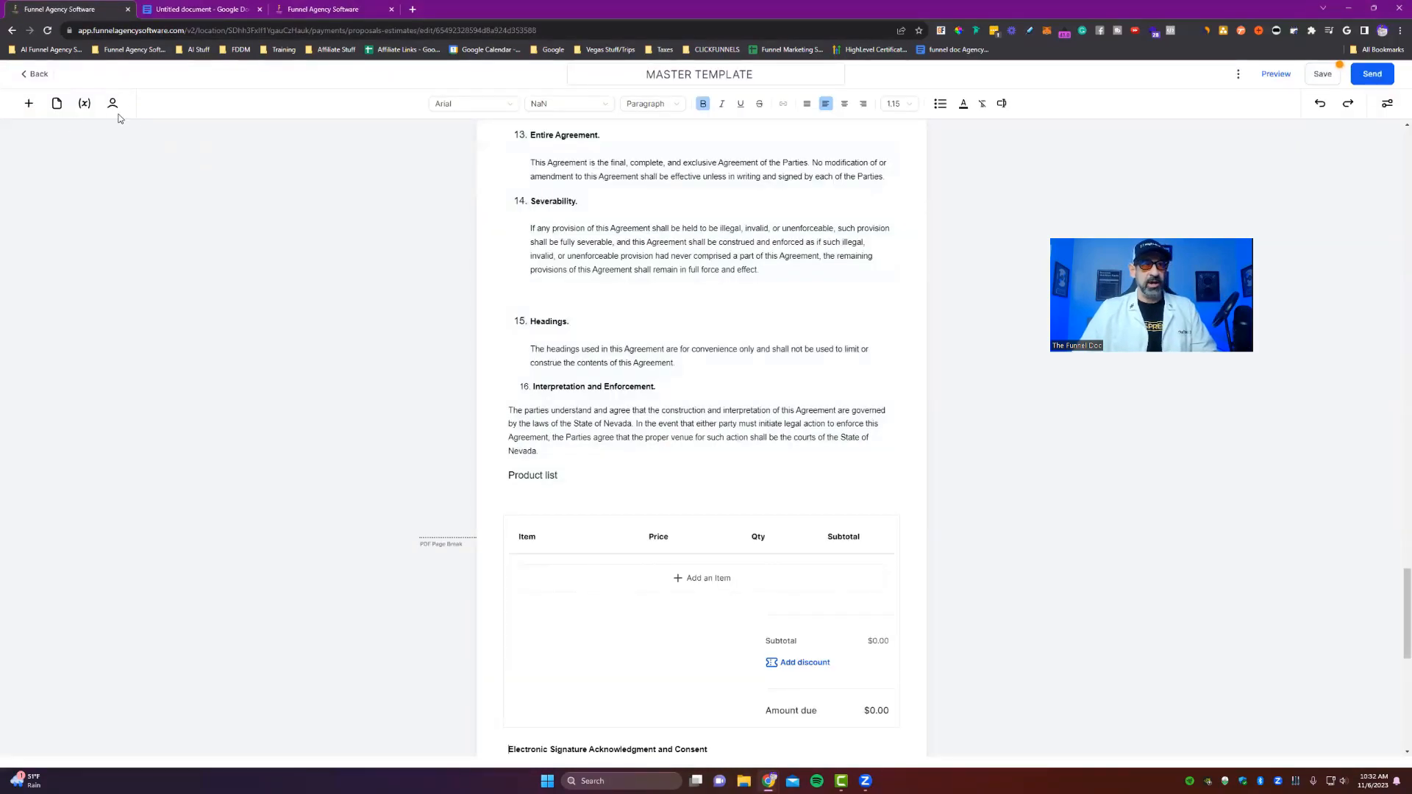
click(113, 103)
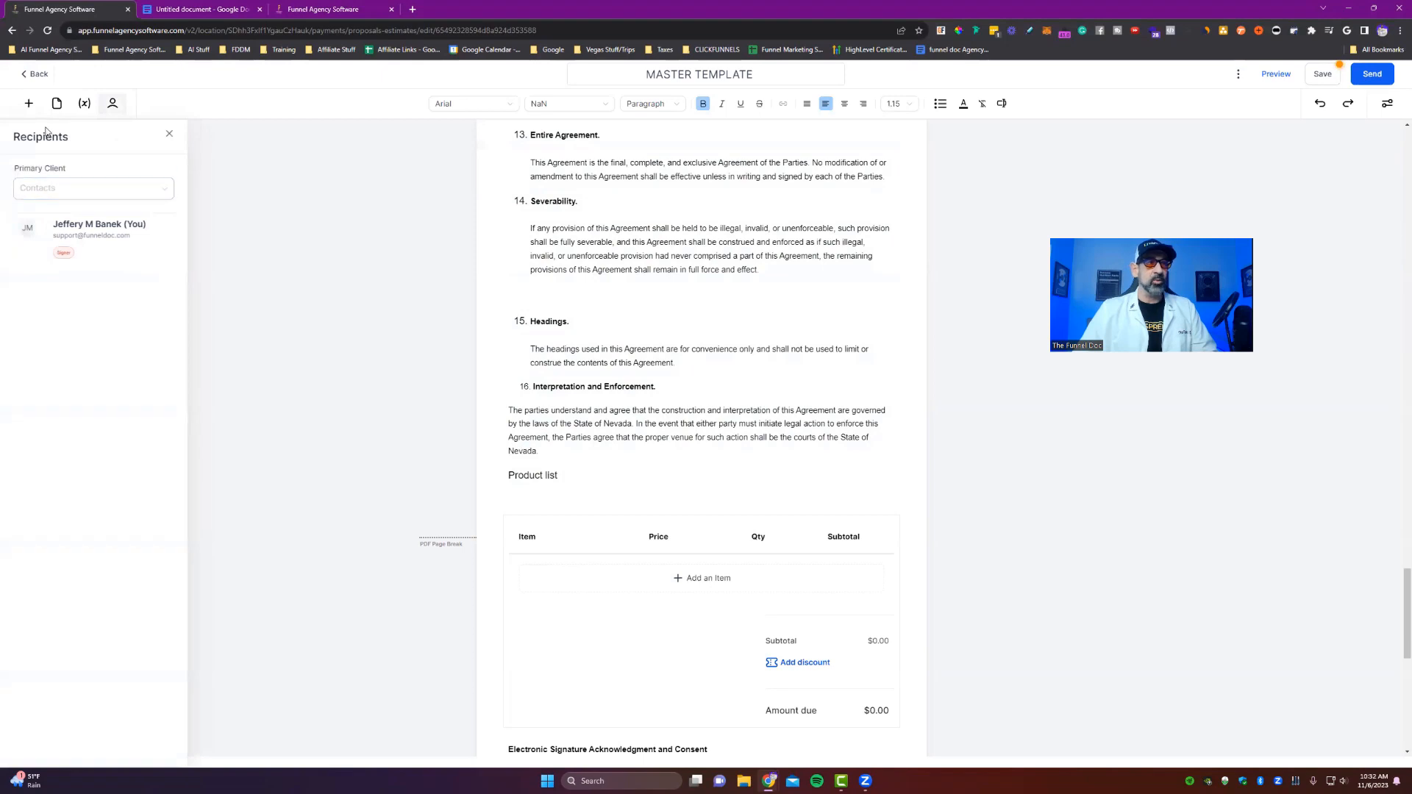
scroll(down, 3)
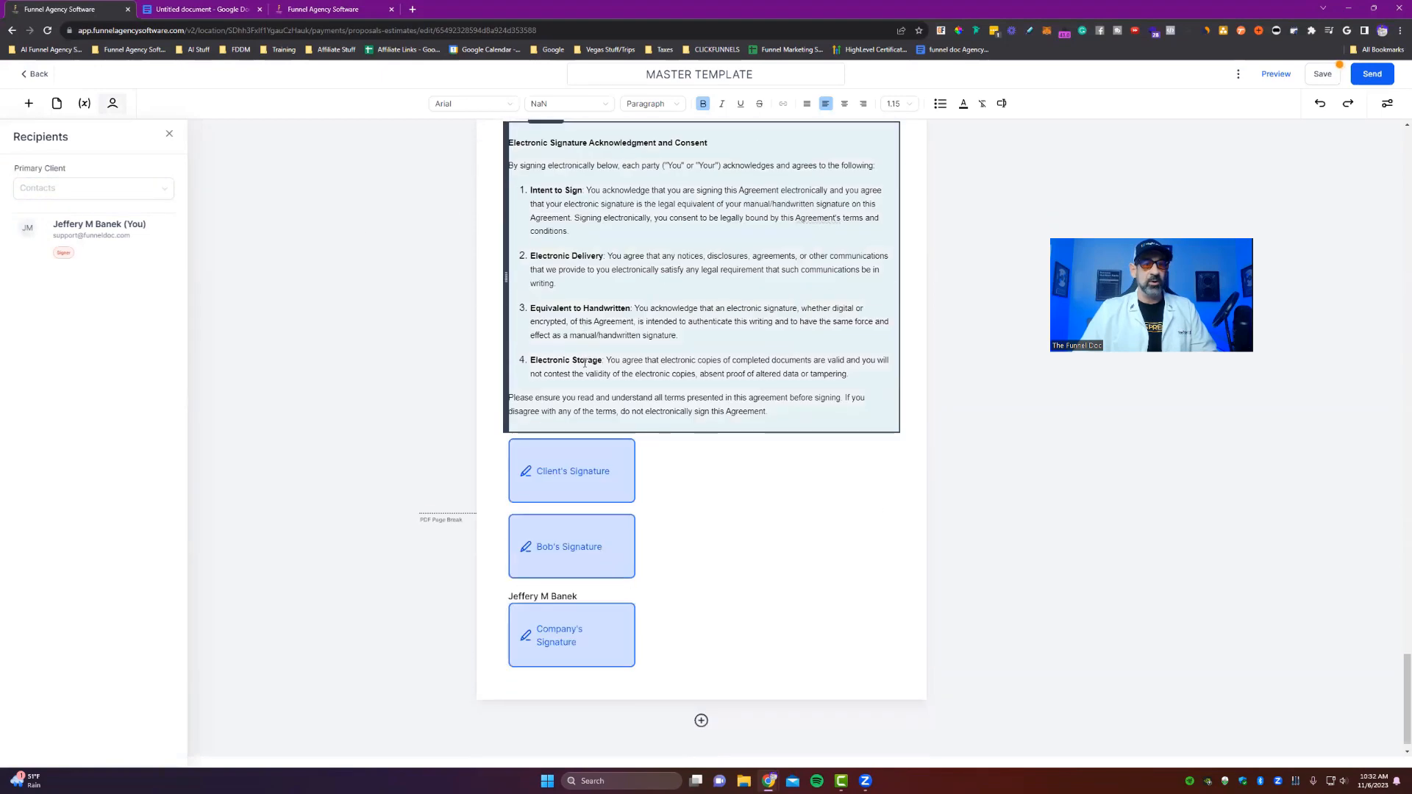
click(90, 188)
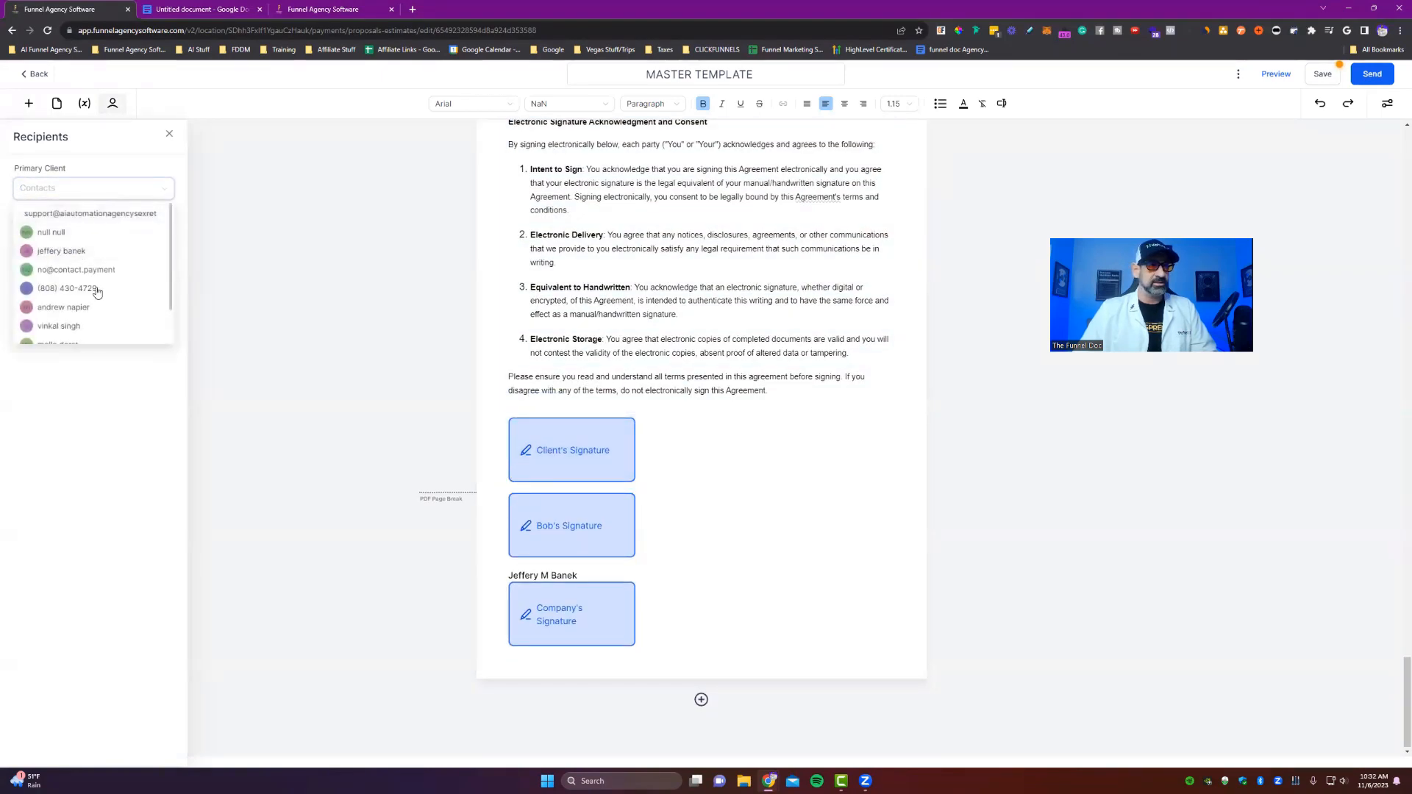
click(60, 250)
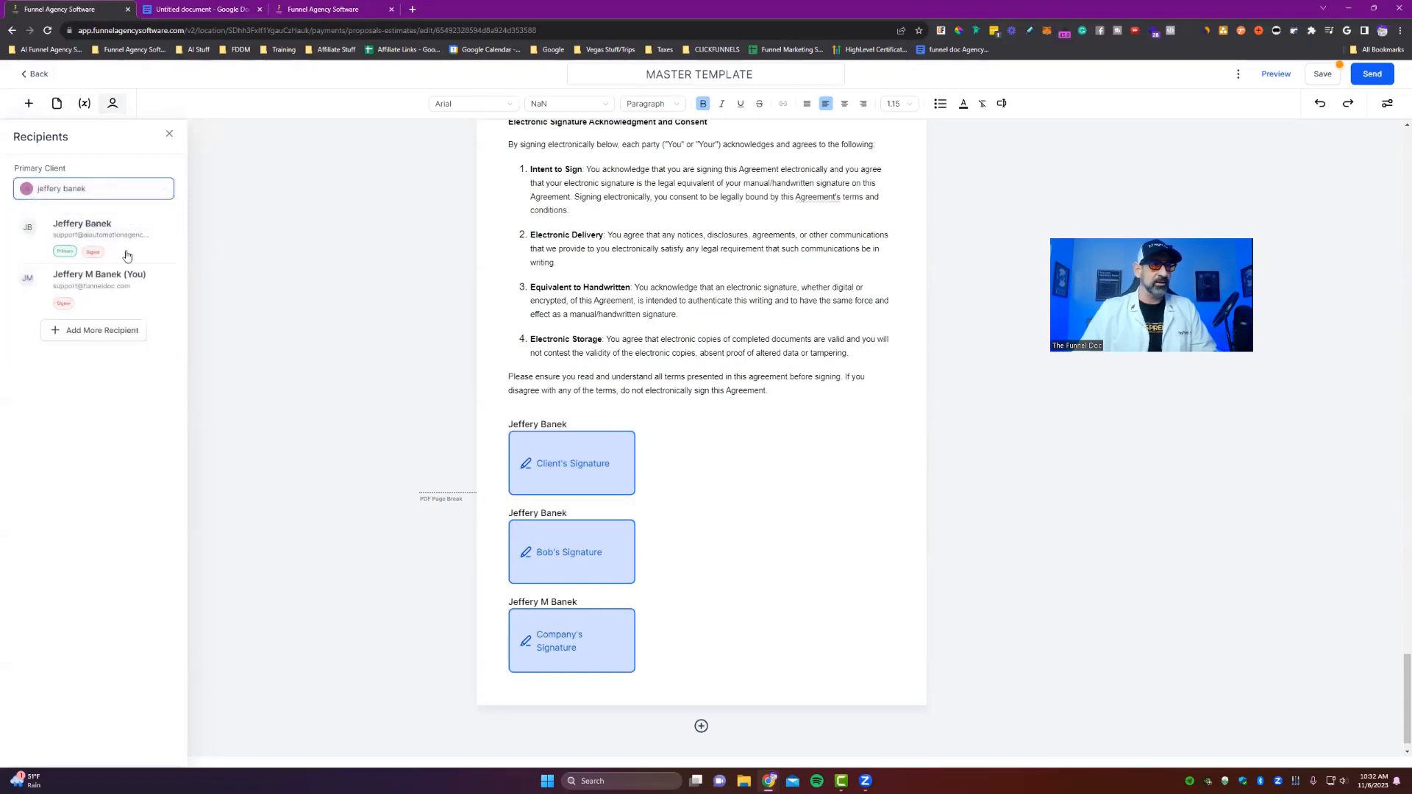
click(573, 552)
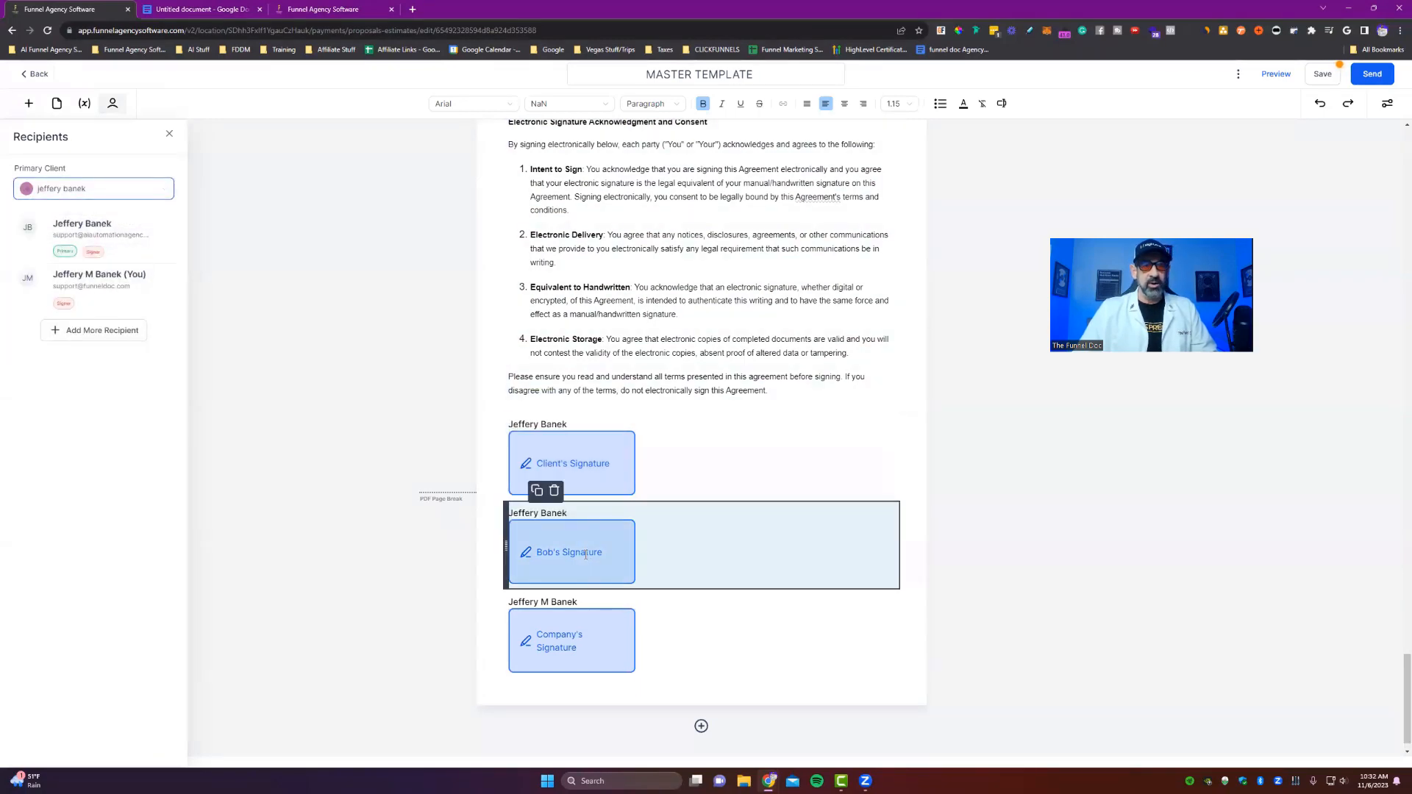
click(570, 552)
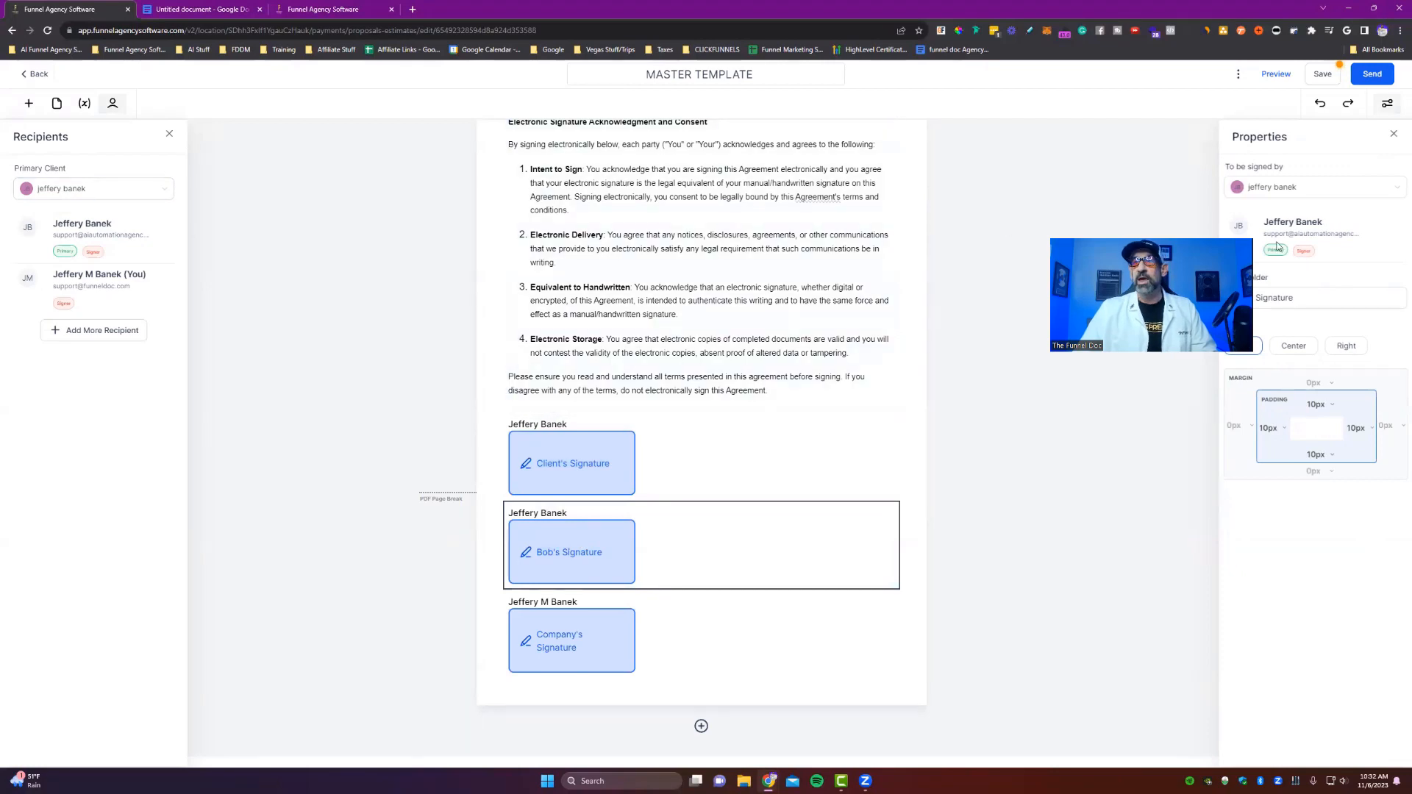
click(571, 463)
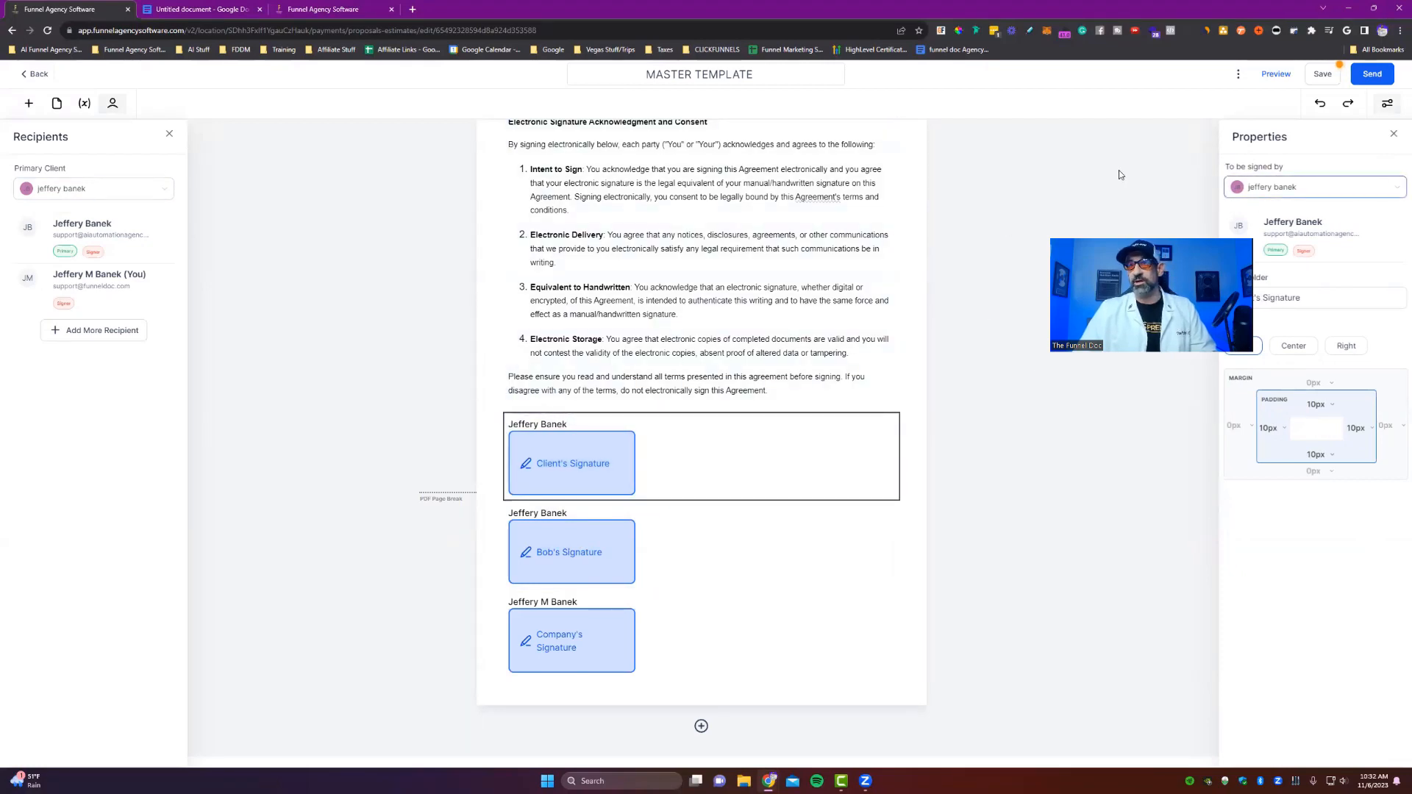
click(168, 133)
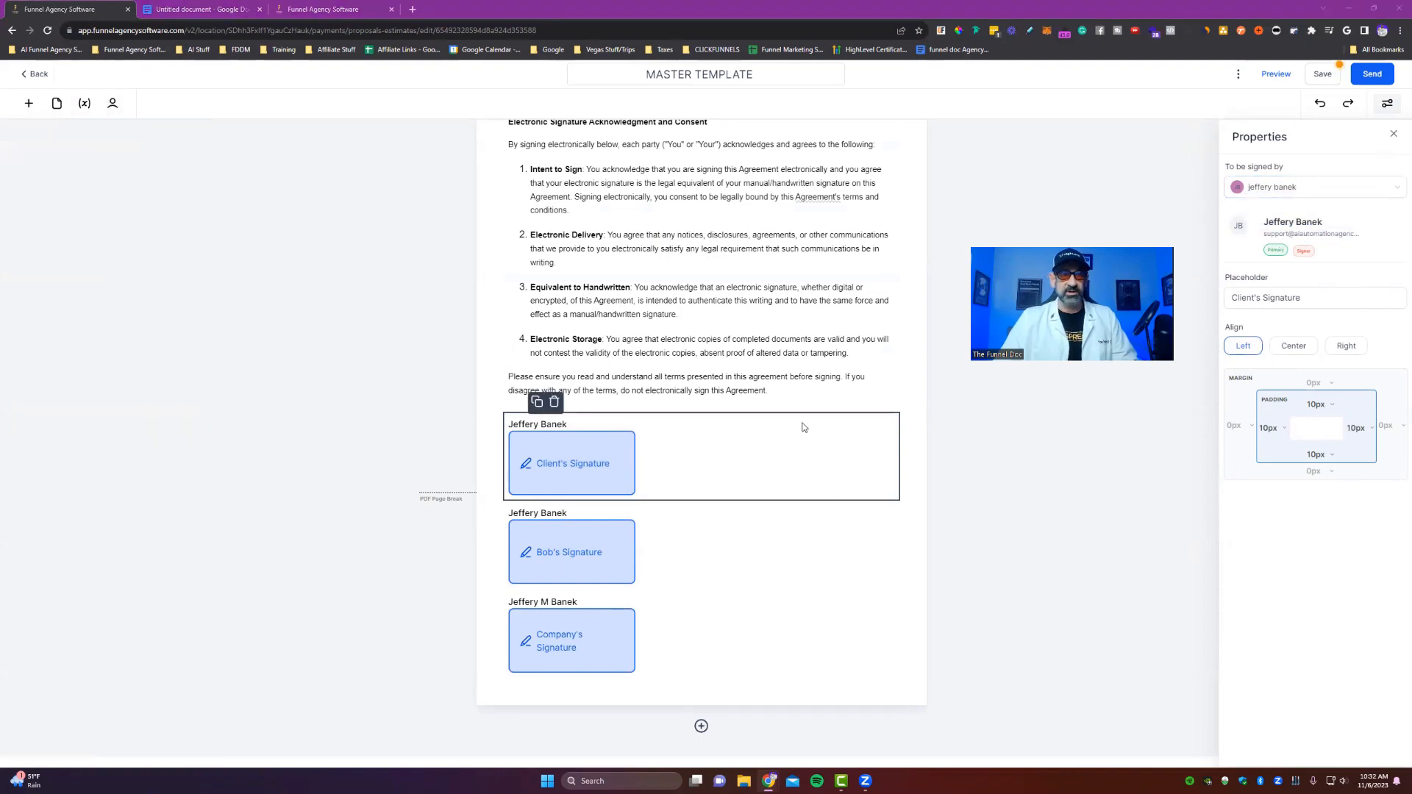
click(571, 550)
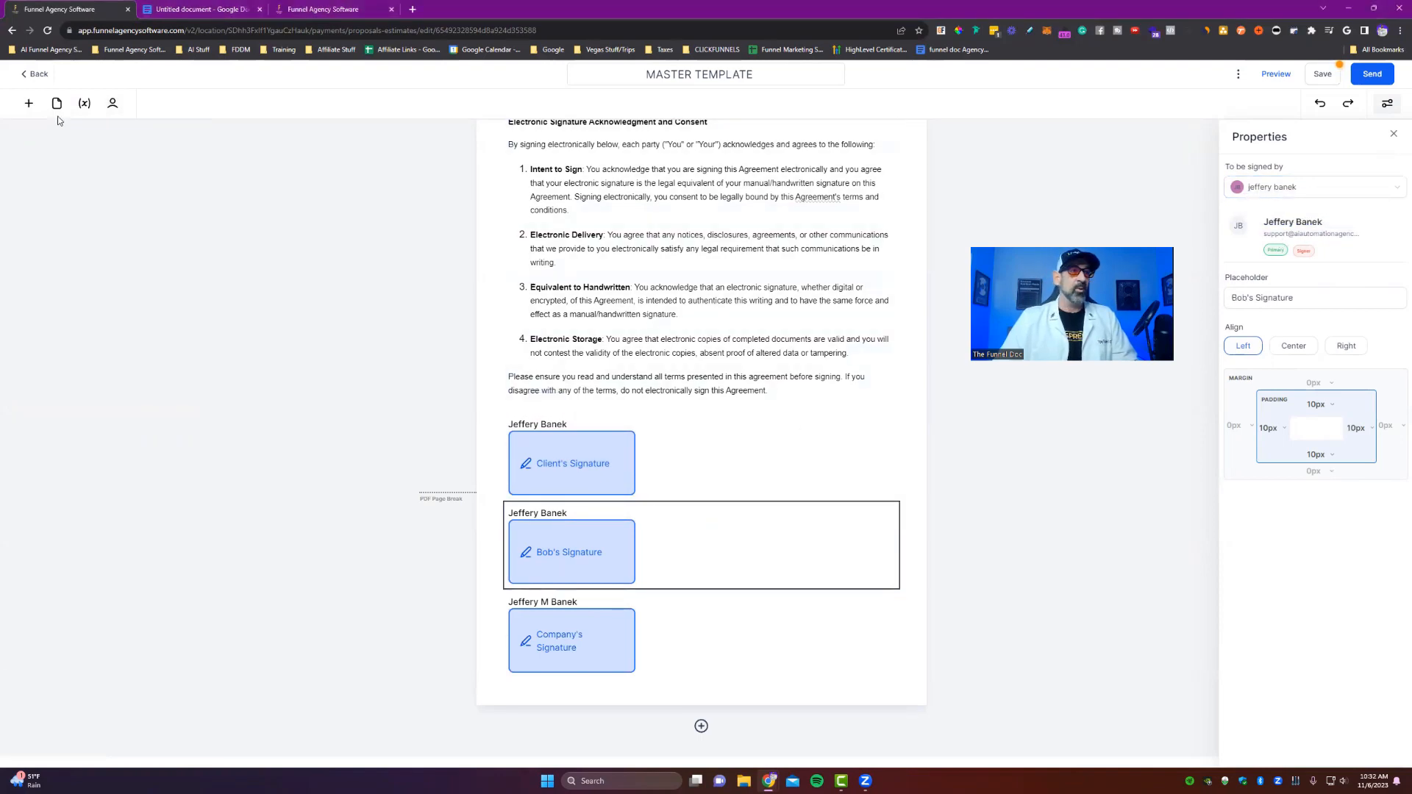
click(112, 103)
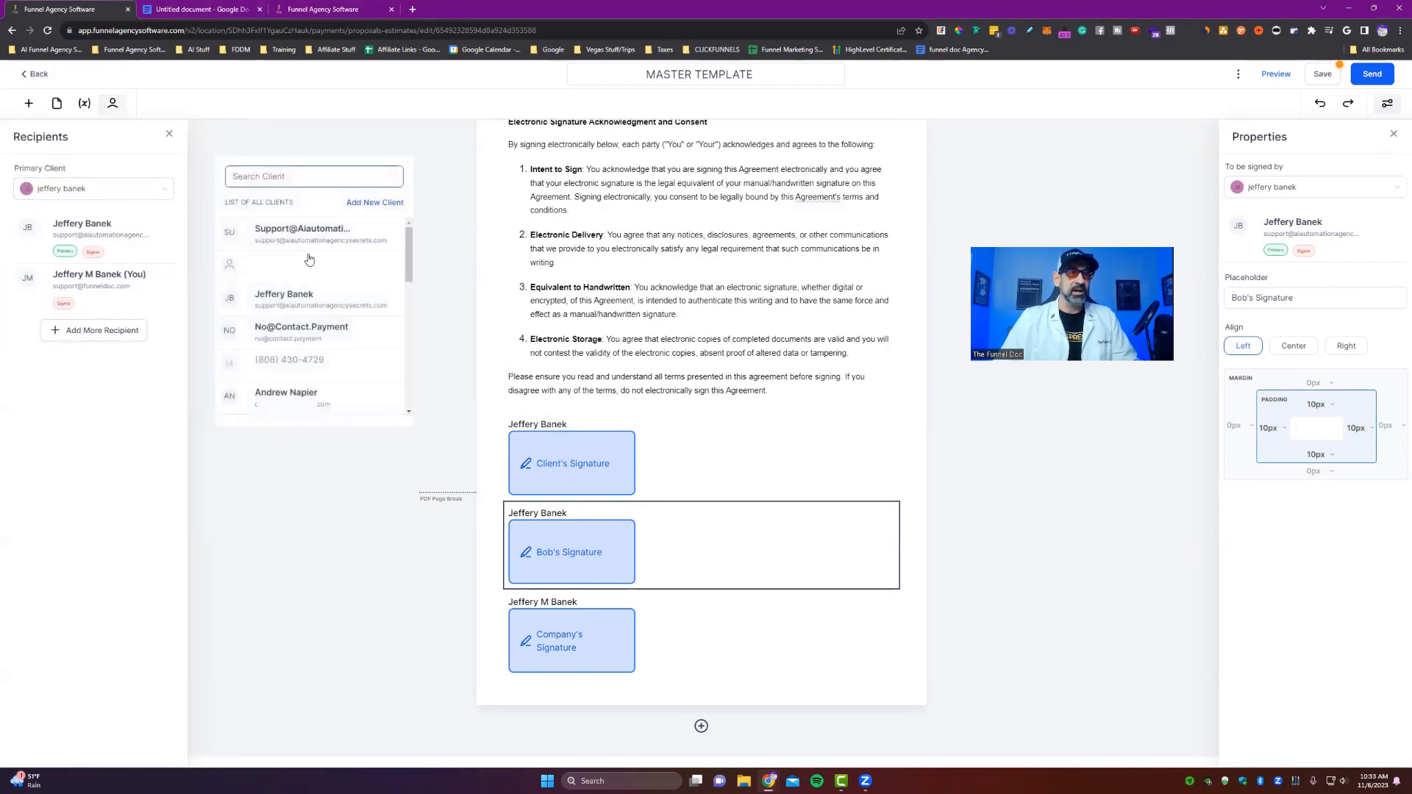
mouse_move(274, 296)
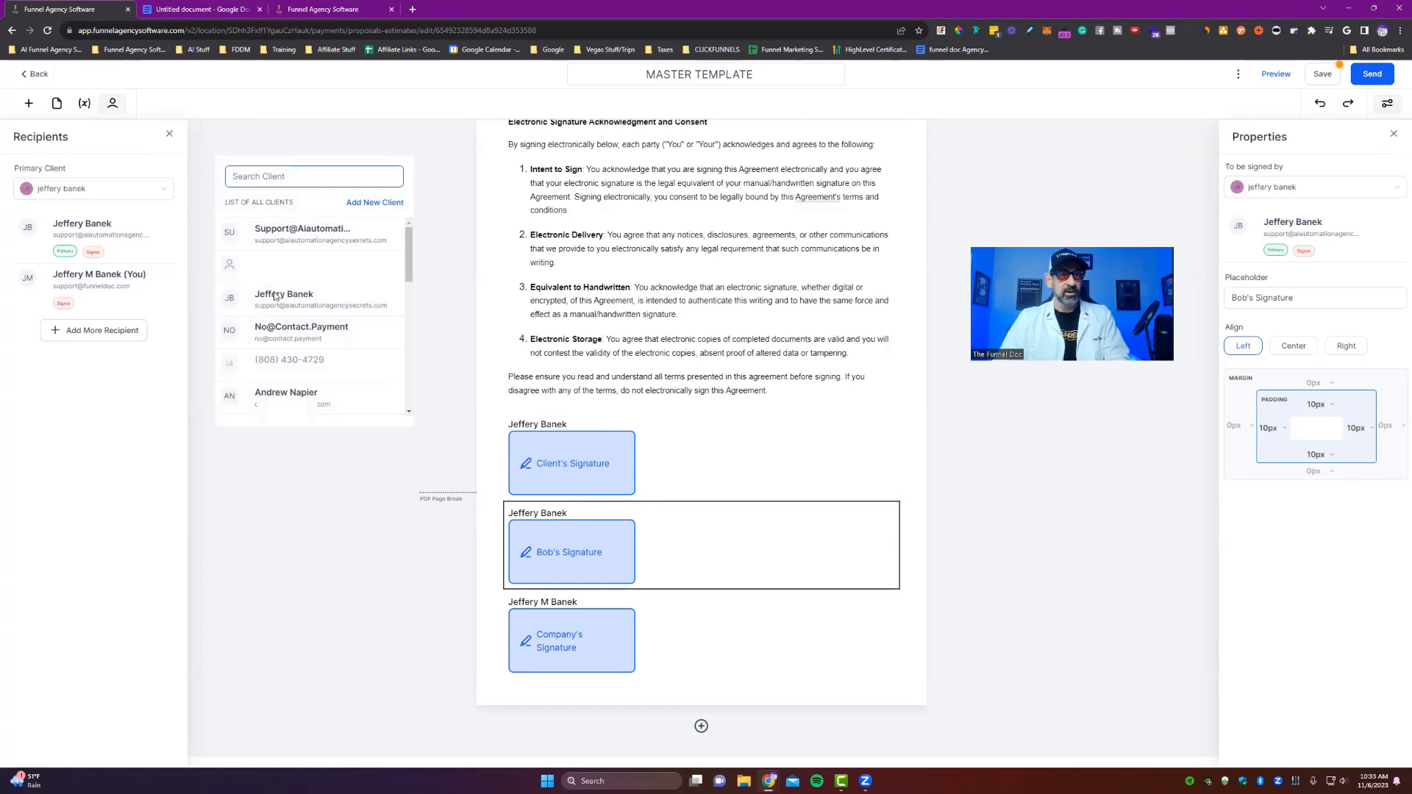
click(286, 391)
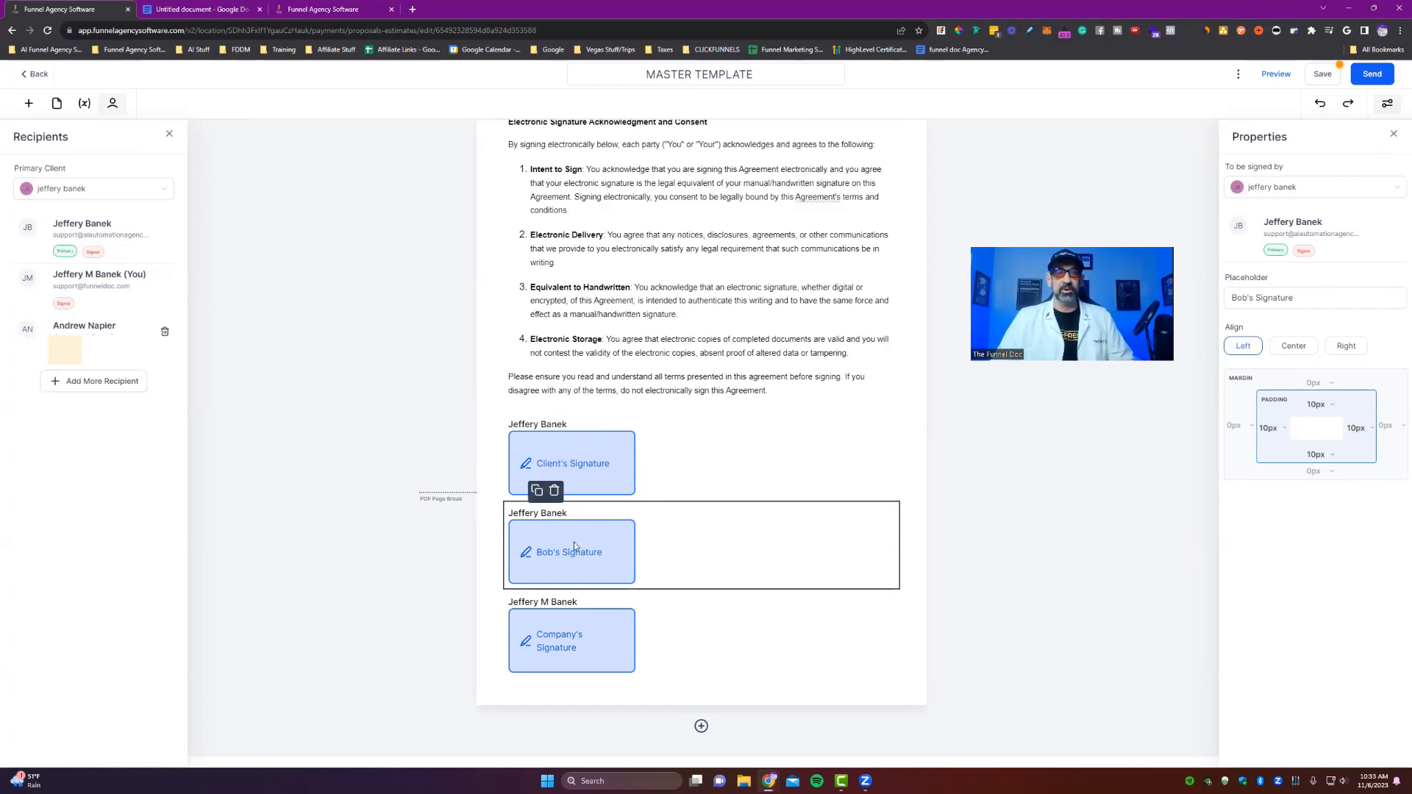
click(1310, 186)
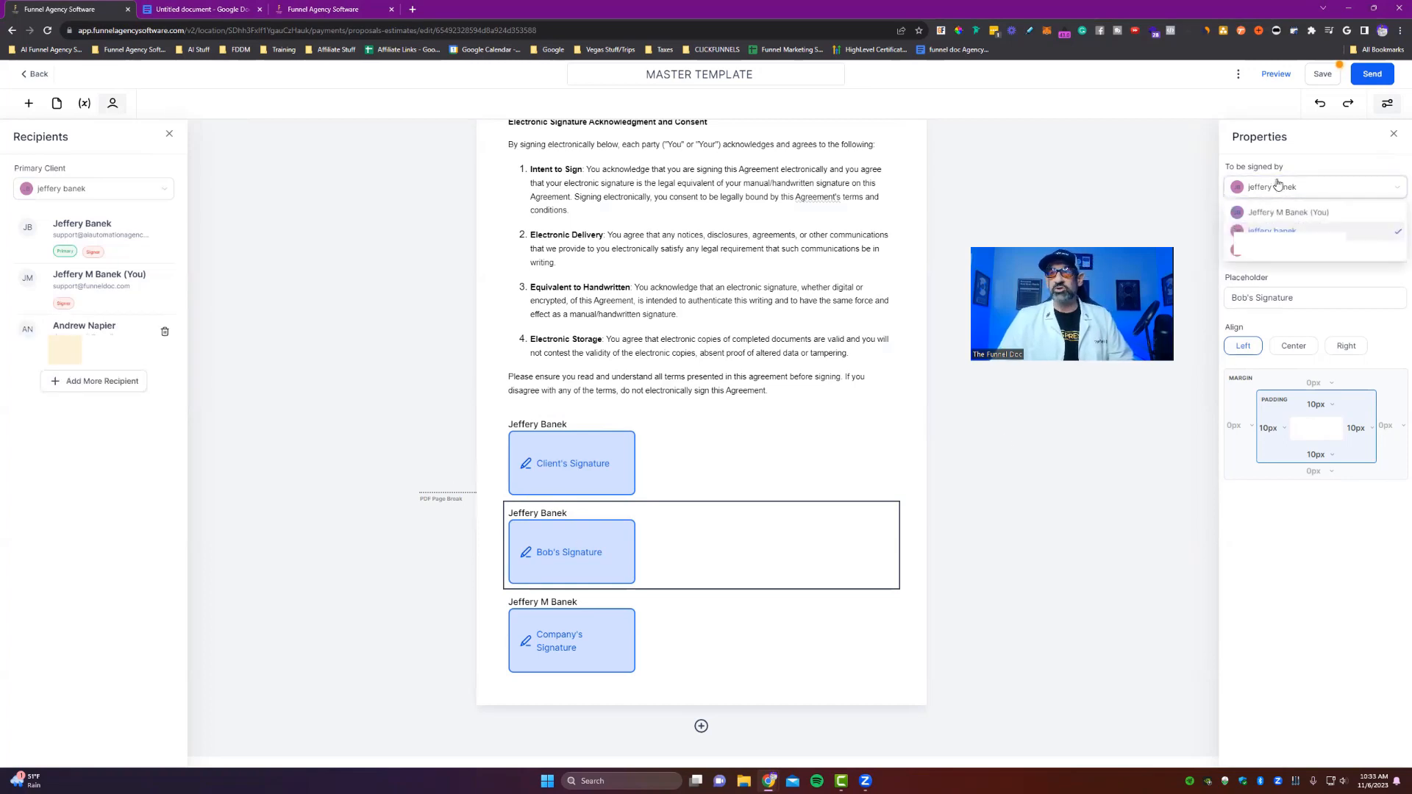
click(1294, 221)
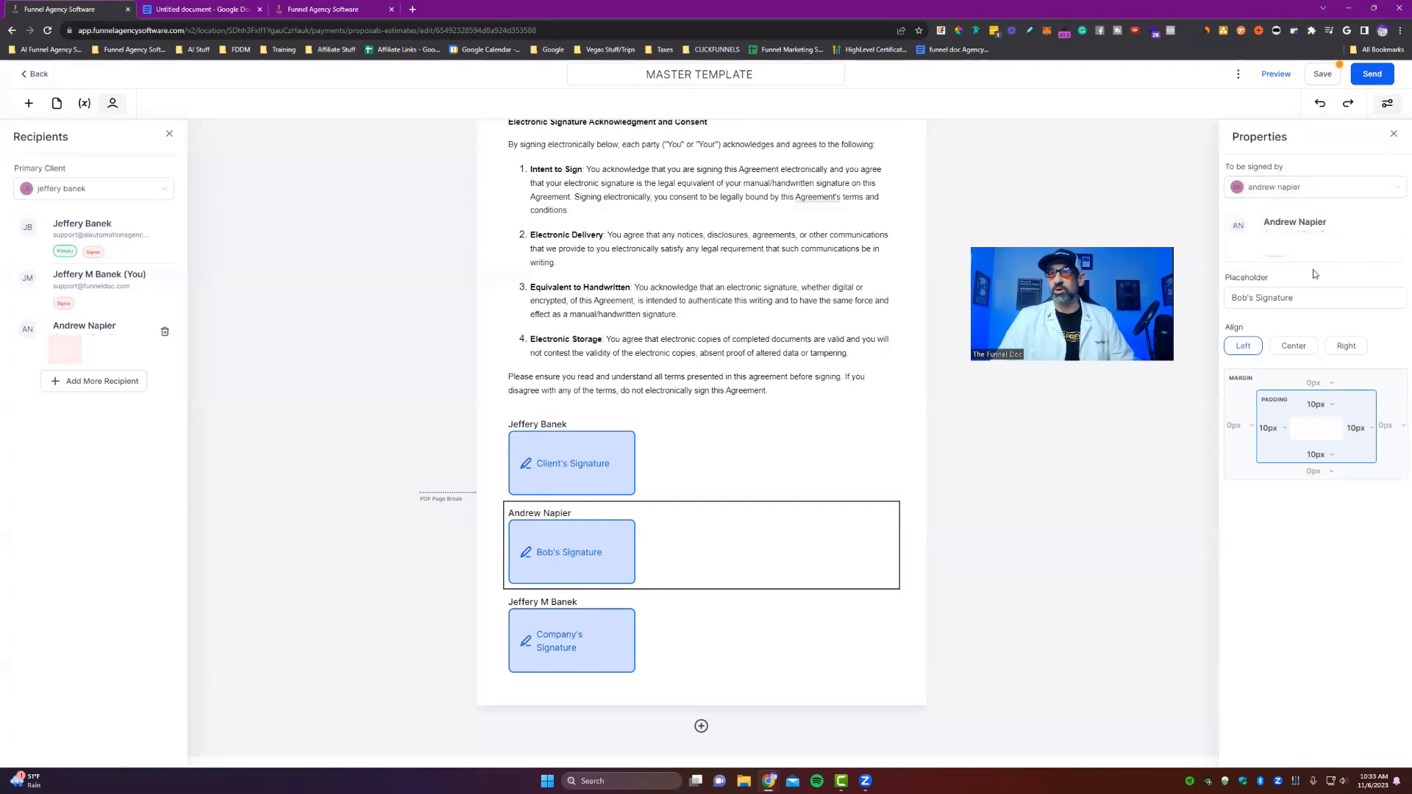
- Verify the signers of the Client's, Bob's and Company's Signature fields
click(626, 455)
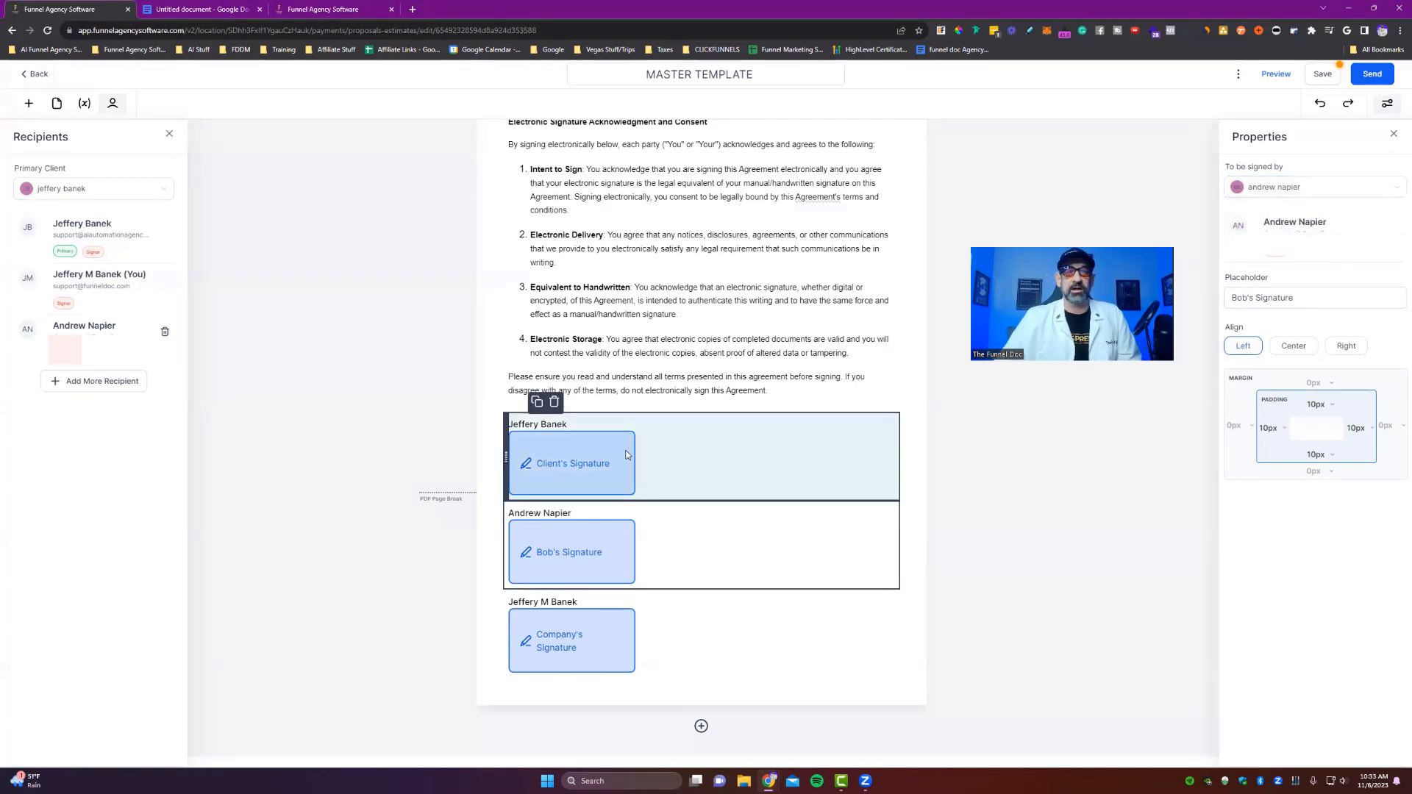
click(572, 462)
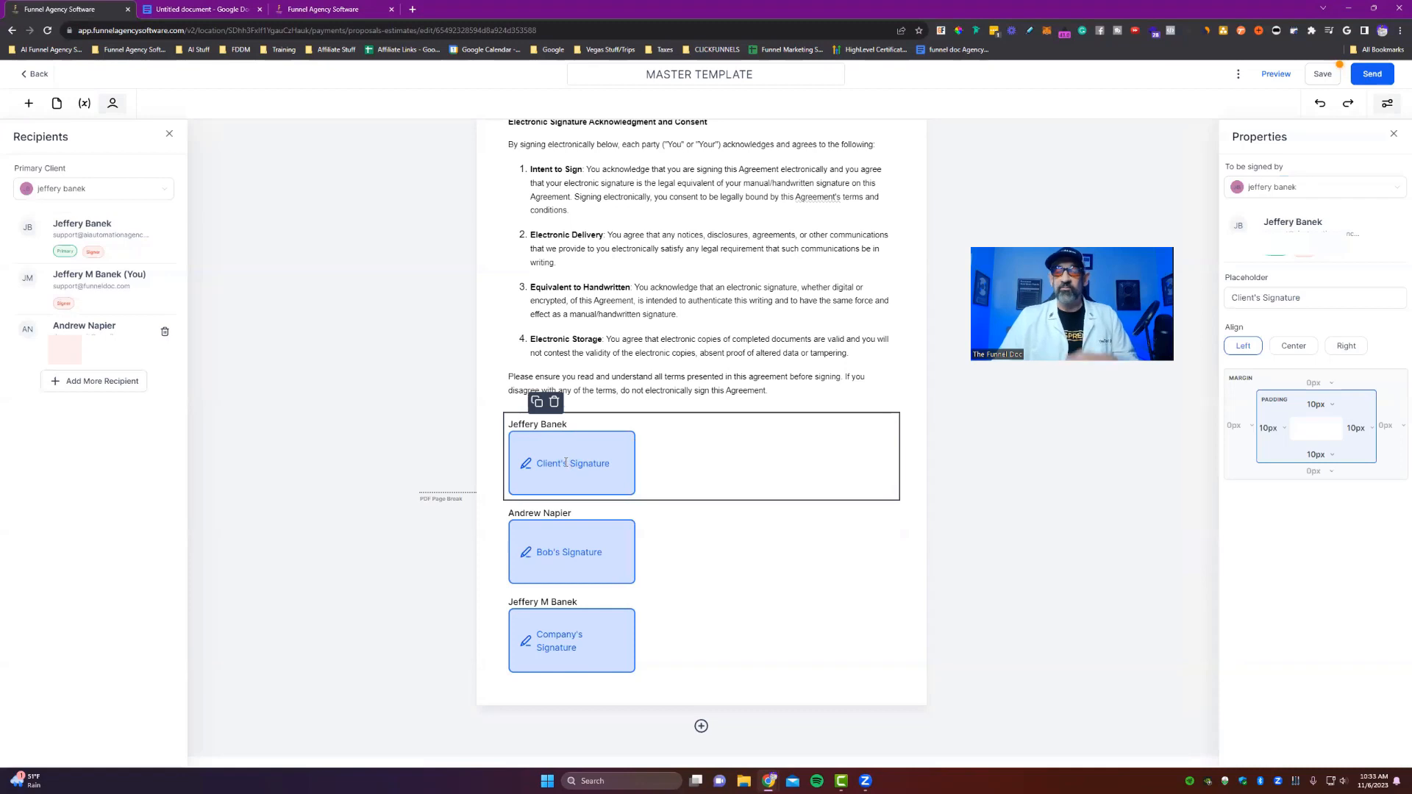
click(571, 552)
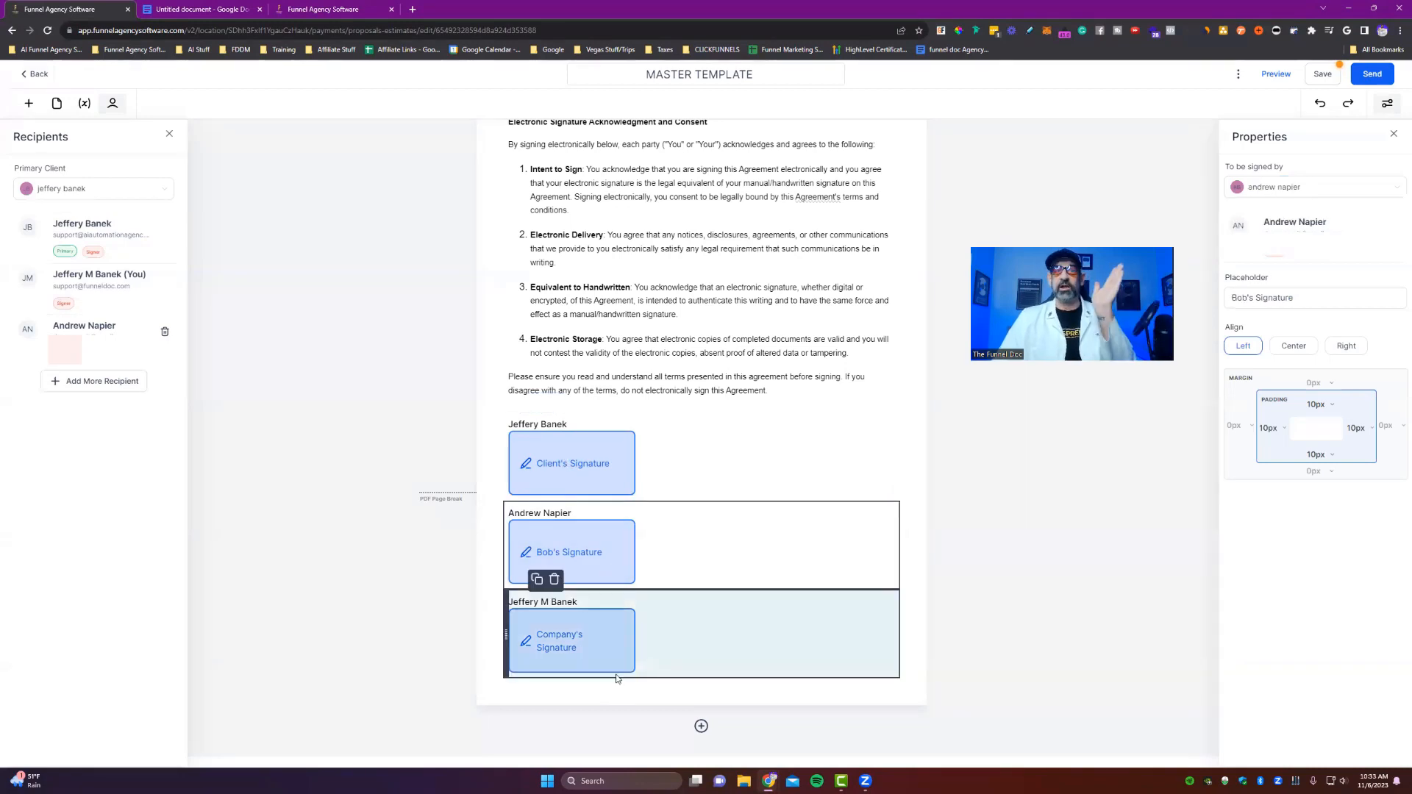
click(572, 640)
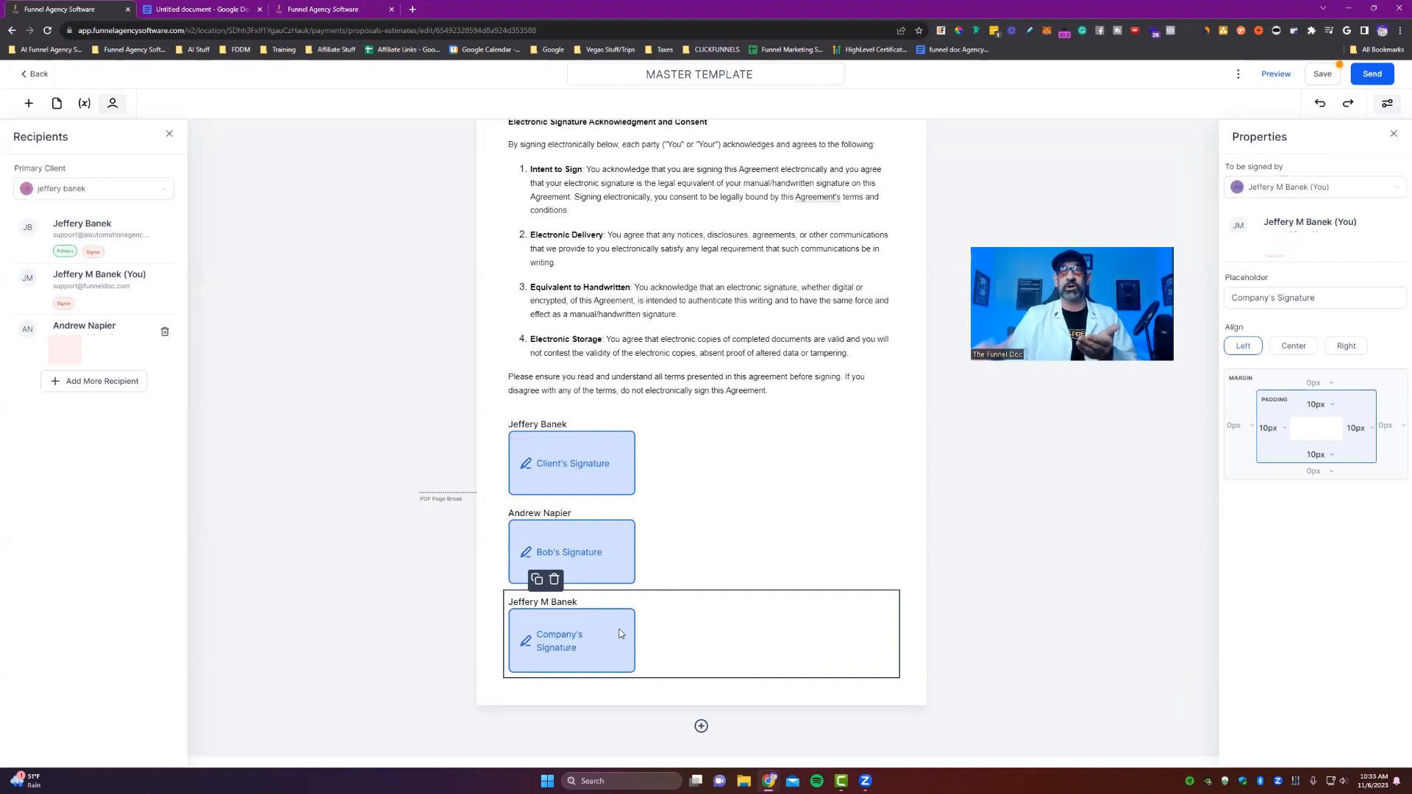
scroll(up, 3)
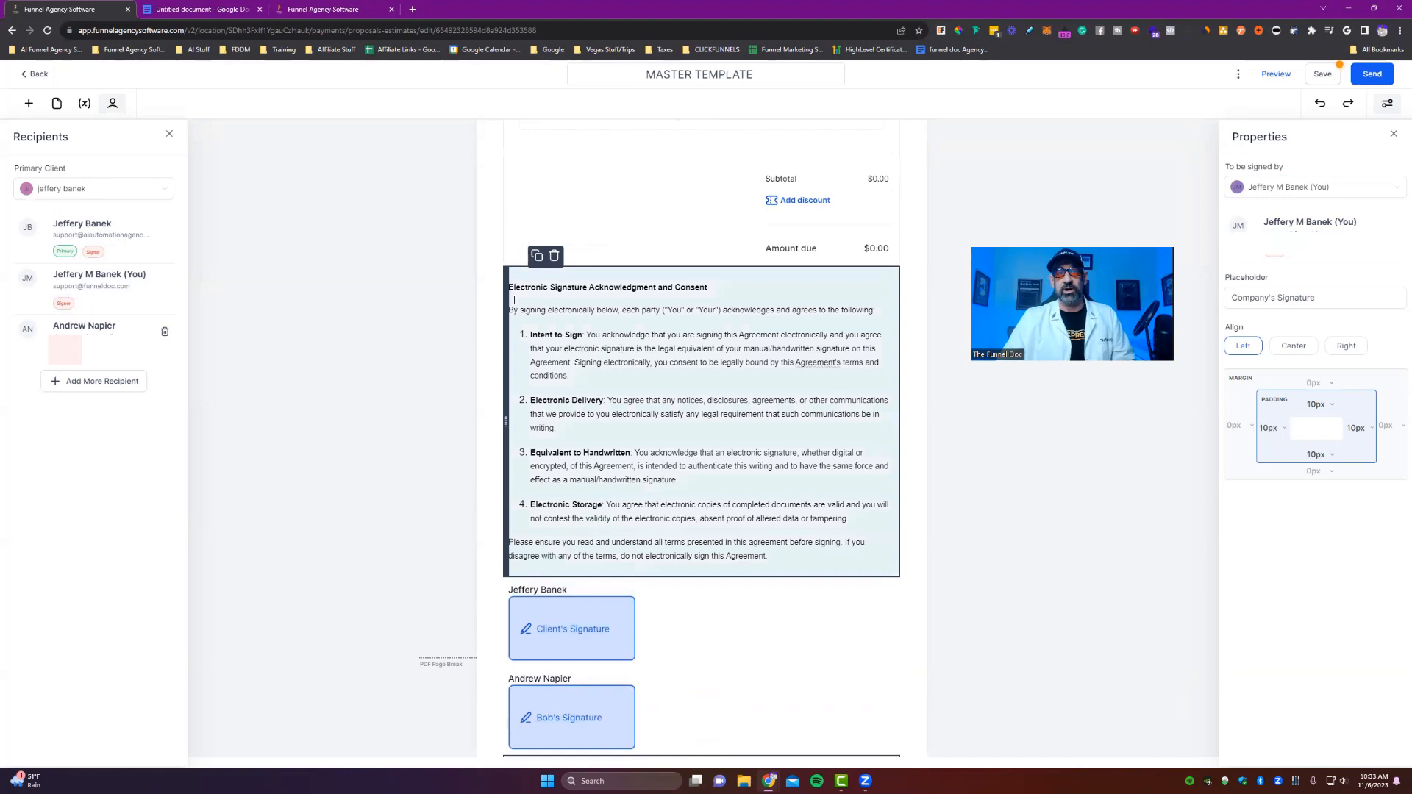